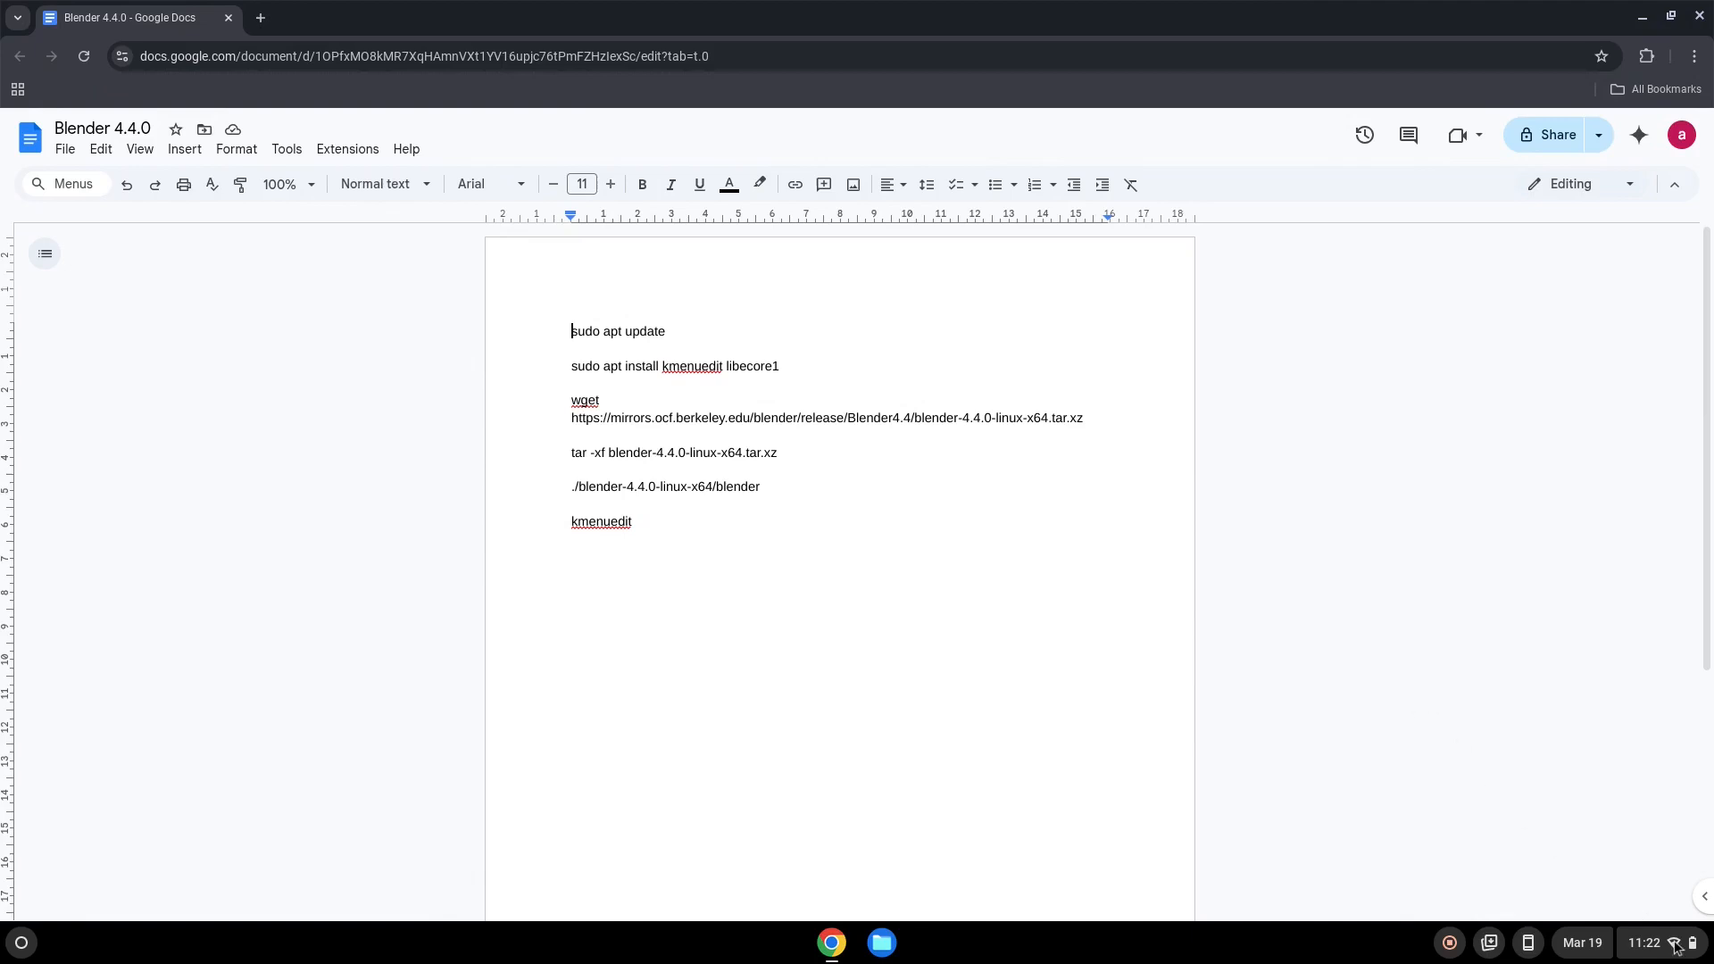
Step: Open ChromeOS Settings from quick settings and go to the About ChromeOS page
click(1654, 942)
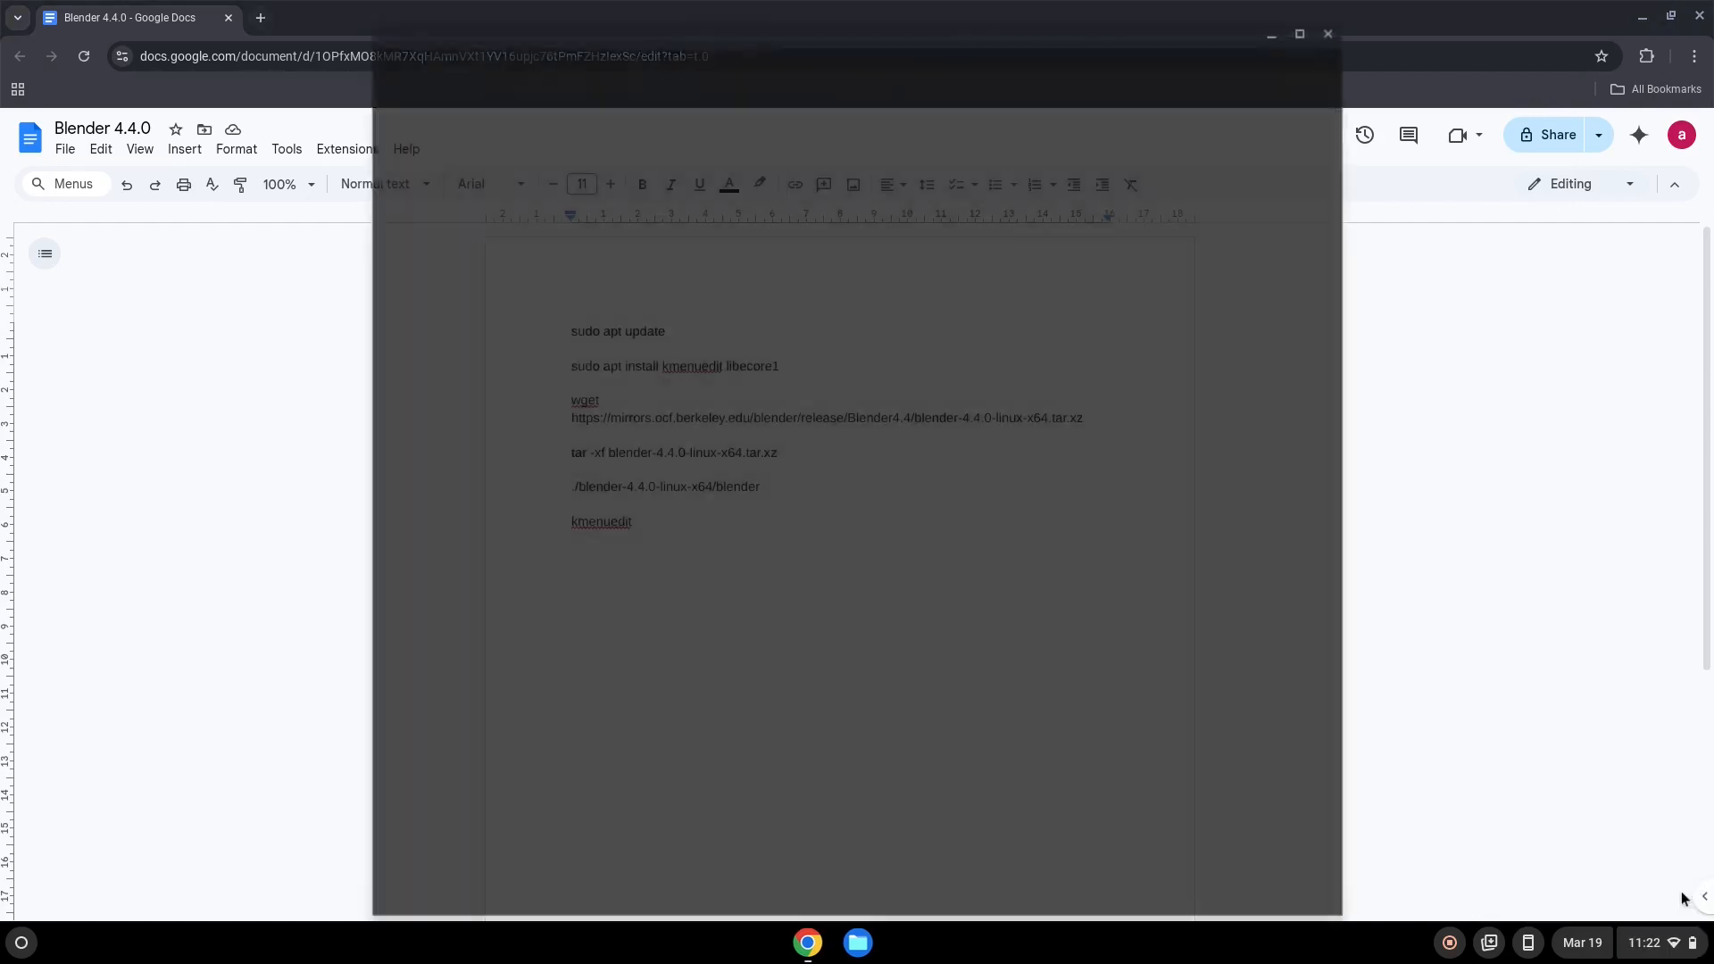
click(906, 941)
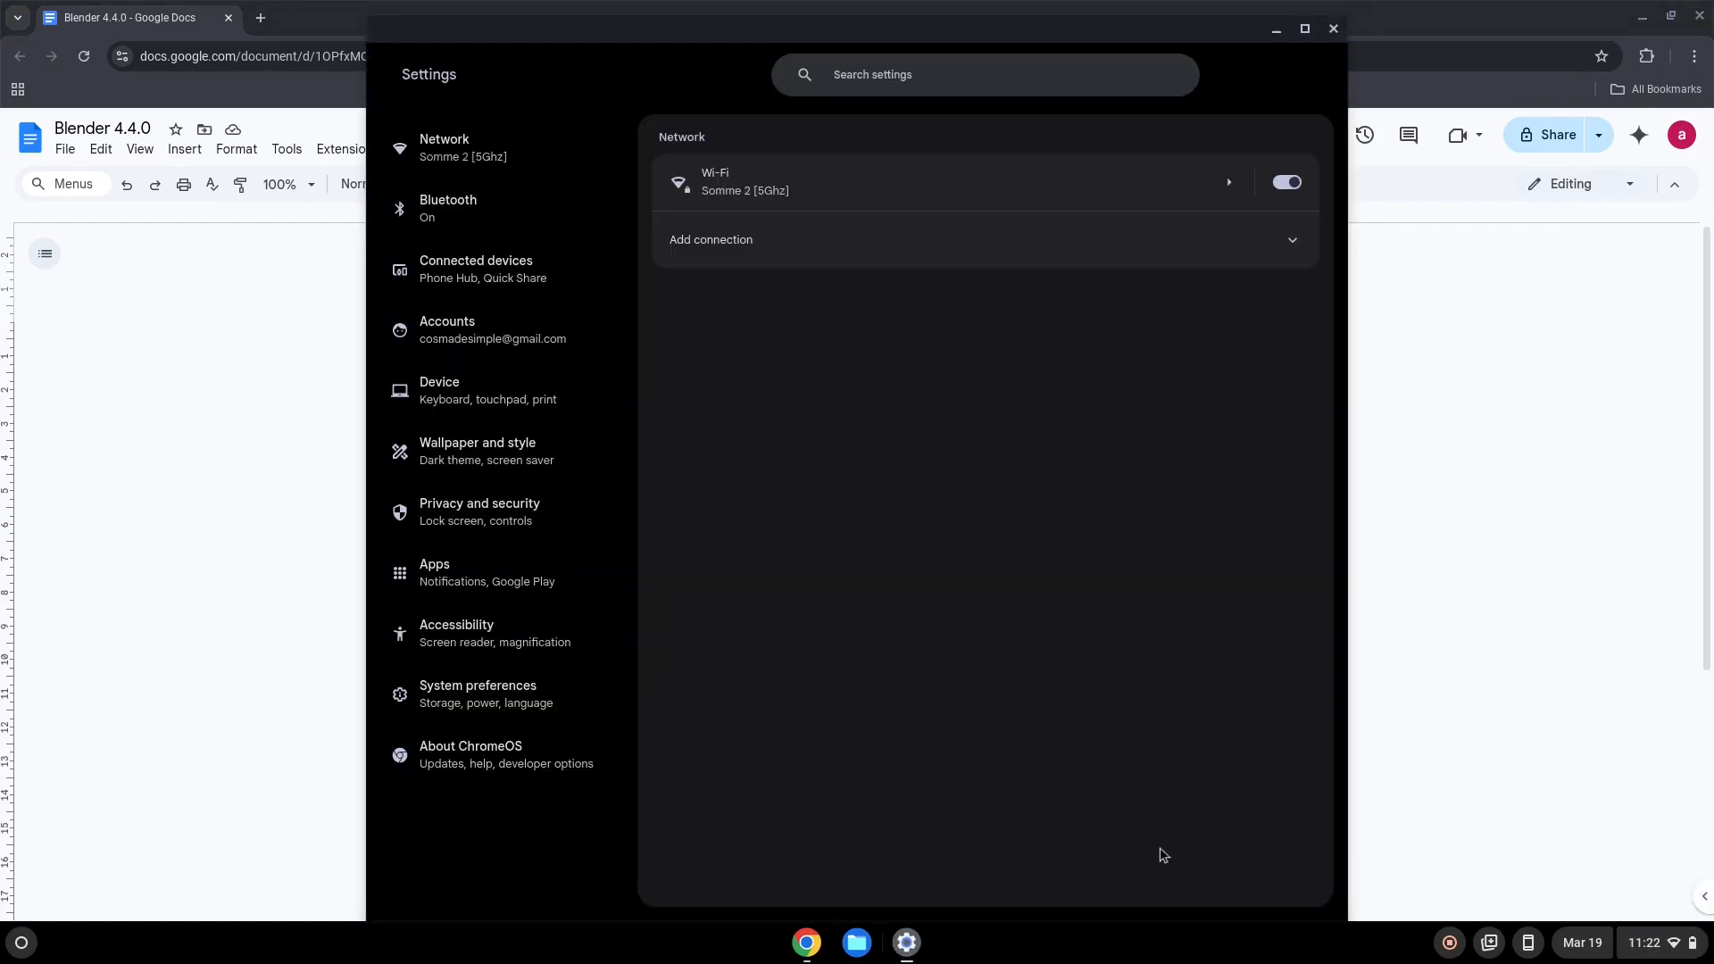
mouse_move(584, 755)
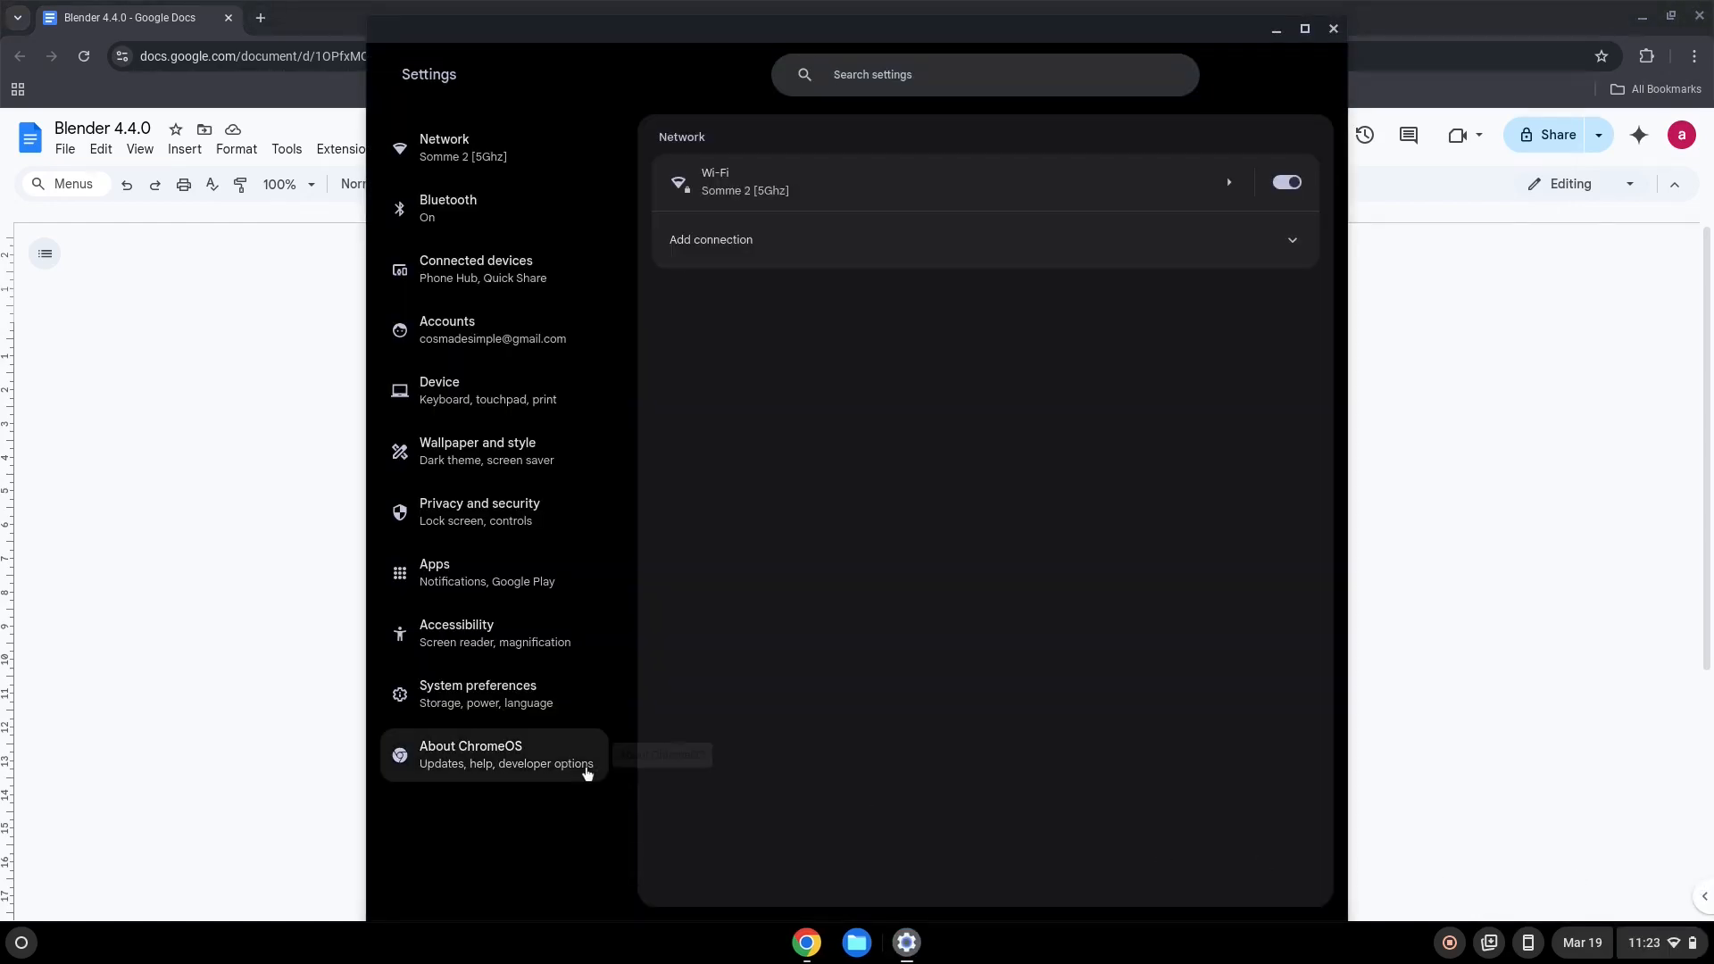
click(493, 754)
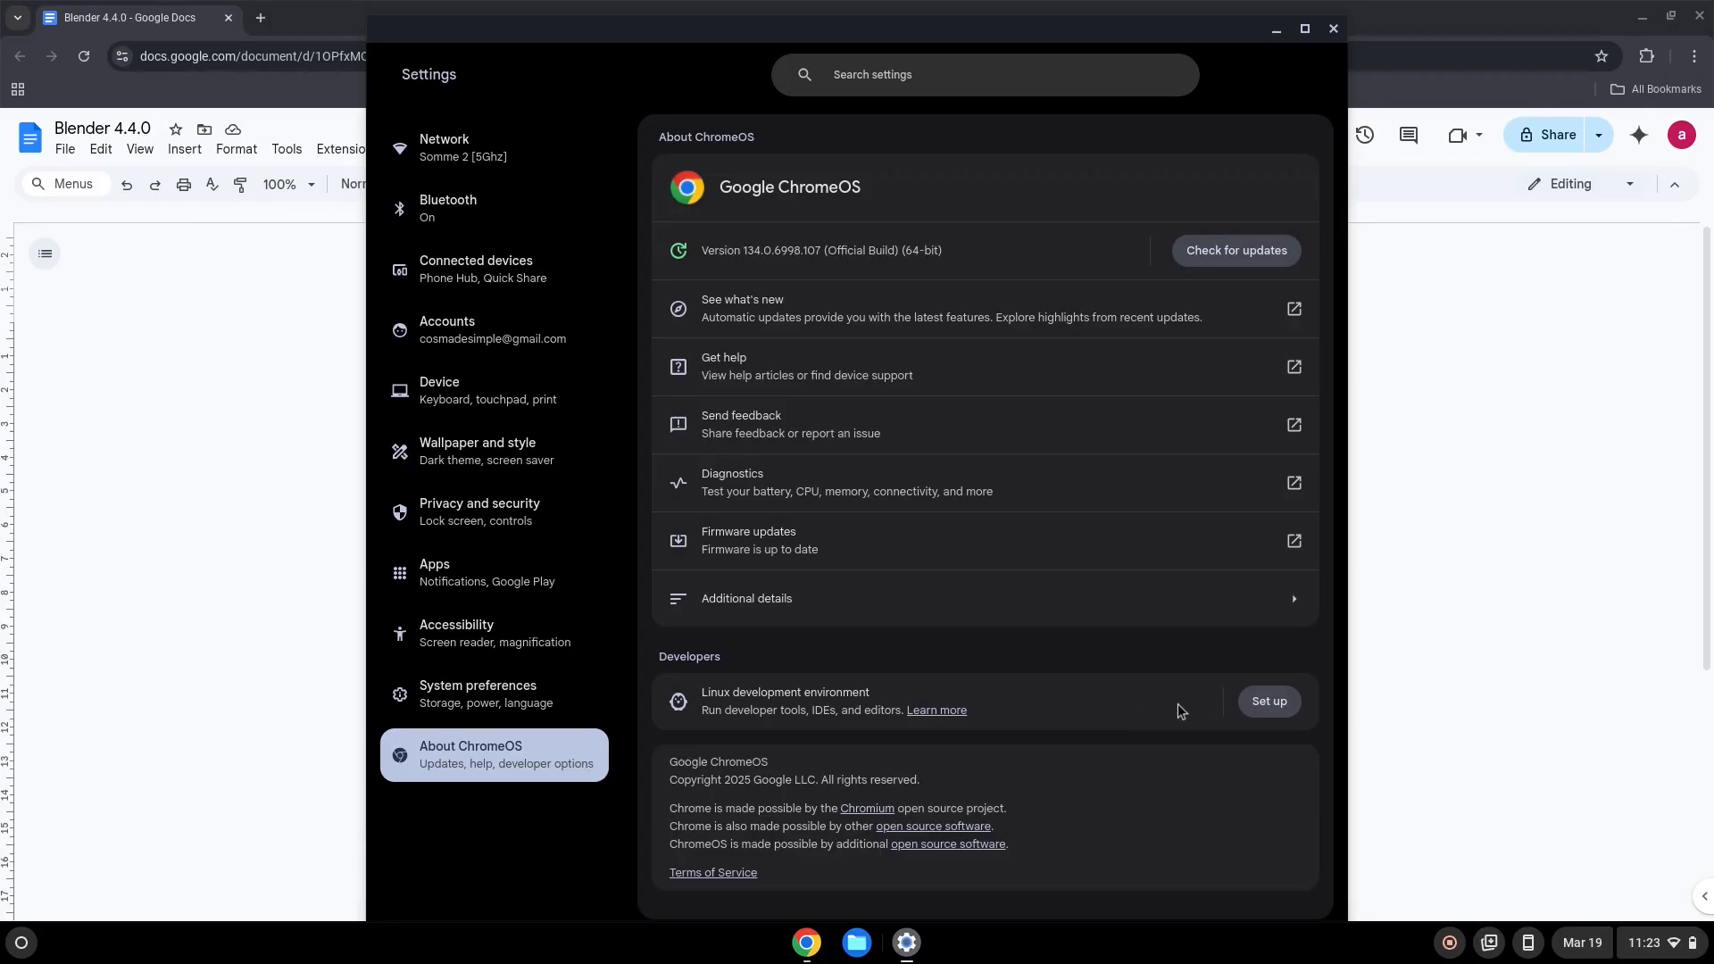
Step: Install the Linux development environment with the Recommended disk size, then close its terminal
click(1266, 701)
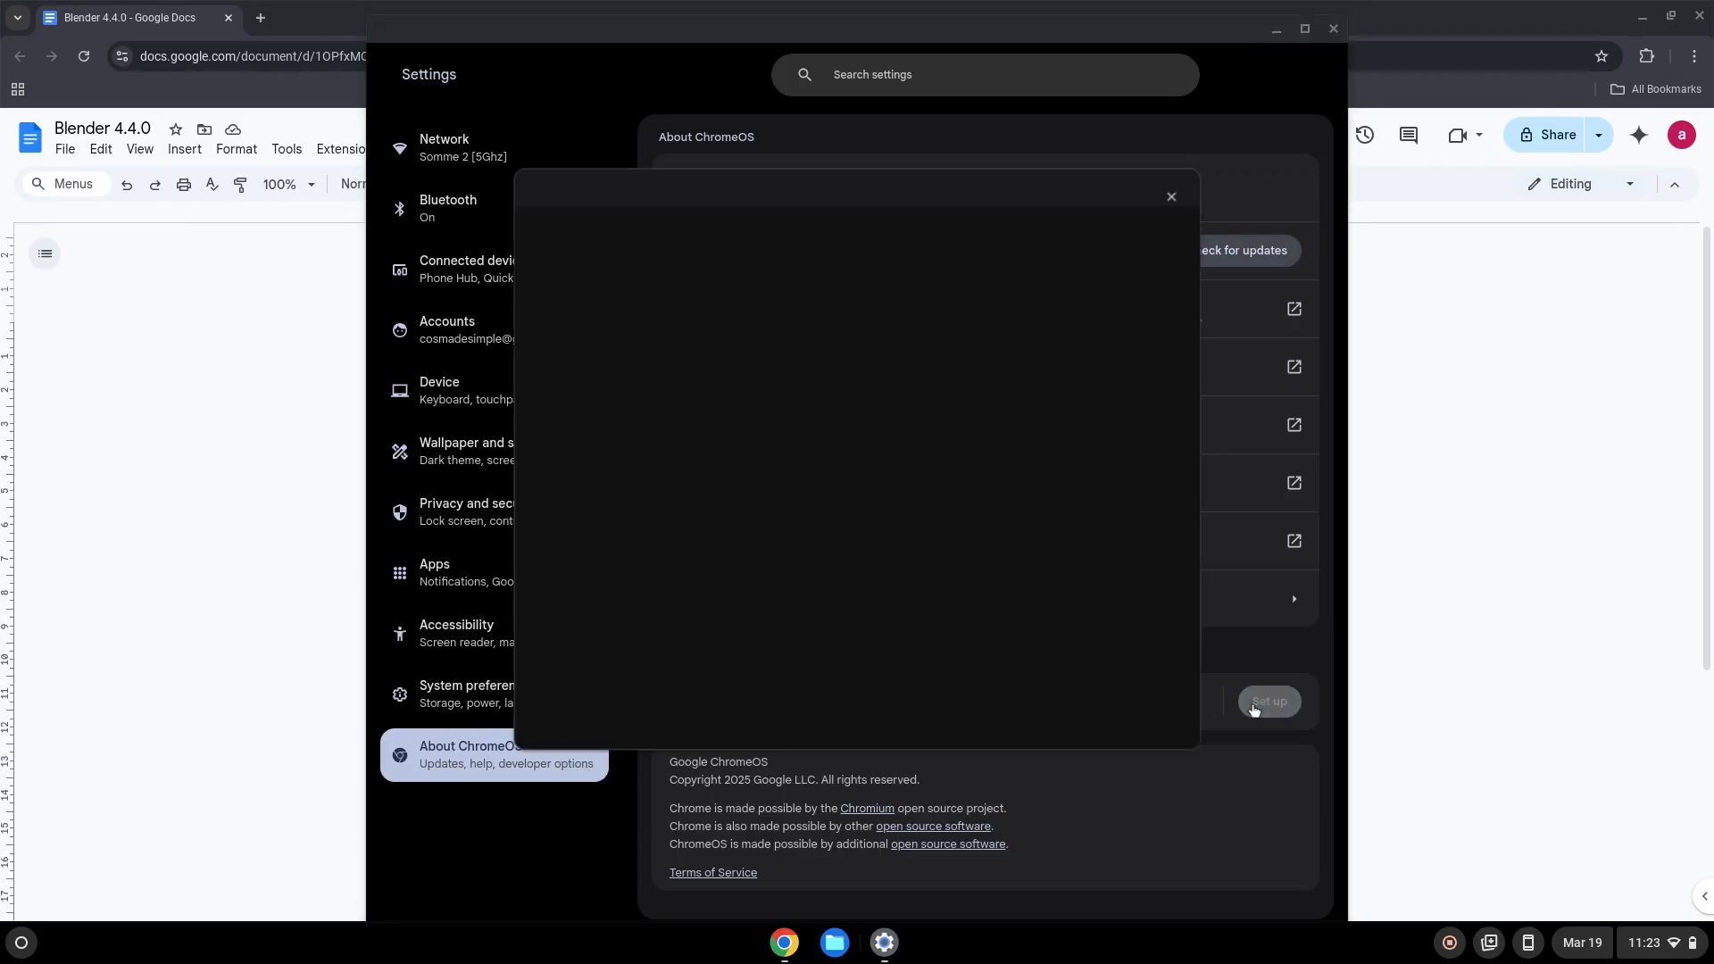
click(1266, 701)
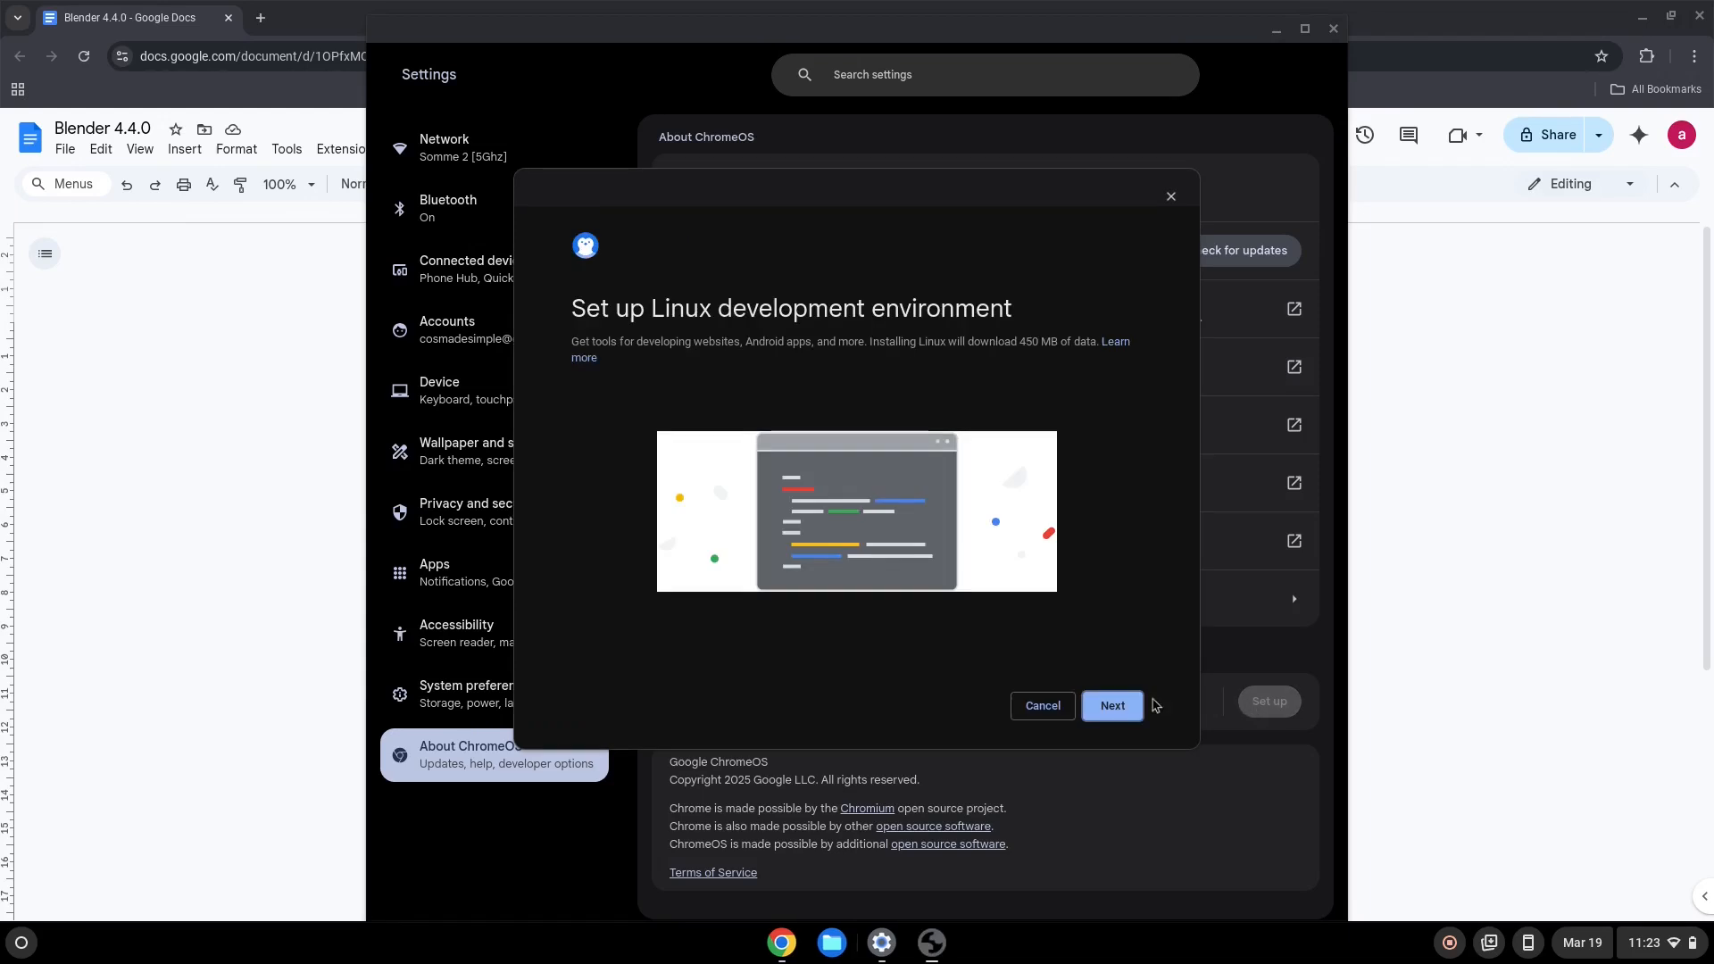
click(1111, 706)
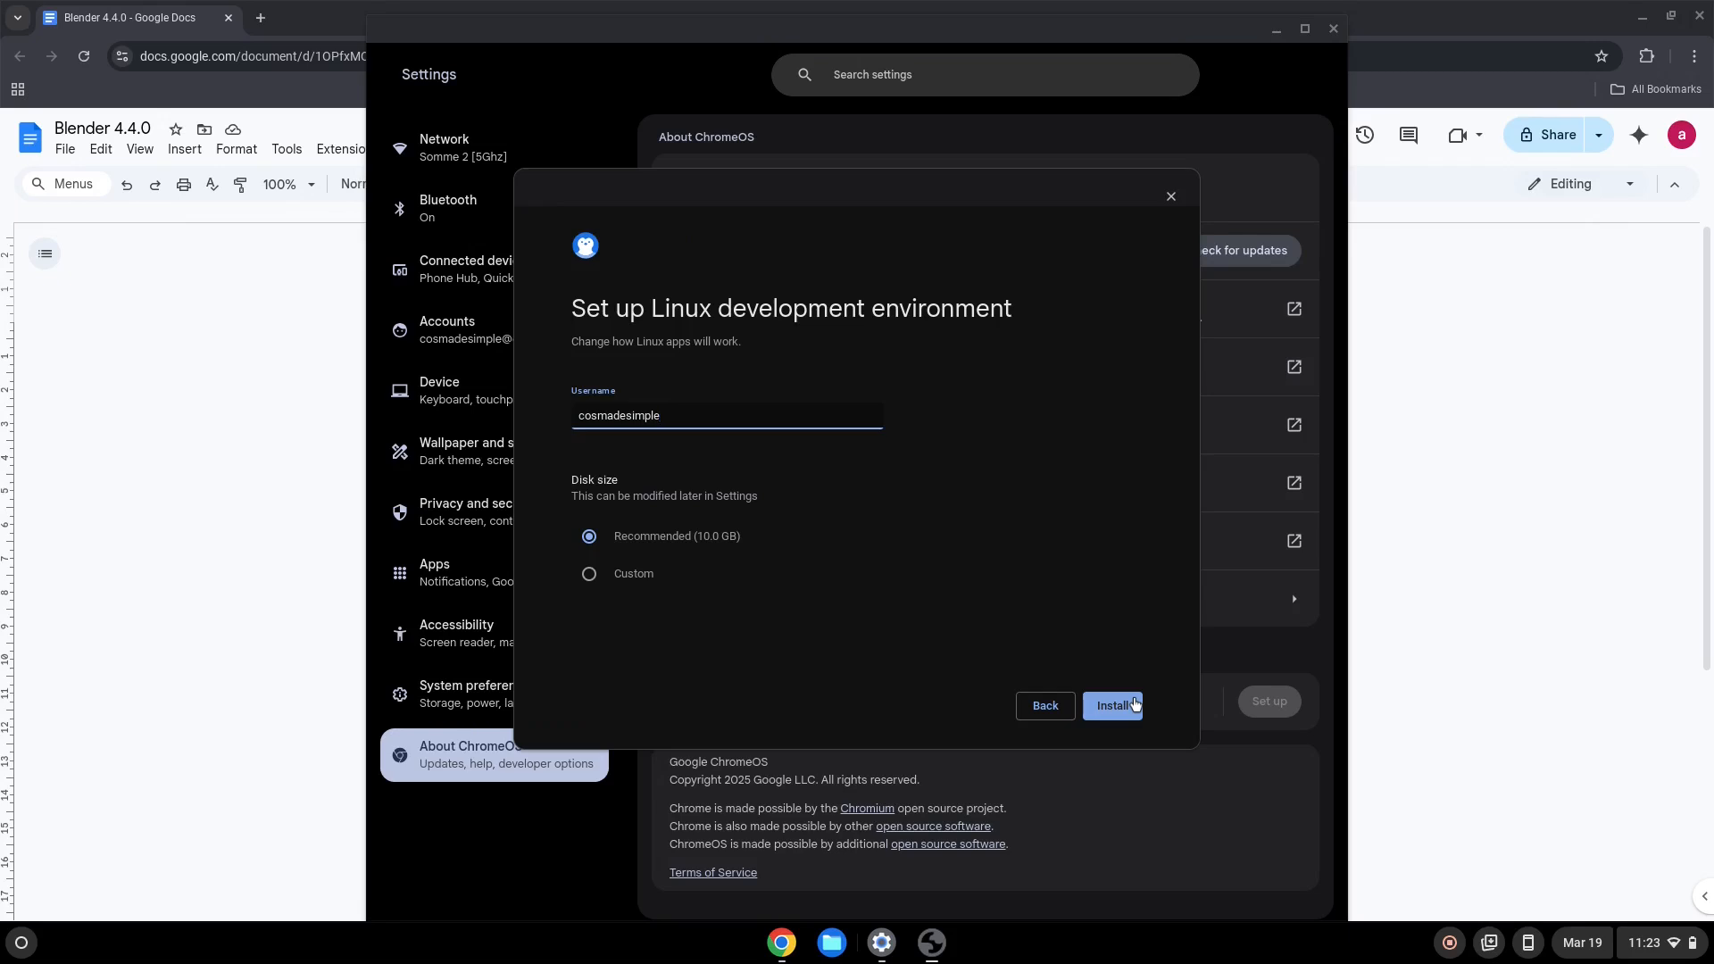
click(1111, 705)
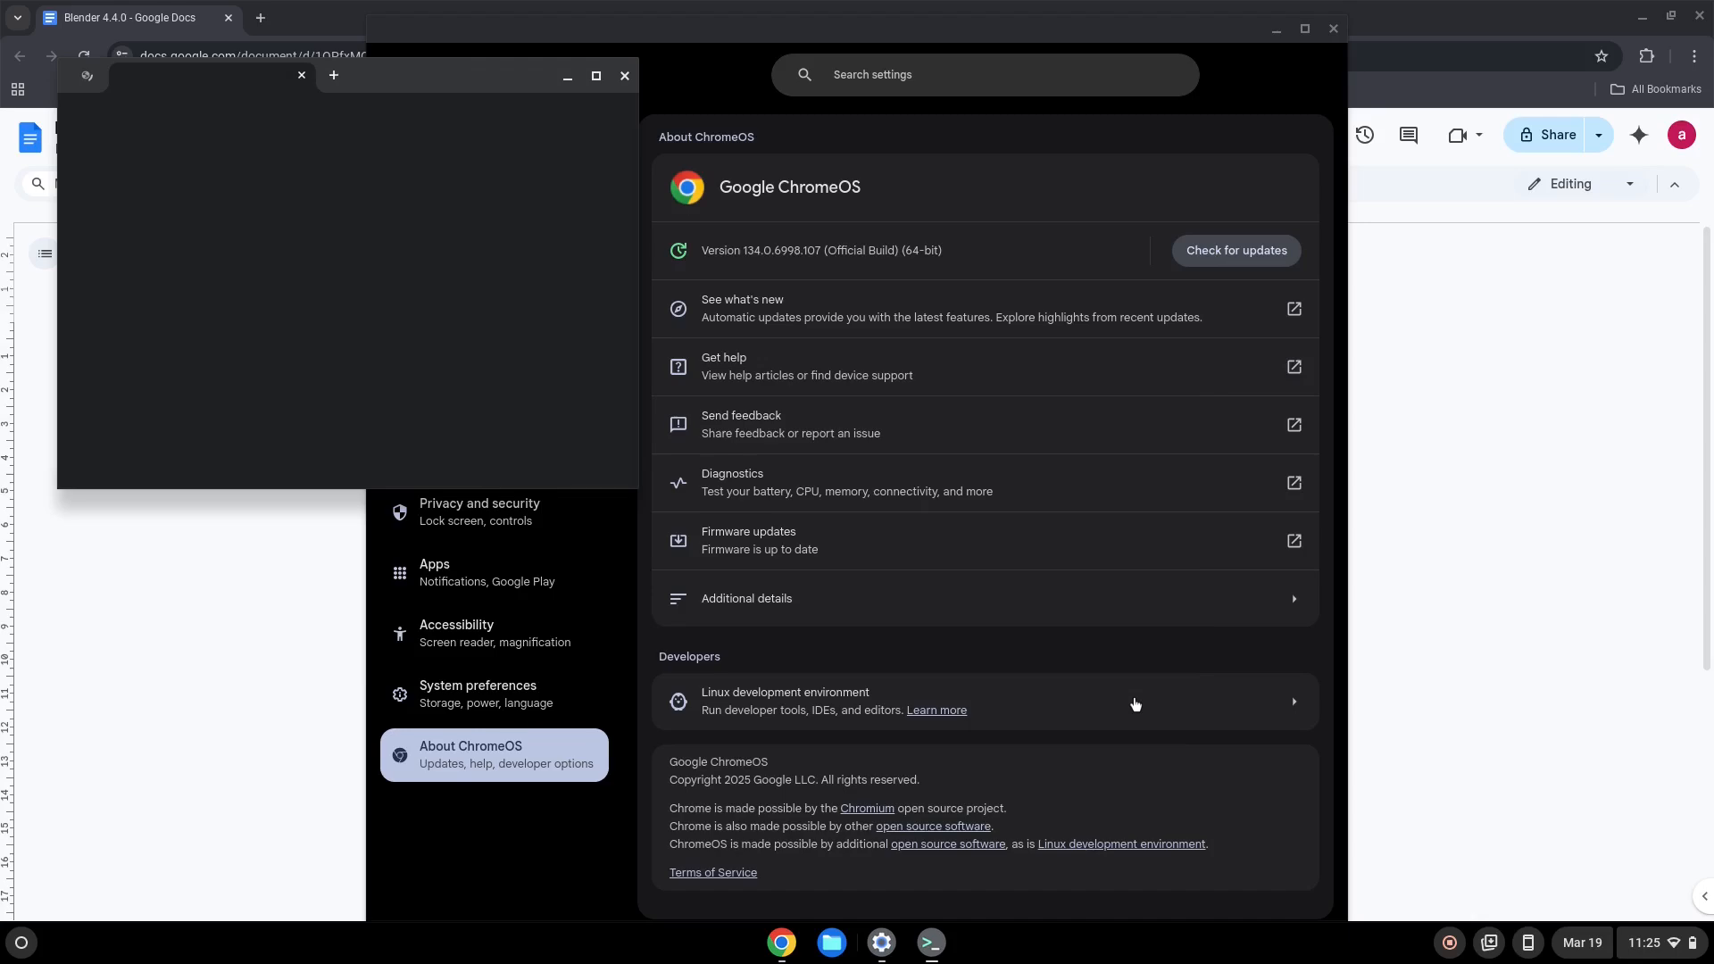
click(928, 941)
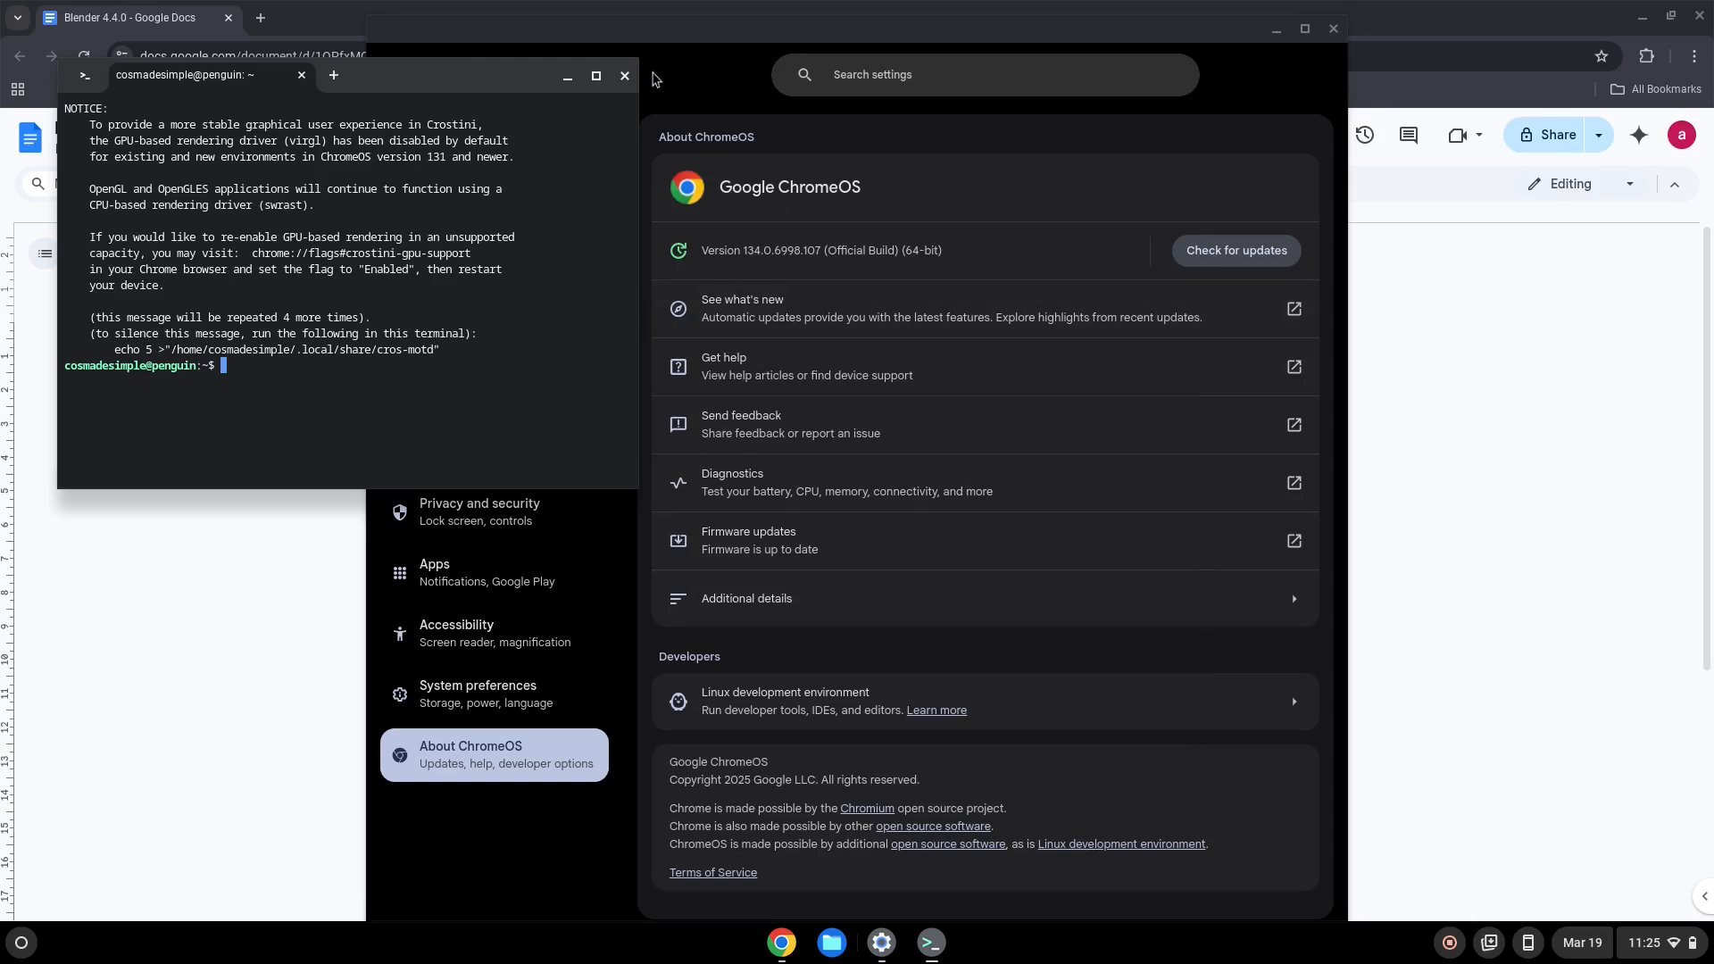
mouse_move(624, 75)
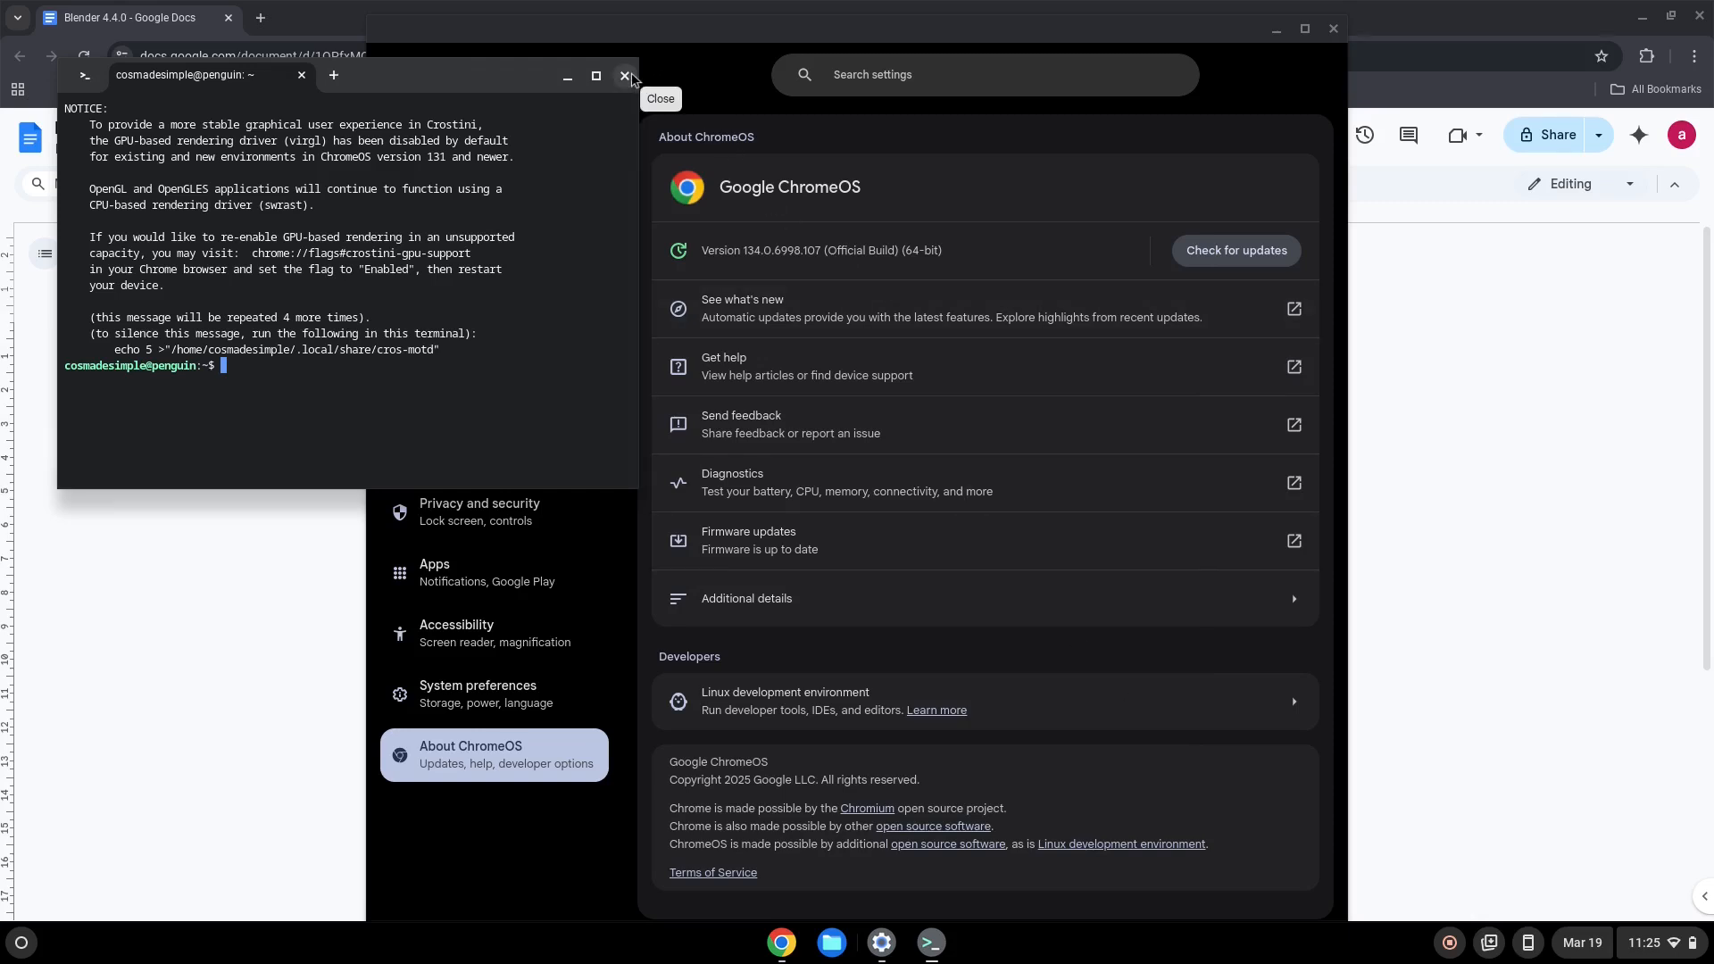
click(627, 75)
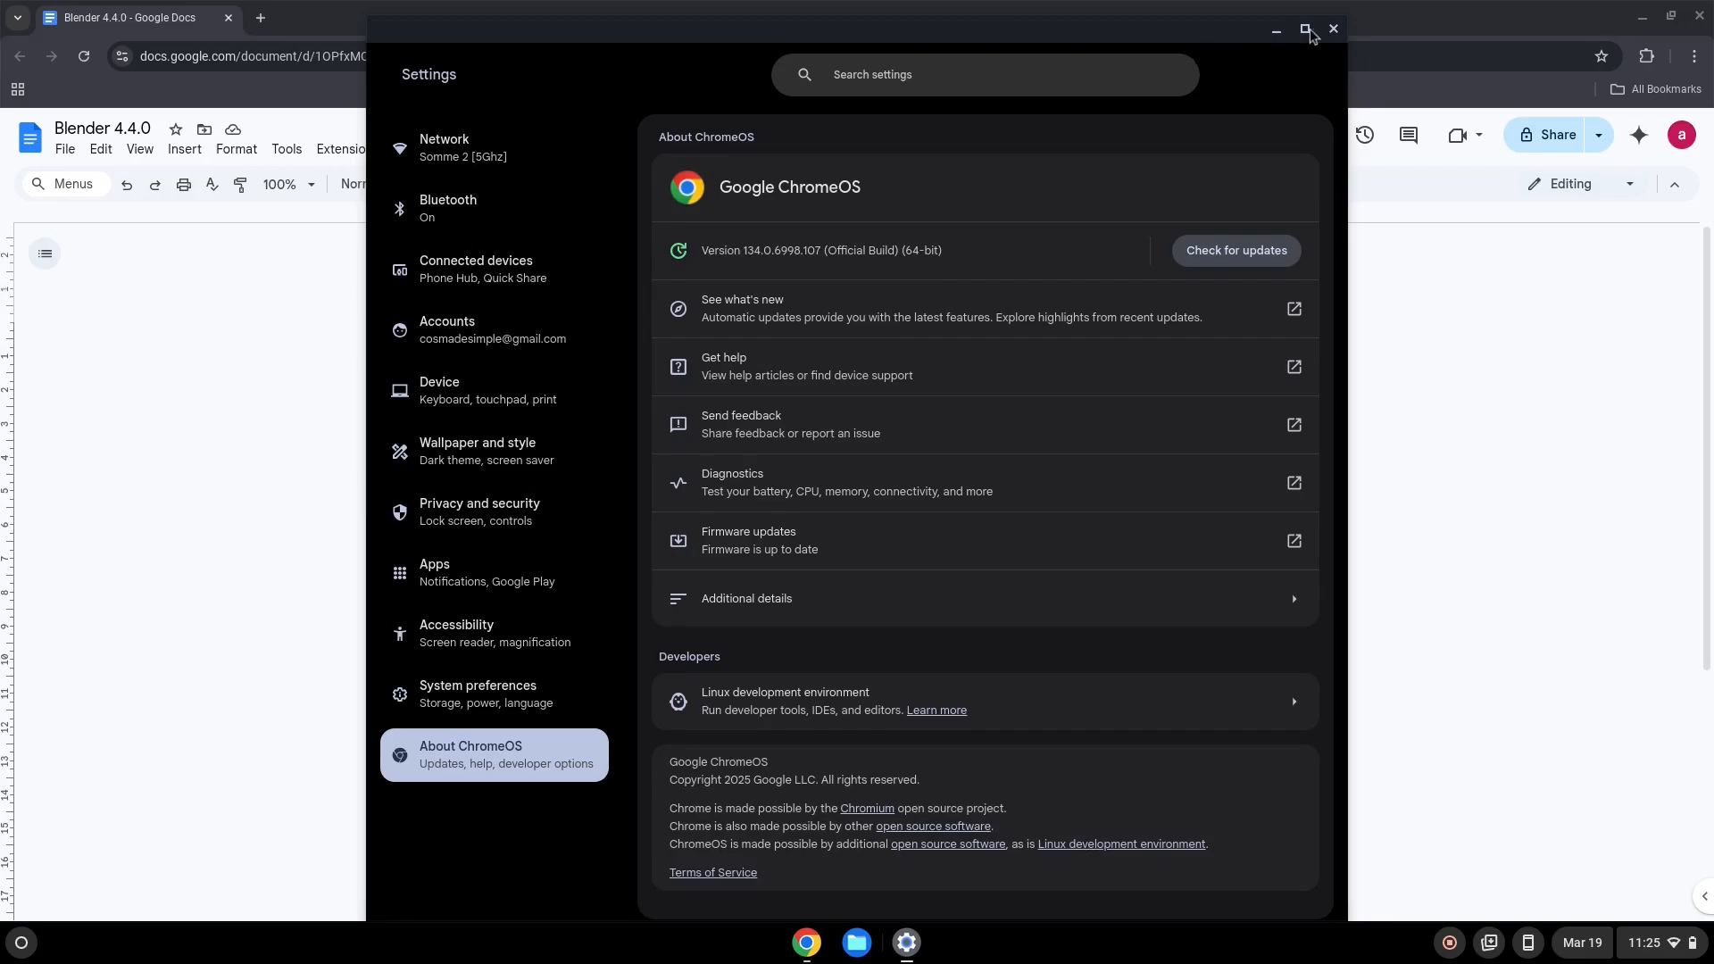
Step: Close Settings, copy 'sudo apt update' from the Doc, and launch the Terminal app
click(1331, 28)
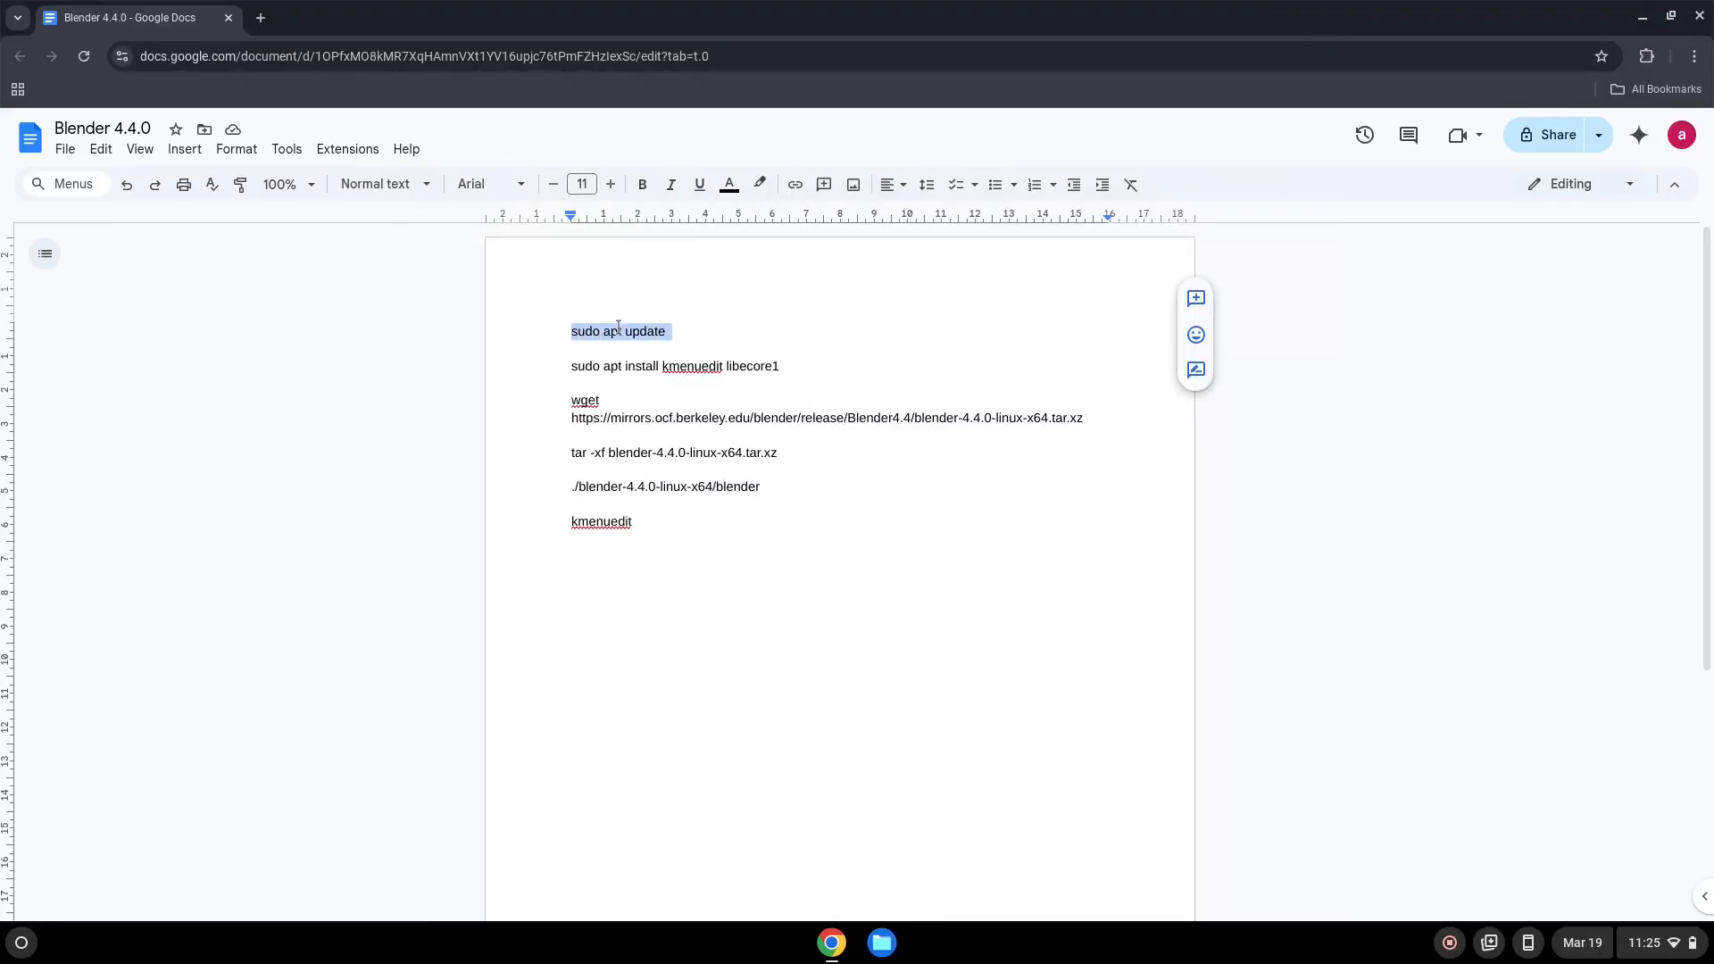
right_click(617, 330)
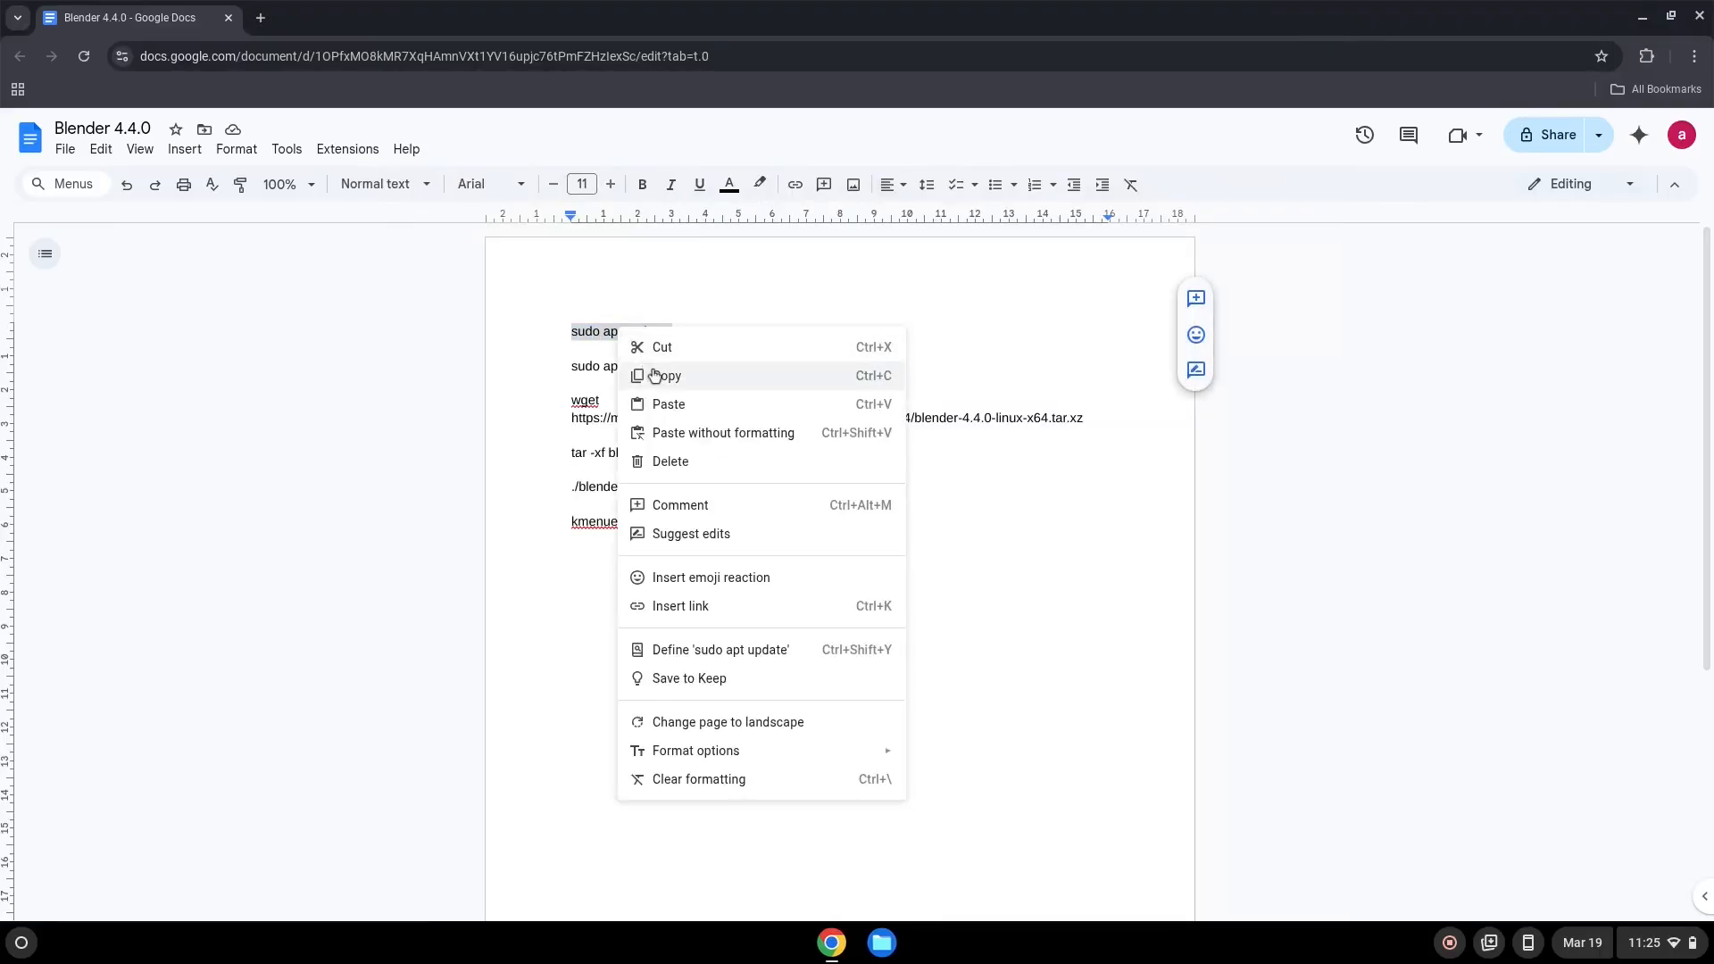
click(666, 375)
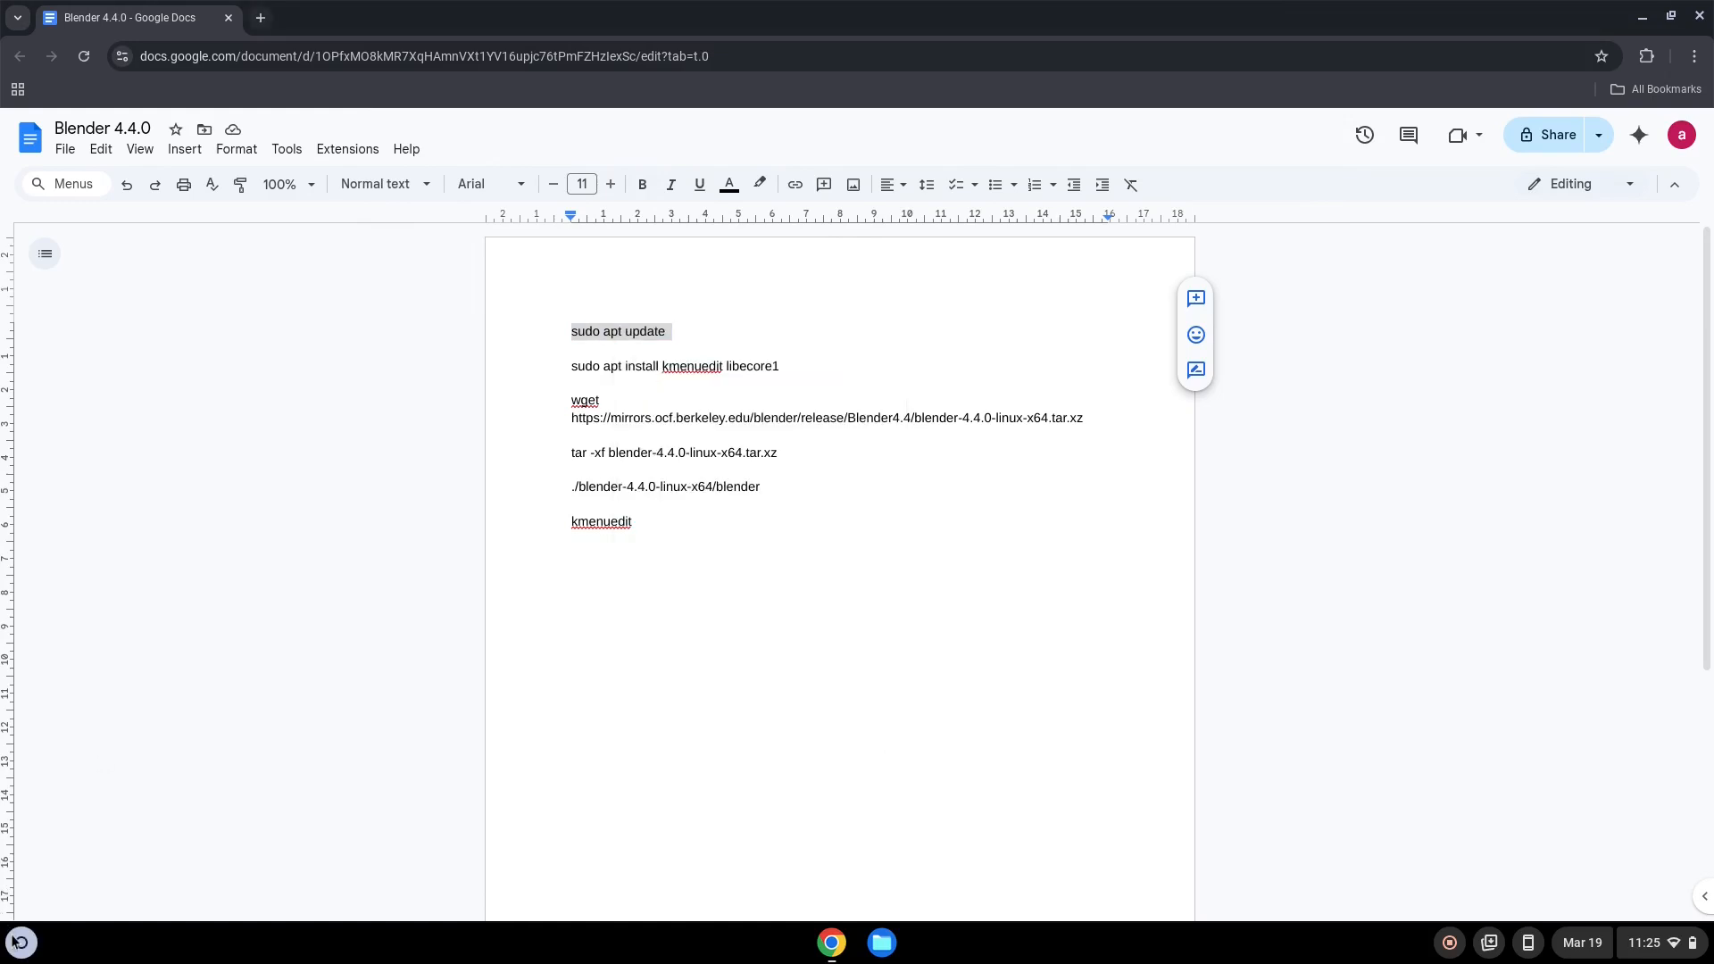
click(19, 943)
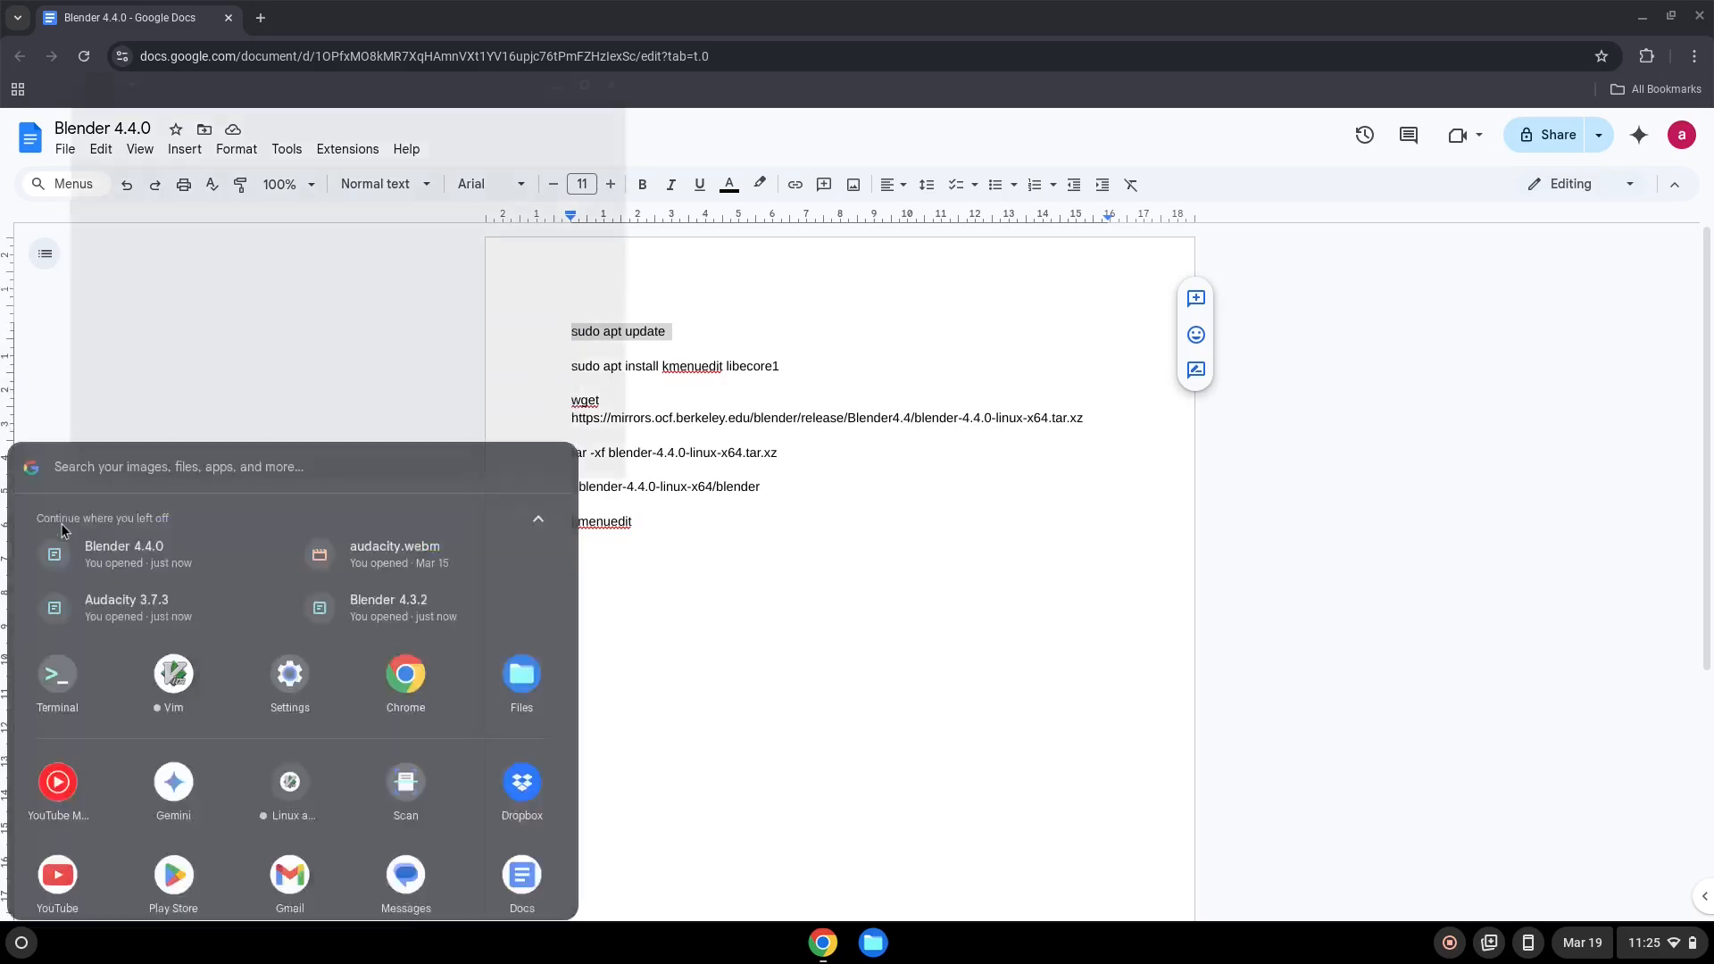
click(57, 678)
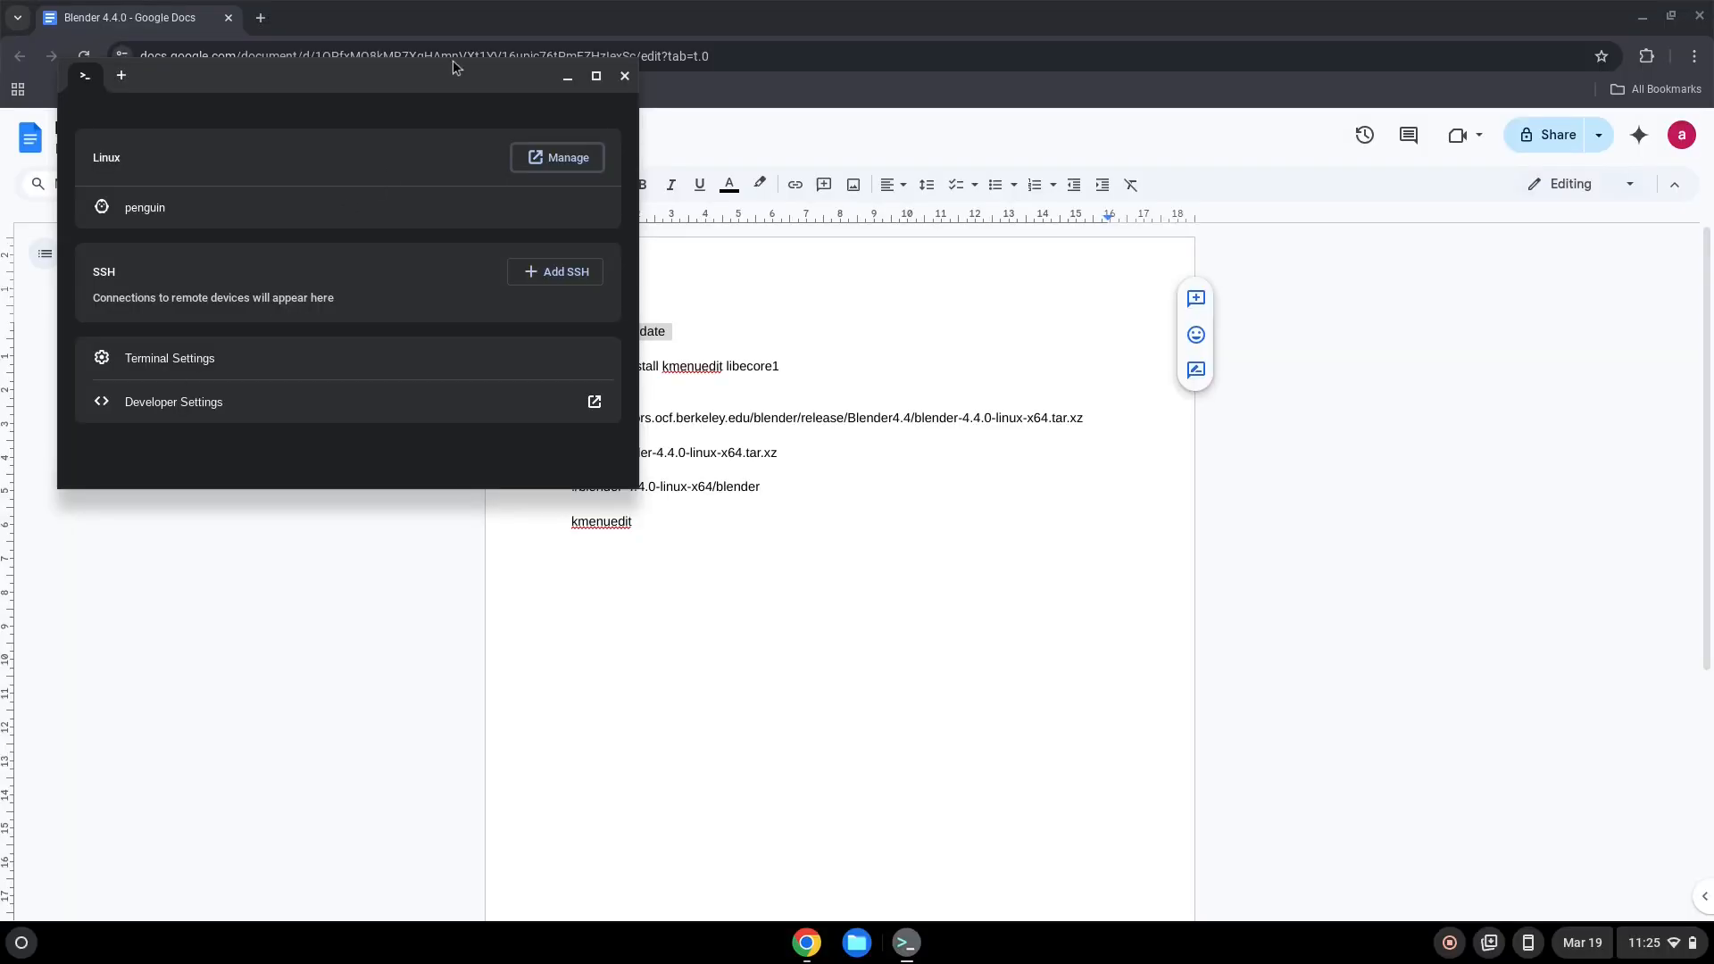
Step: Maximize Terminal and run 'sudo apt update' in penguin, reporting 53 upgradable packages
click(595, 75)
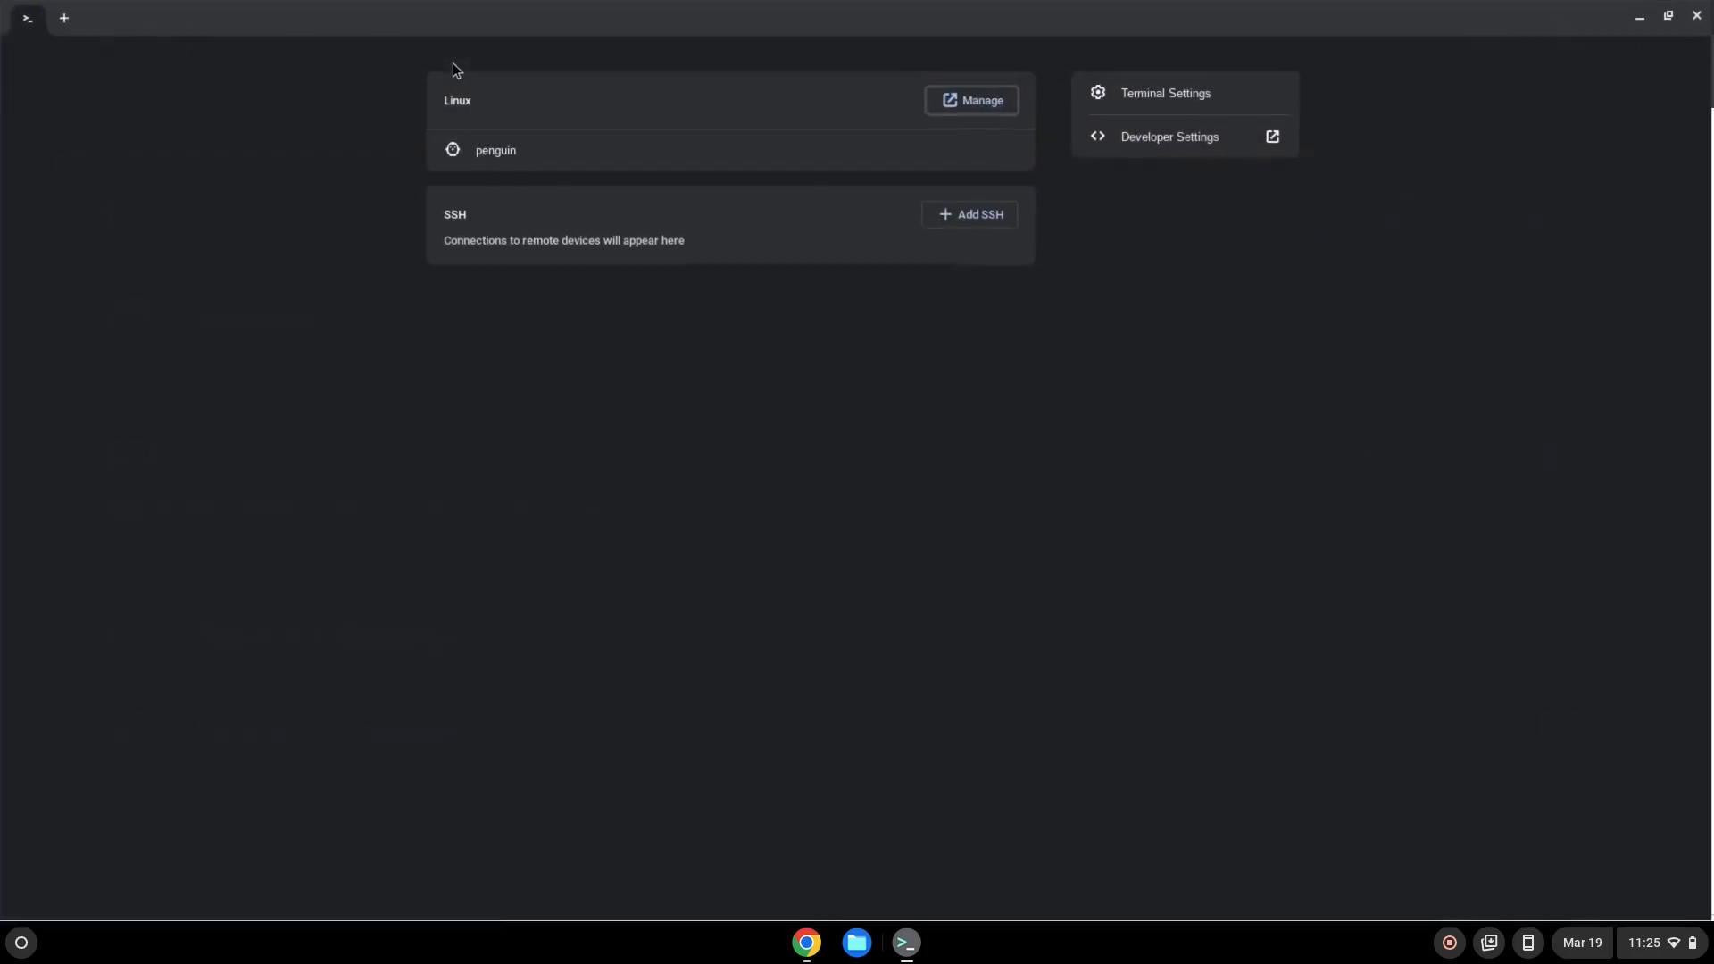
click(496, 150)
text(sudo apt update)
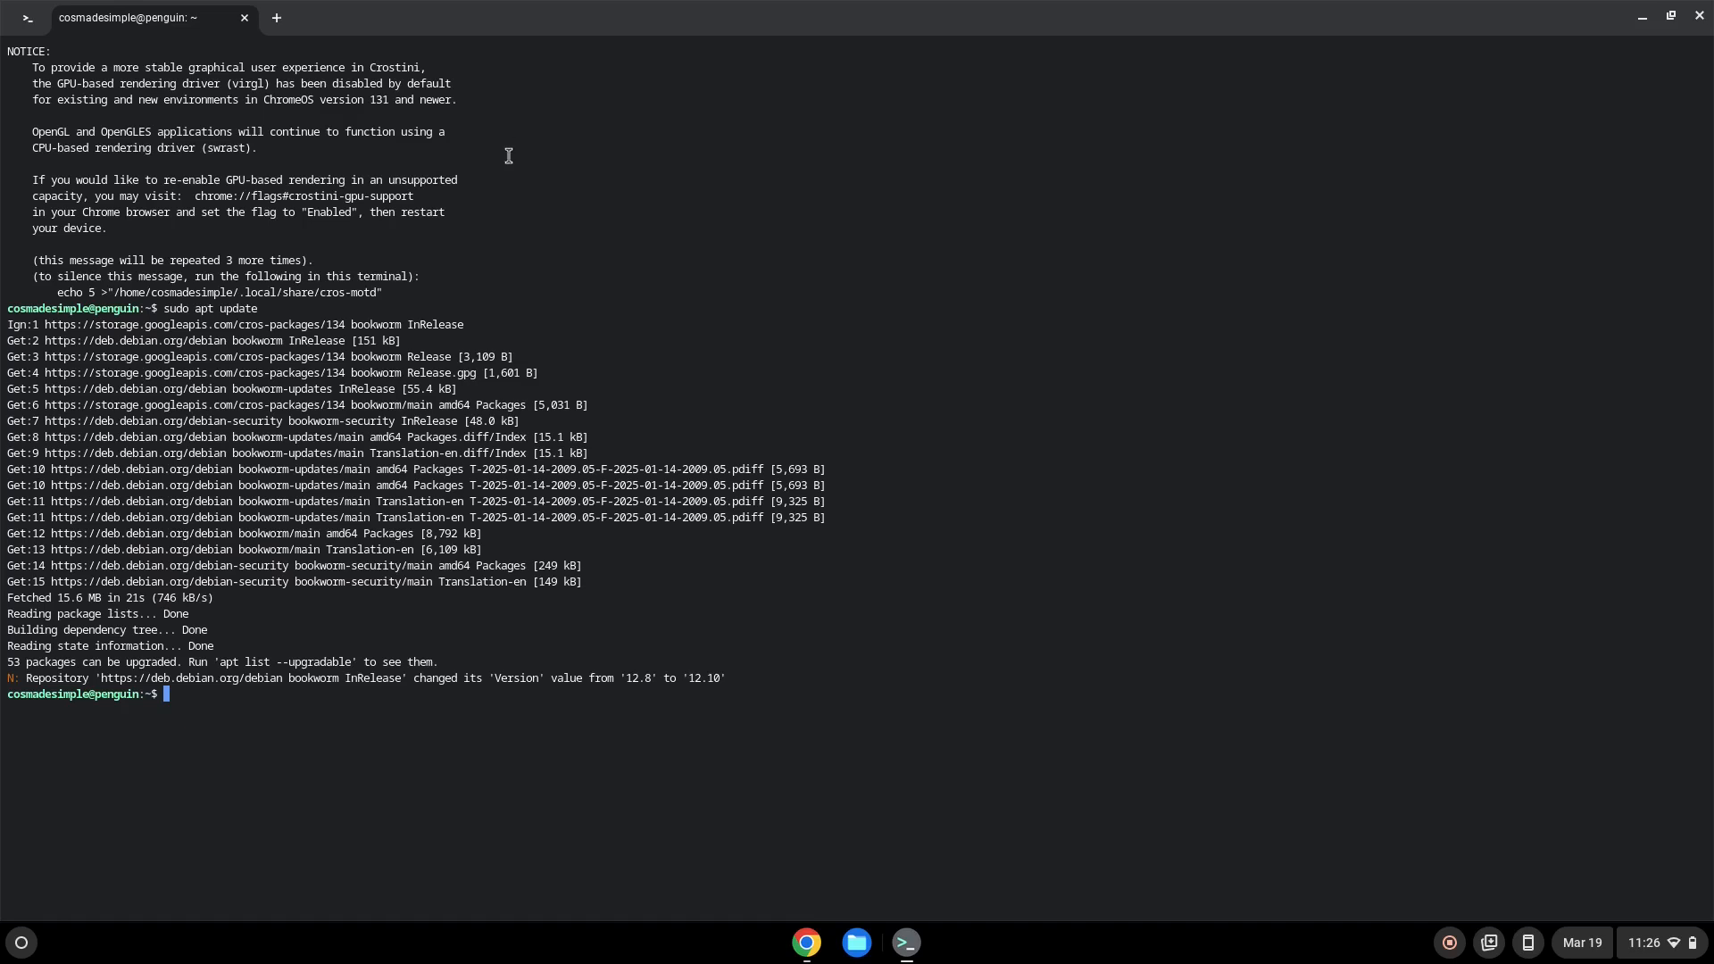
mouse_move(805, 943)
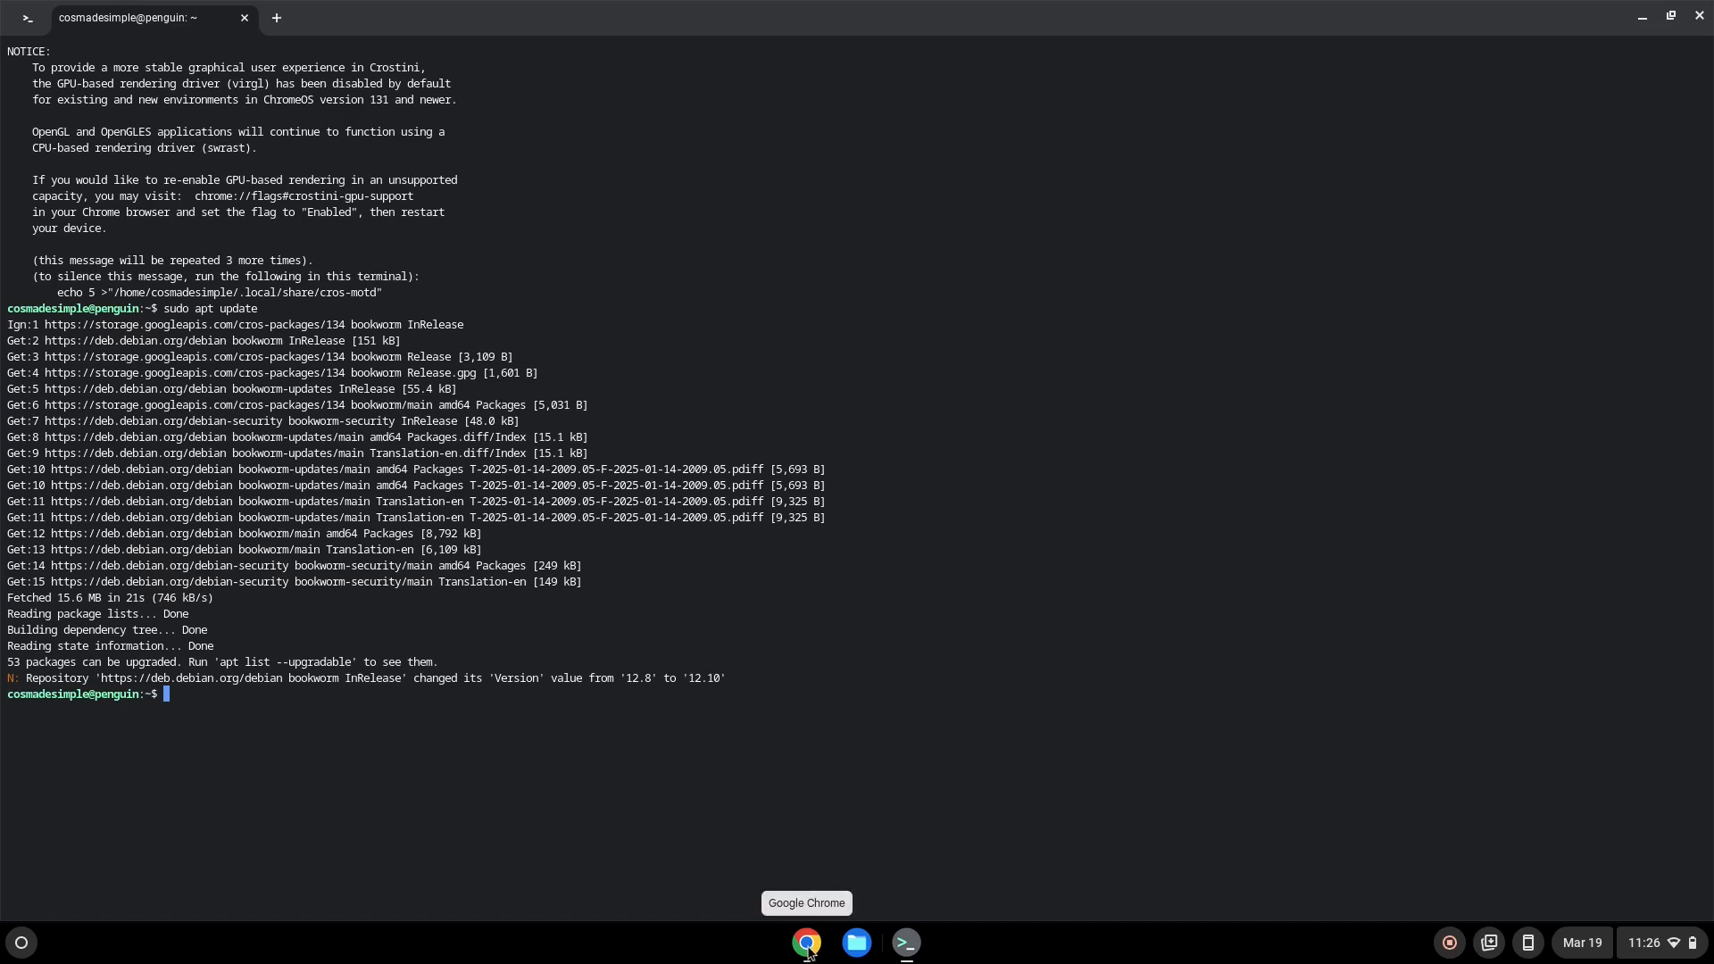
Step: Paste and run the apt install line for kmenuedit and libecore1, confirming with Y
click(806, 949)
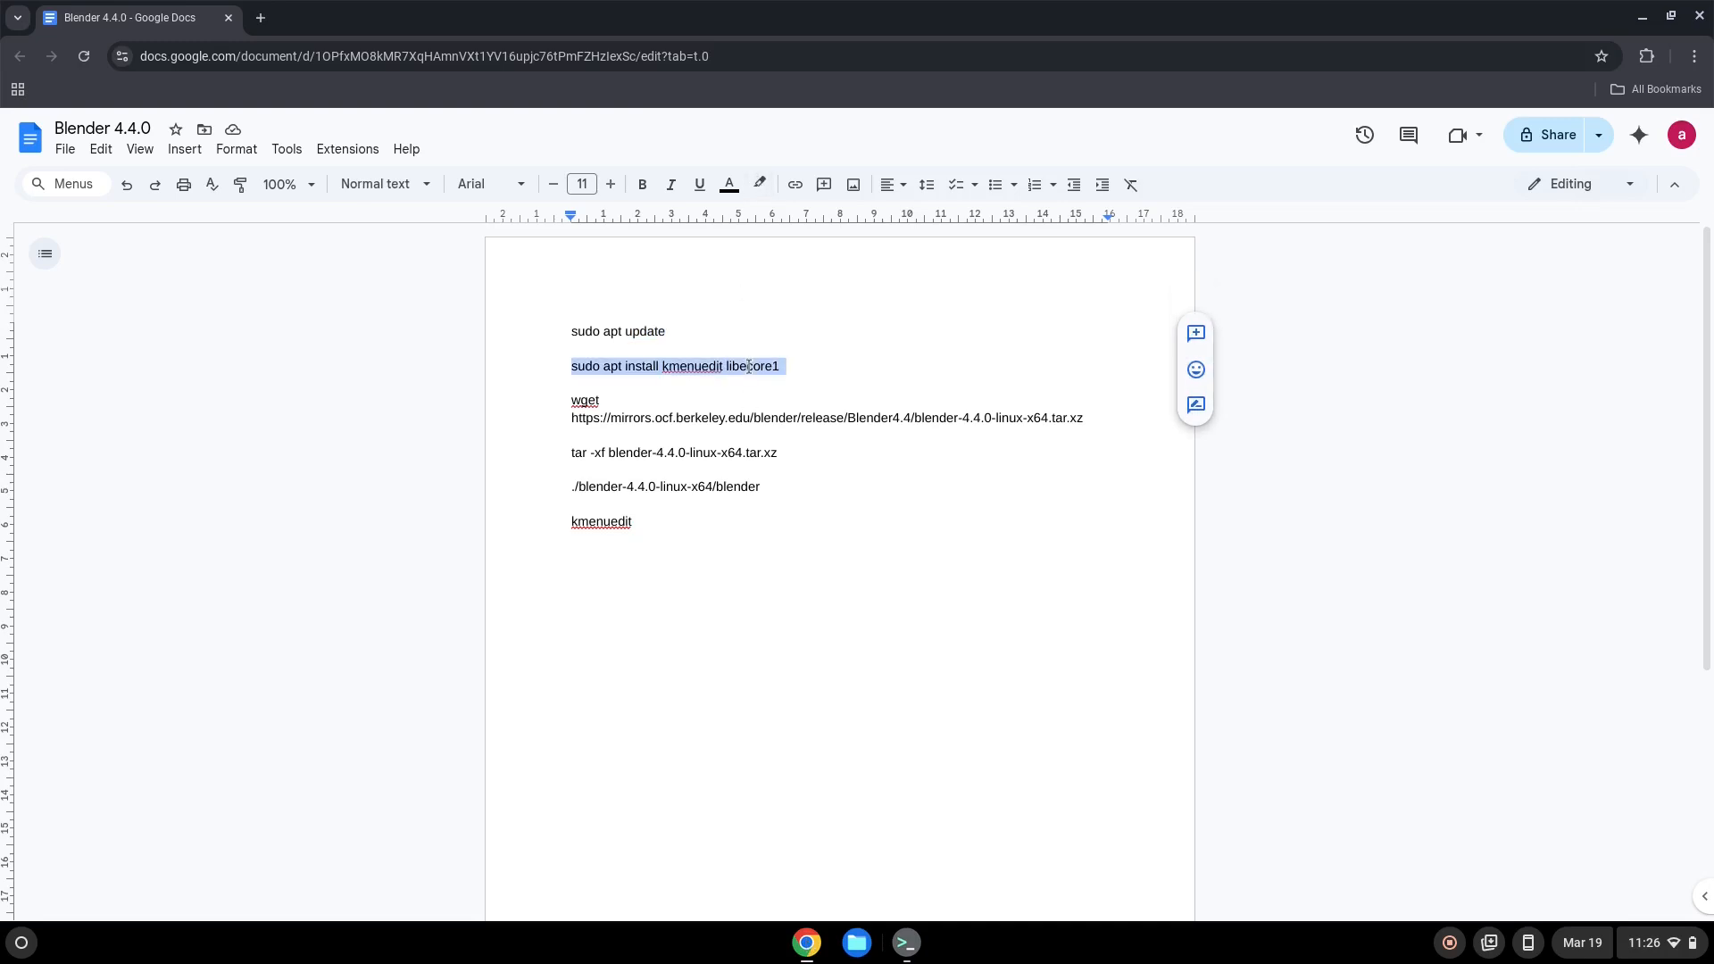
right_click(746, 366)
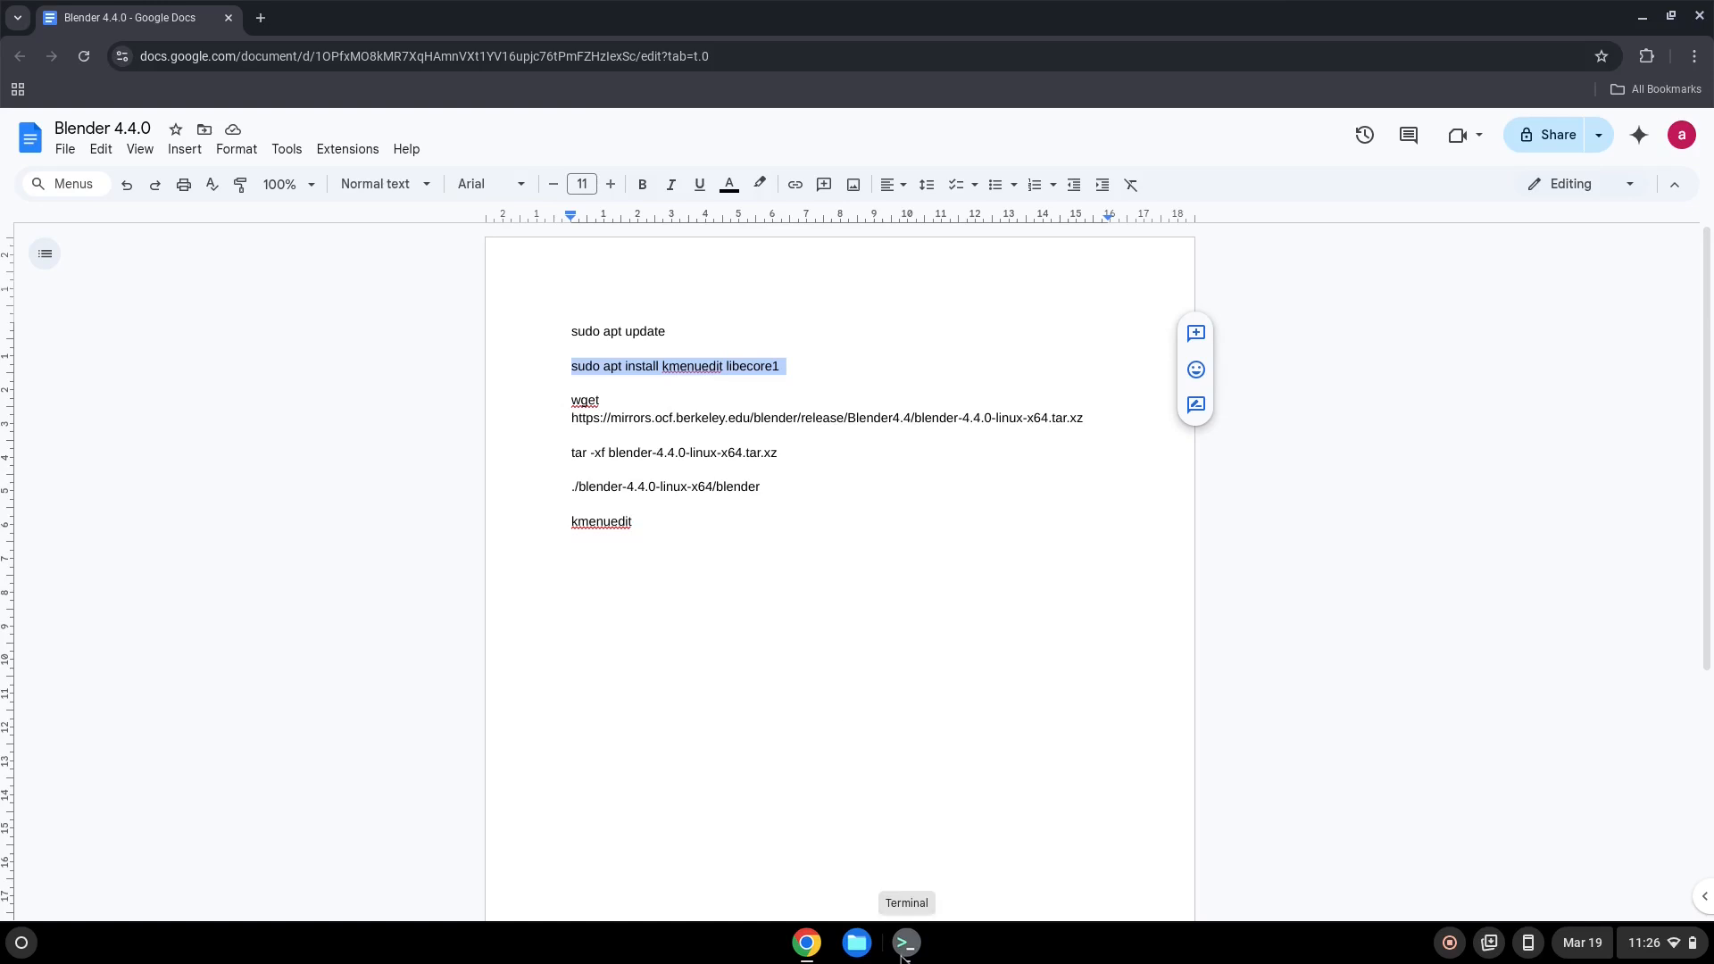
click(905, 943)
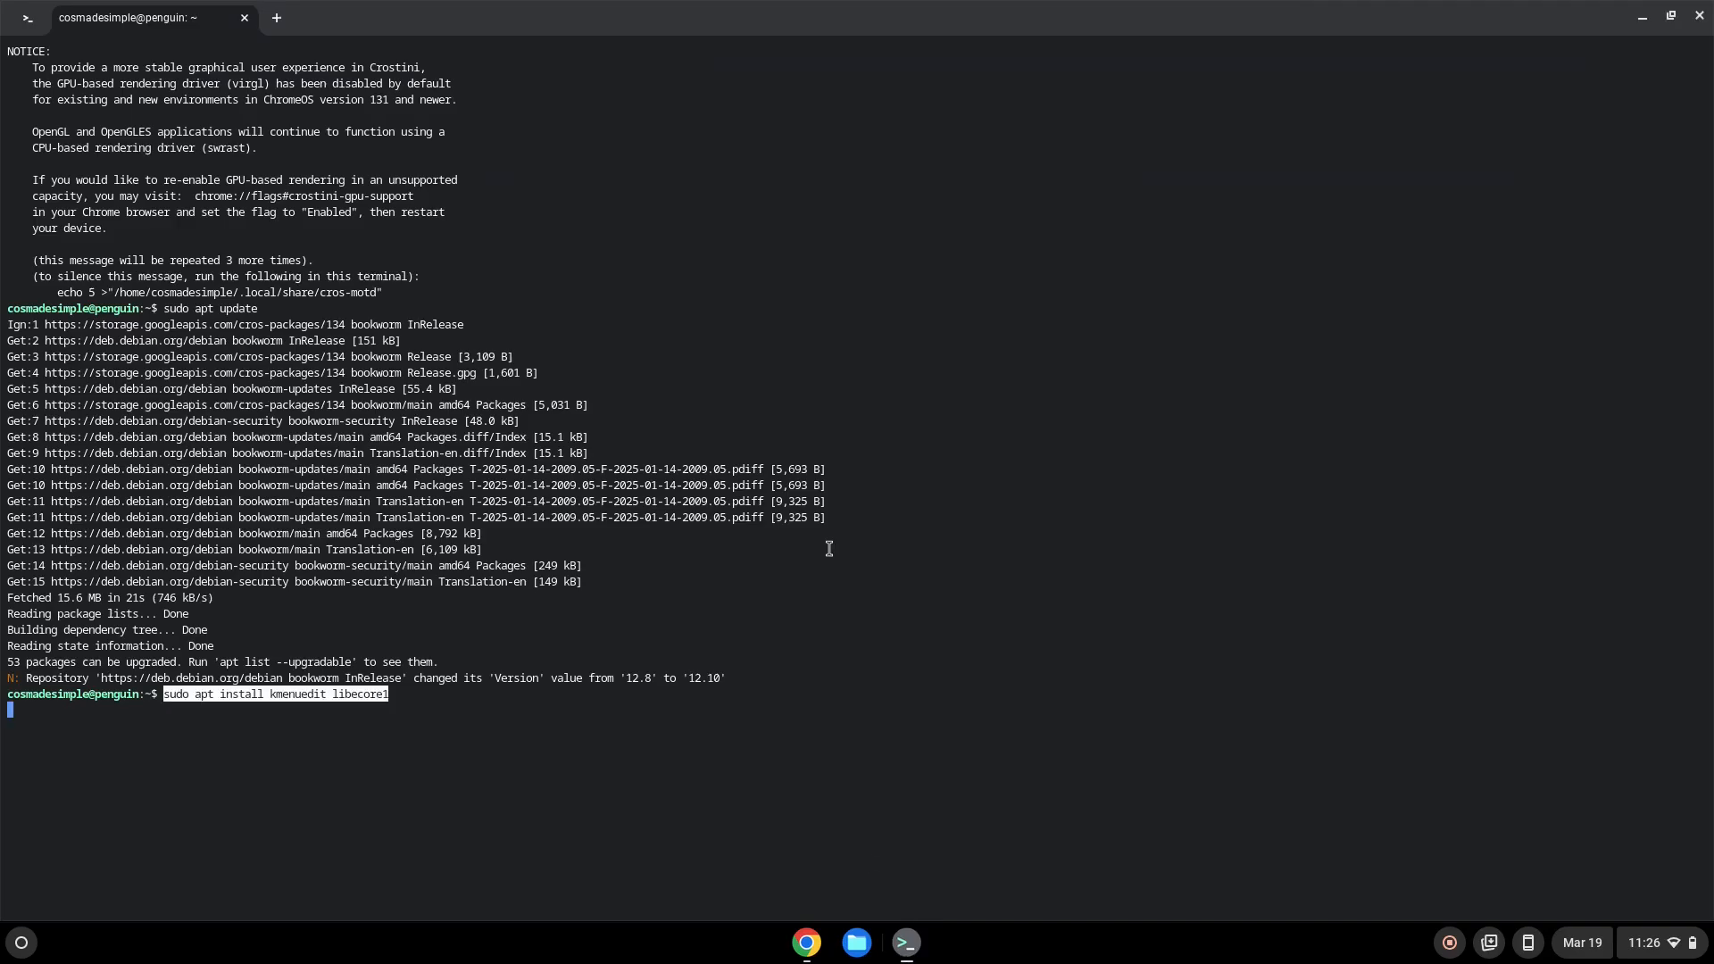
key(Return)
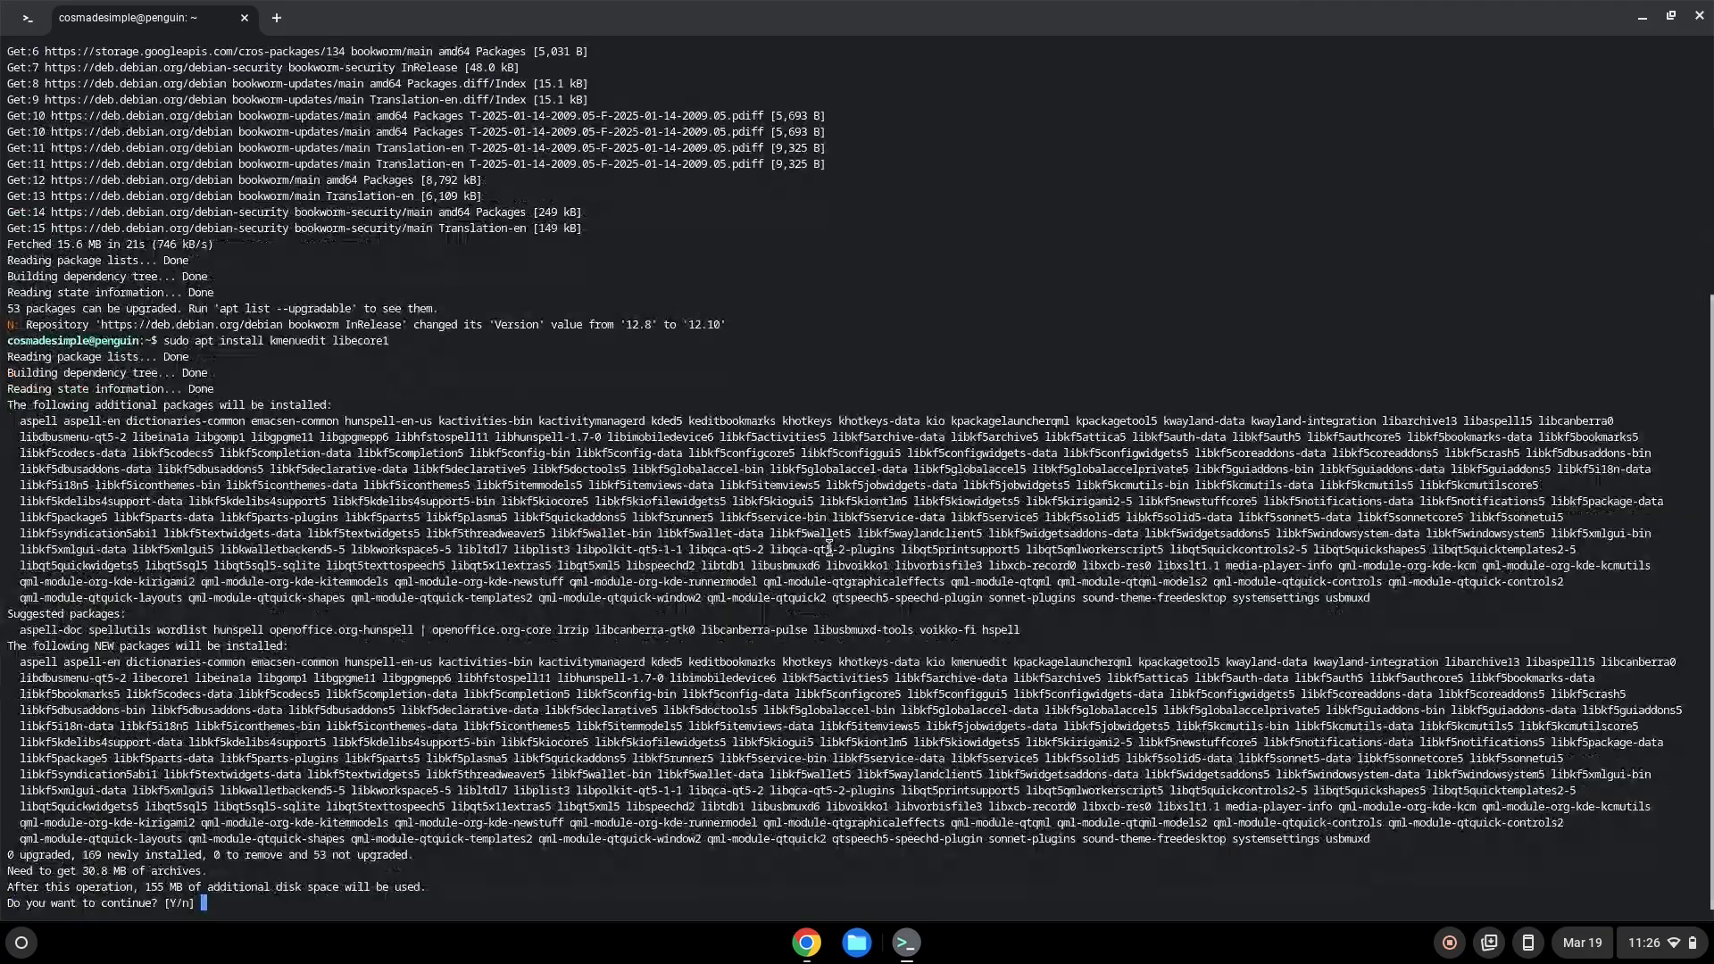
text(Y)
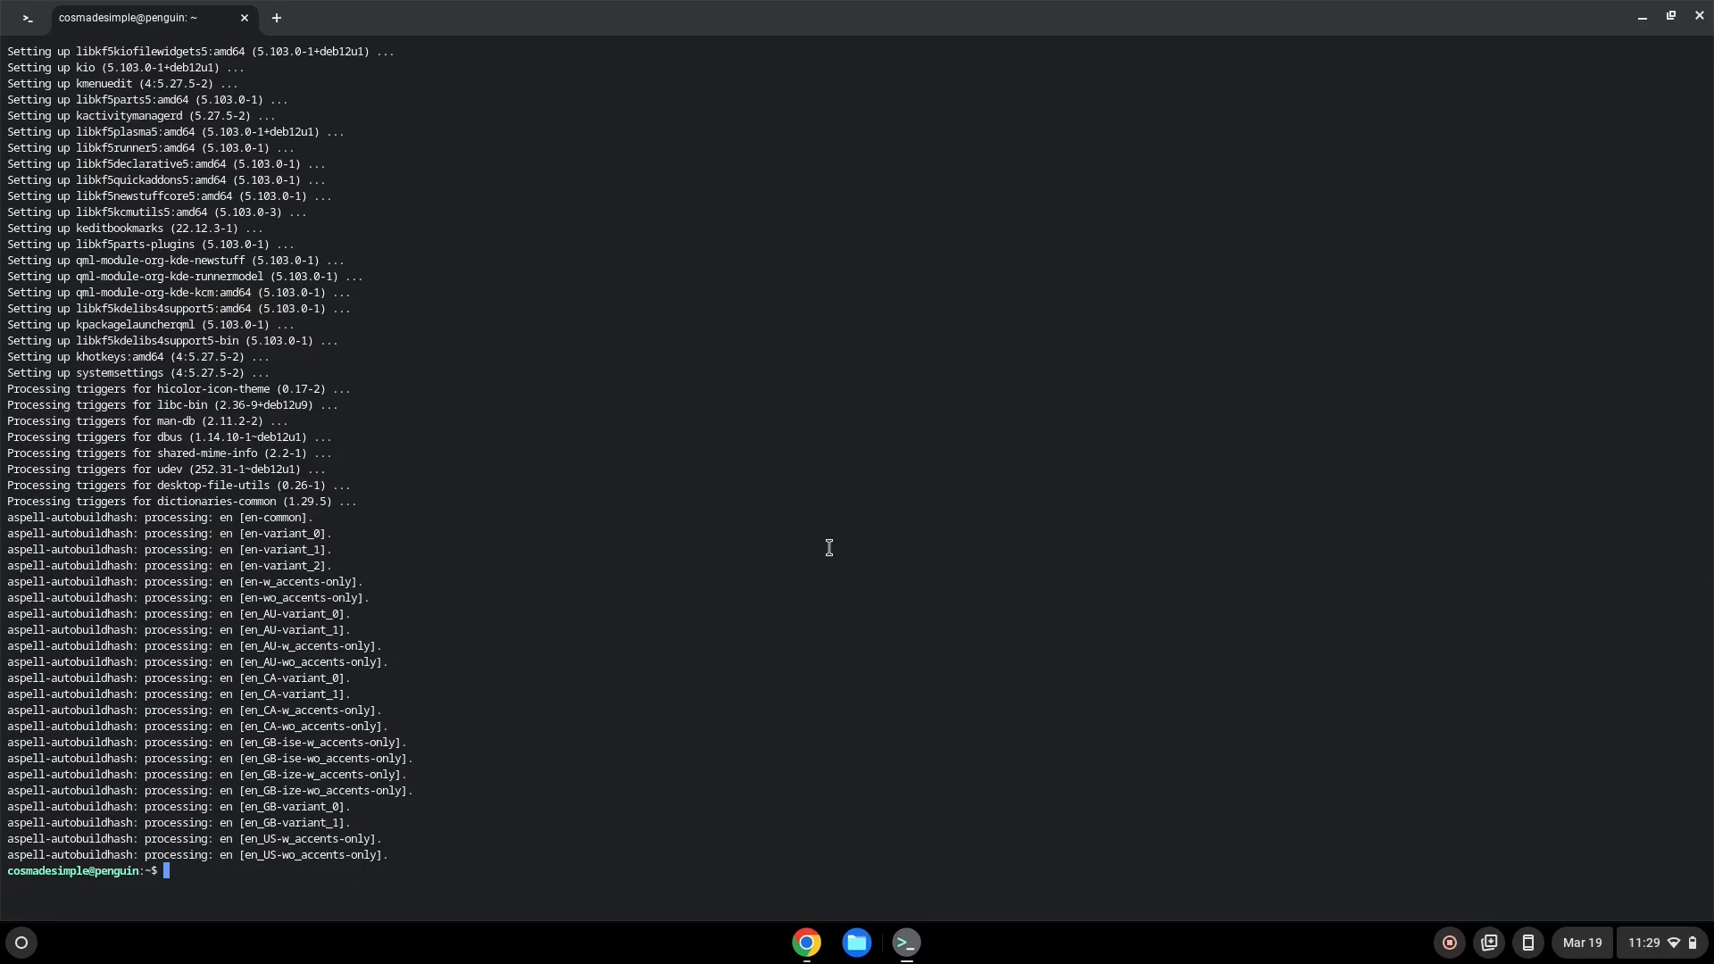
mouse_move(832, 593)
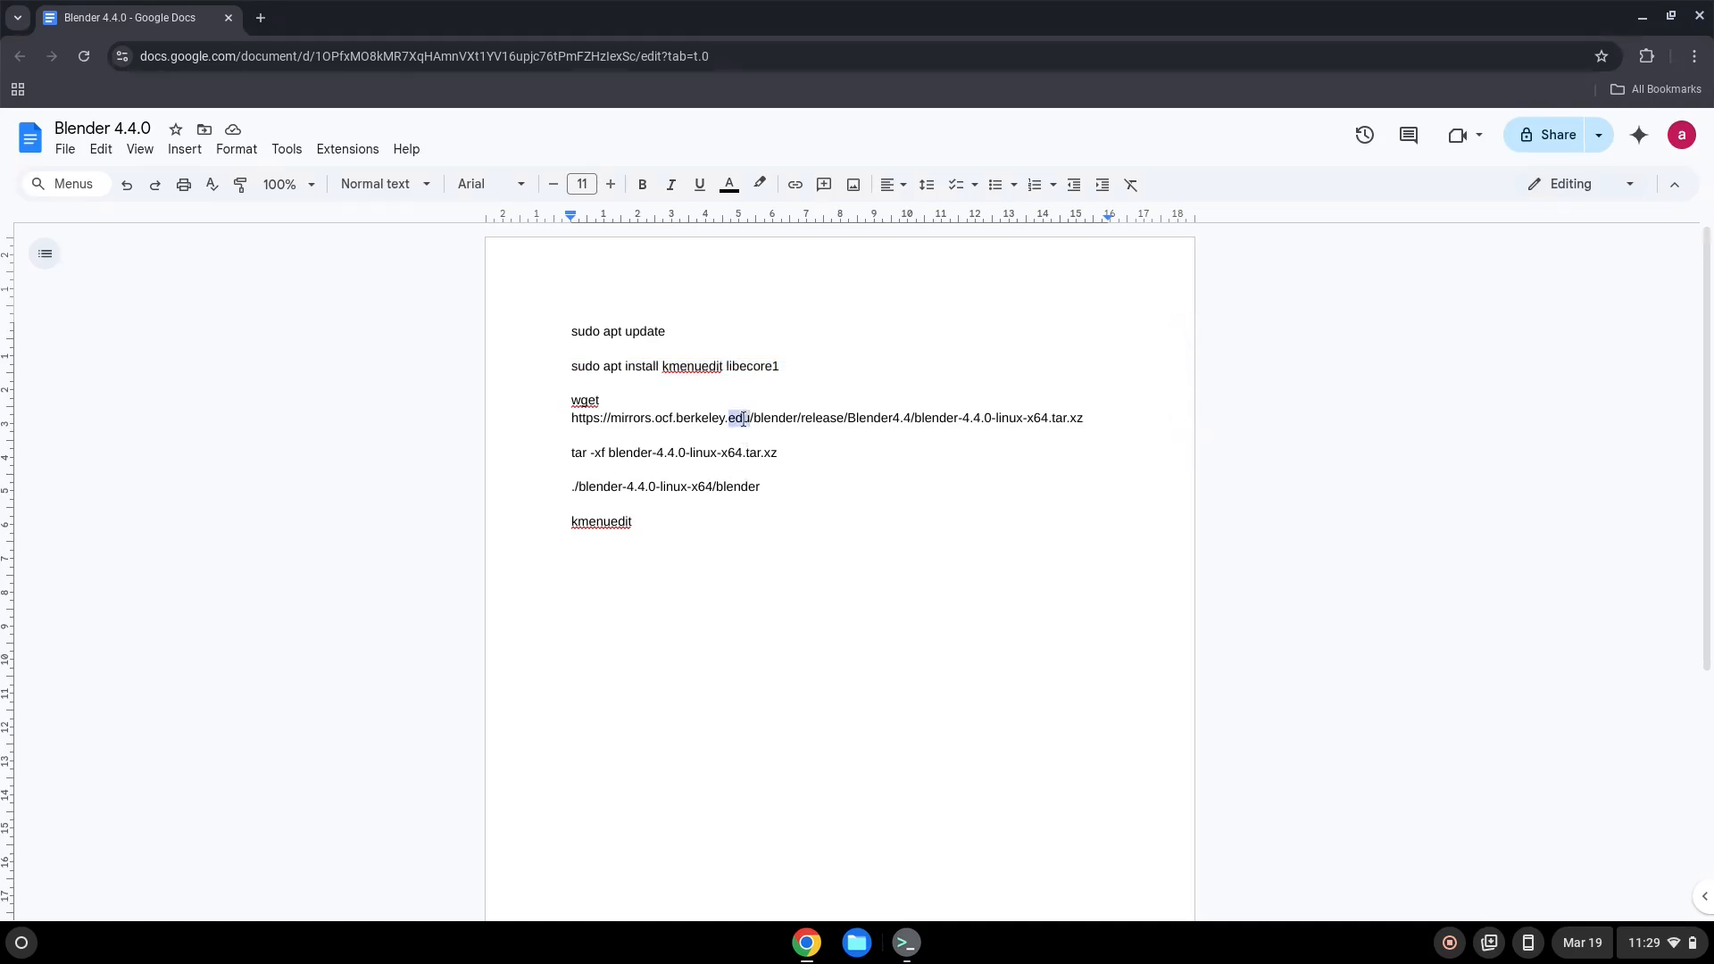
Step: Download blender-4.4.0-linux-x64.tar.xz in Terminal using the wget command copied from the Doc
right_click(744, 417)
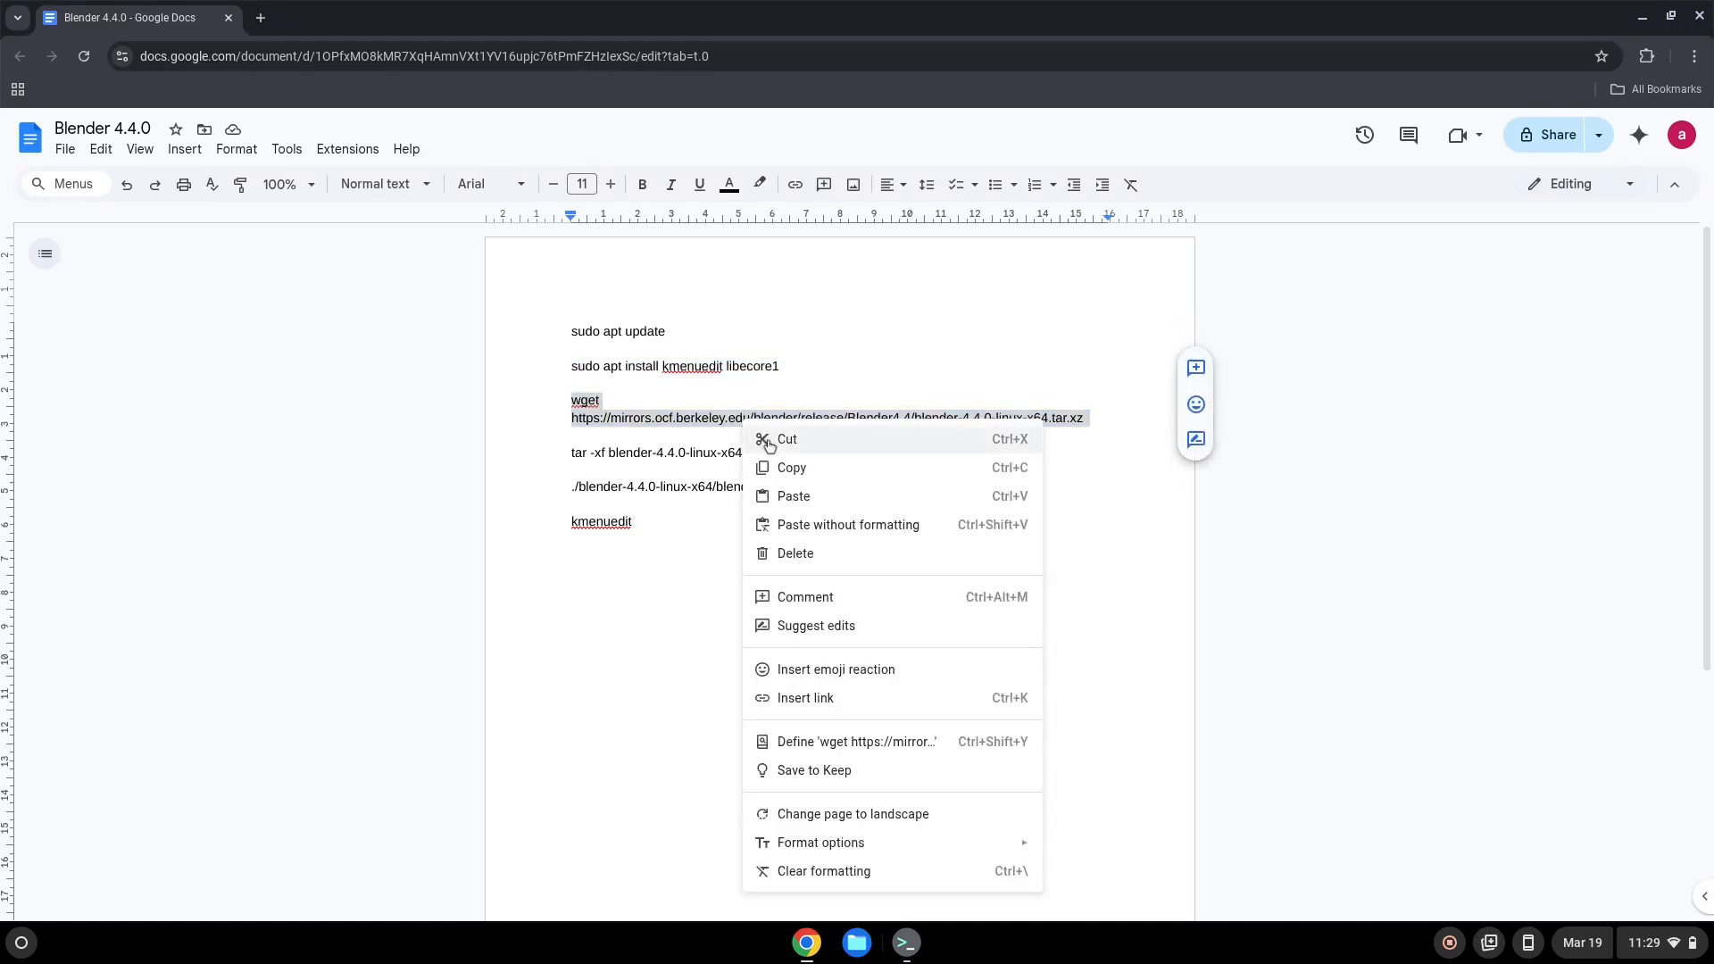
click(795, 486)
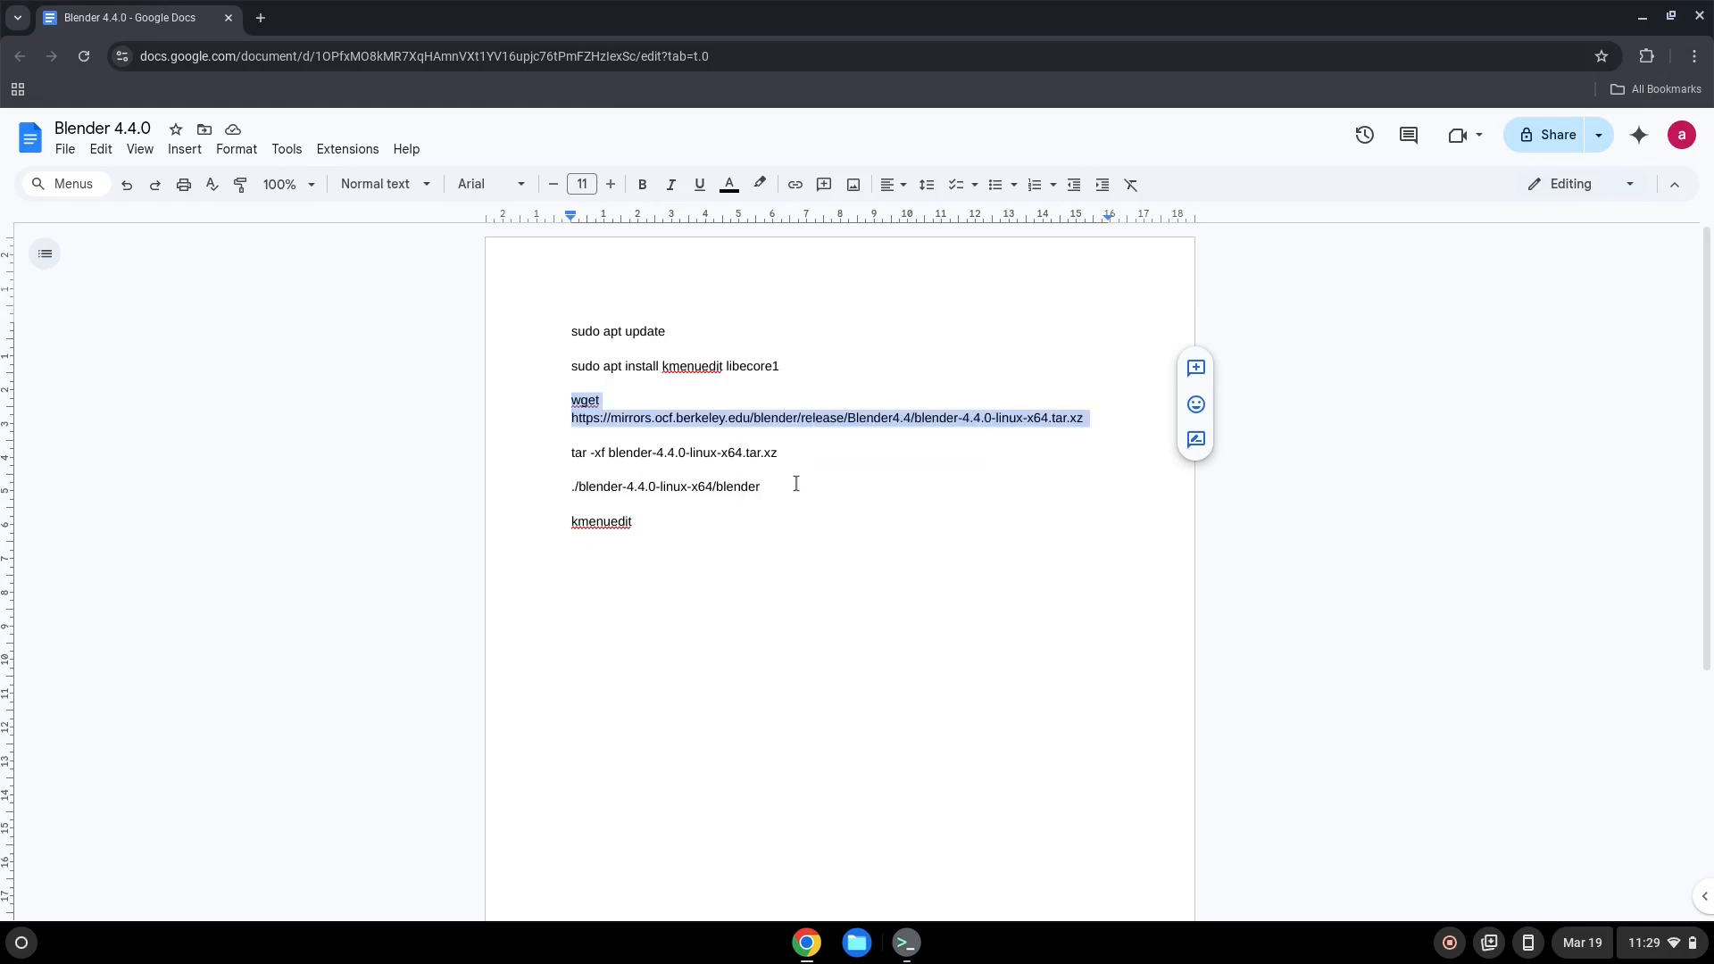
click(906, 942)
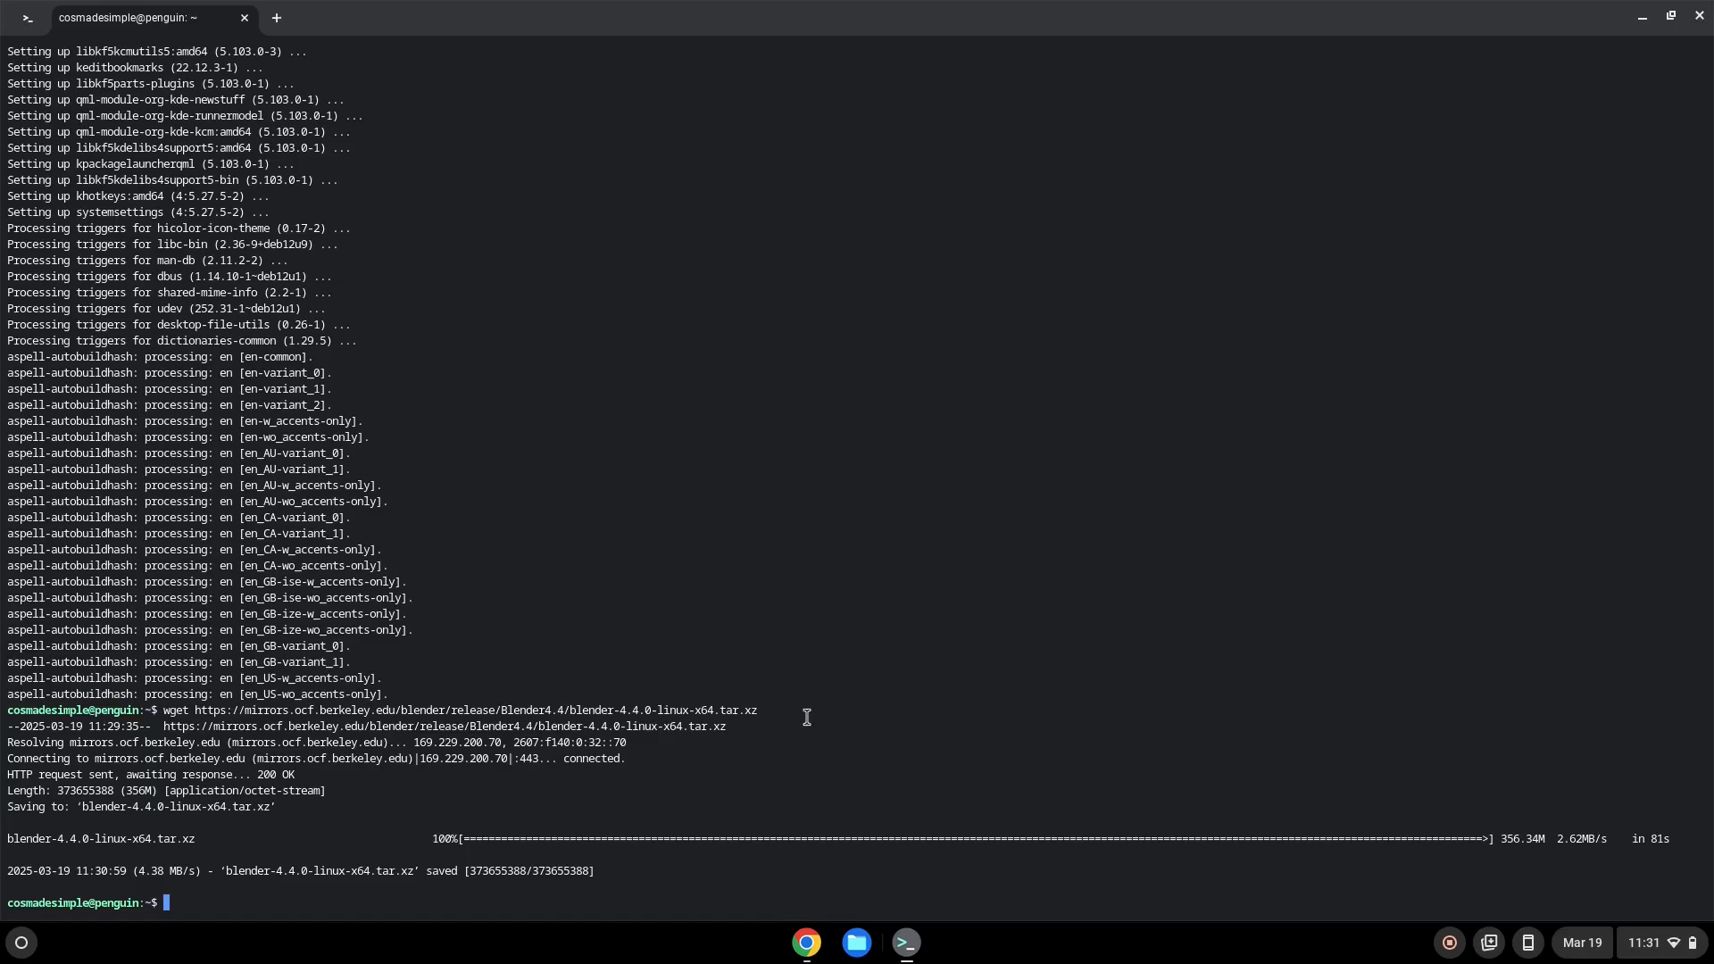
mouse_move(807, 941)
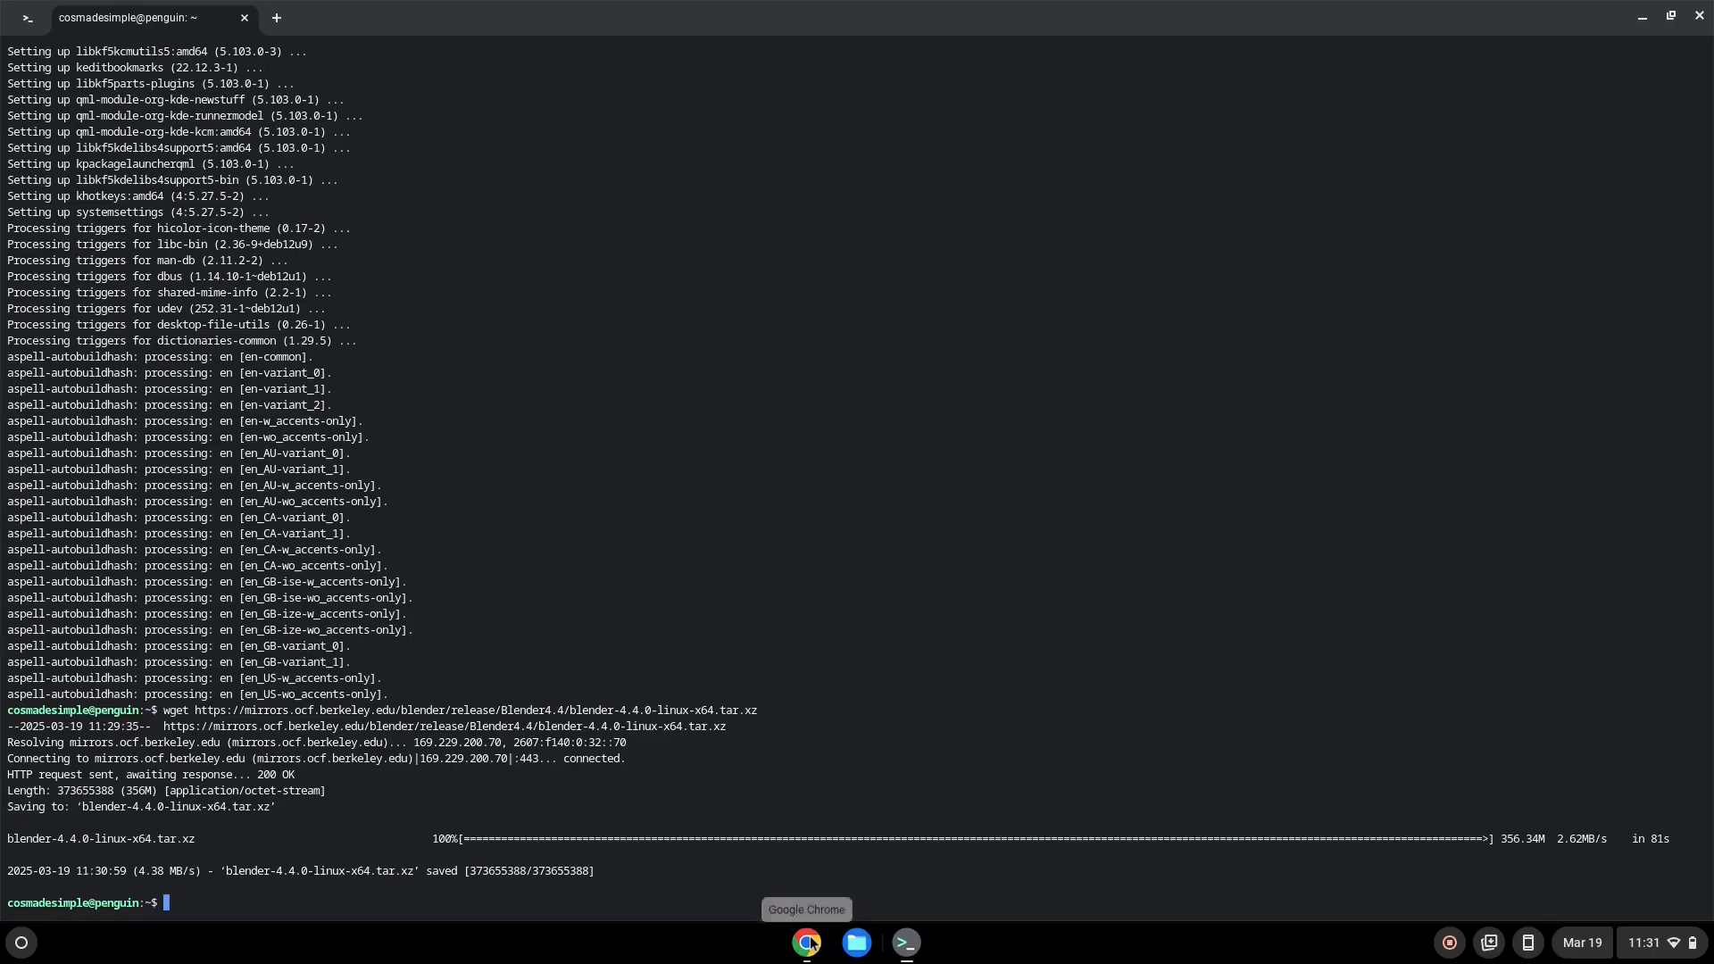
Step: Extract the archive by running 'tar -xf blender-4.4.0-linux-x64.tar.xz' in Terminal
click(807, 942)
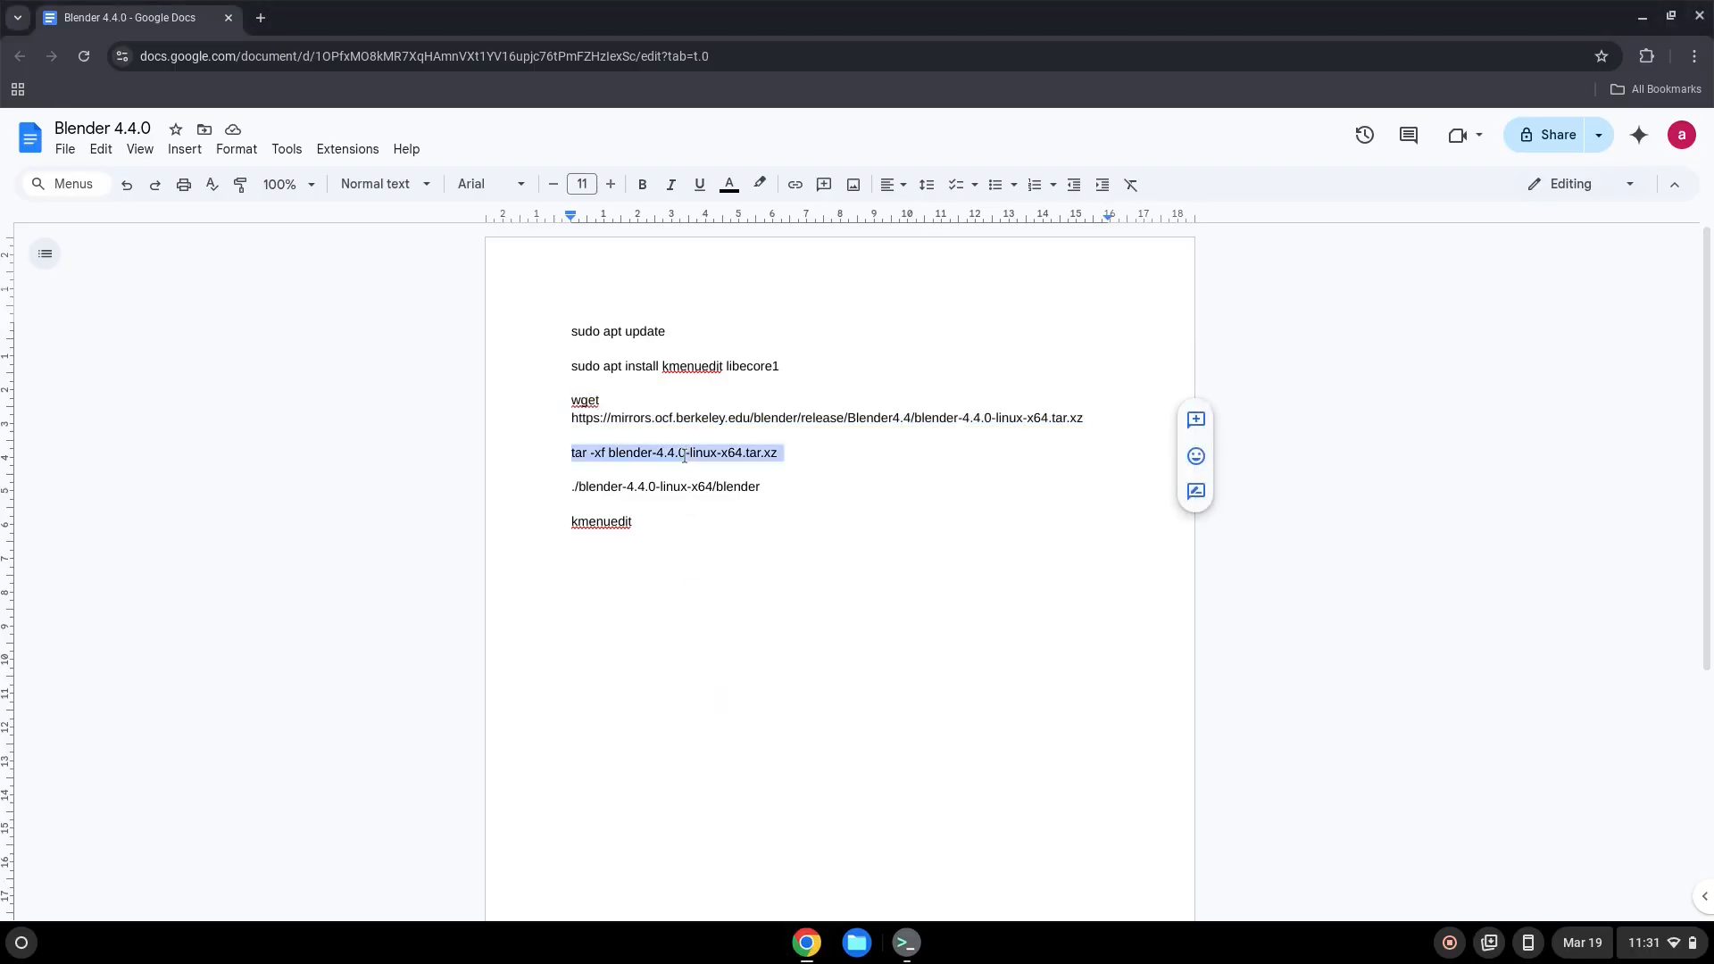
right_click(675, 453)
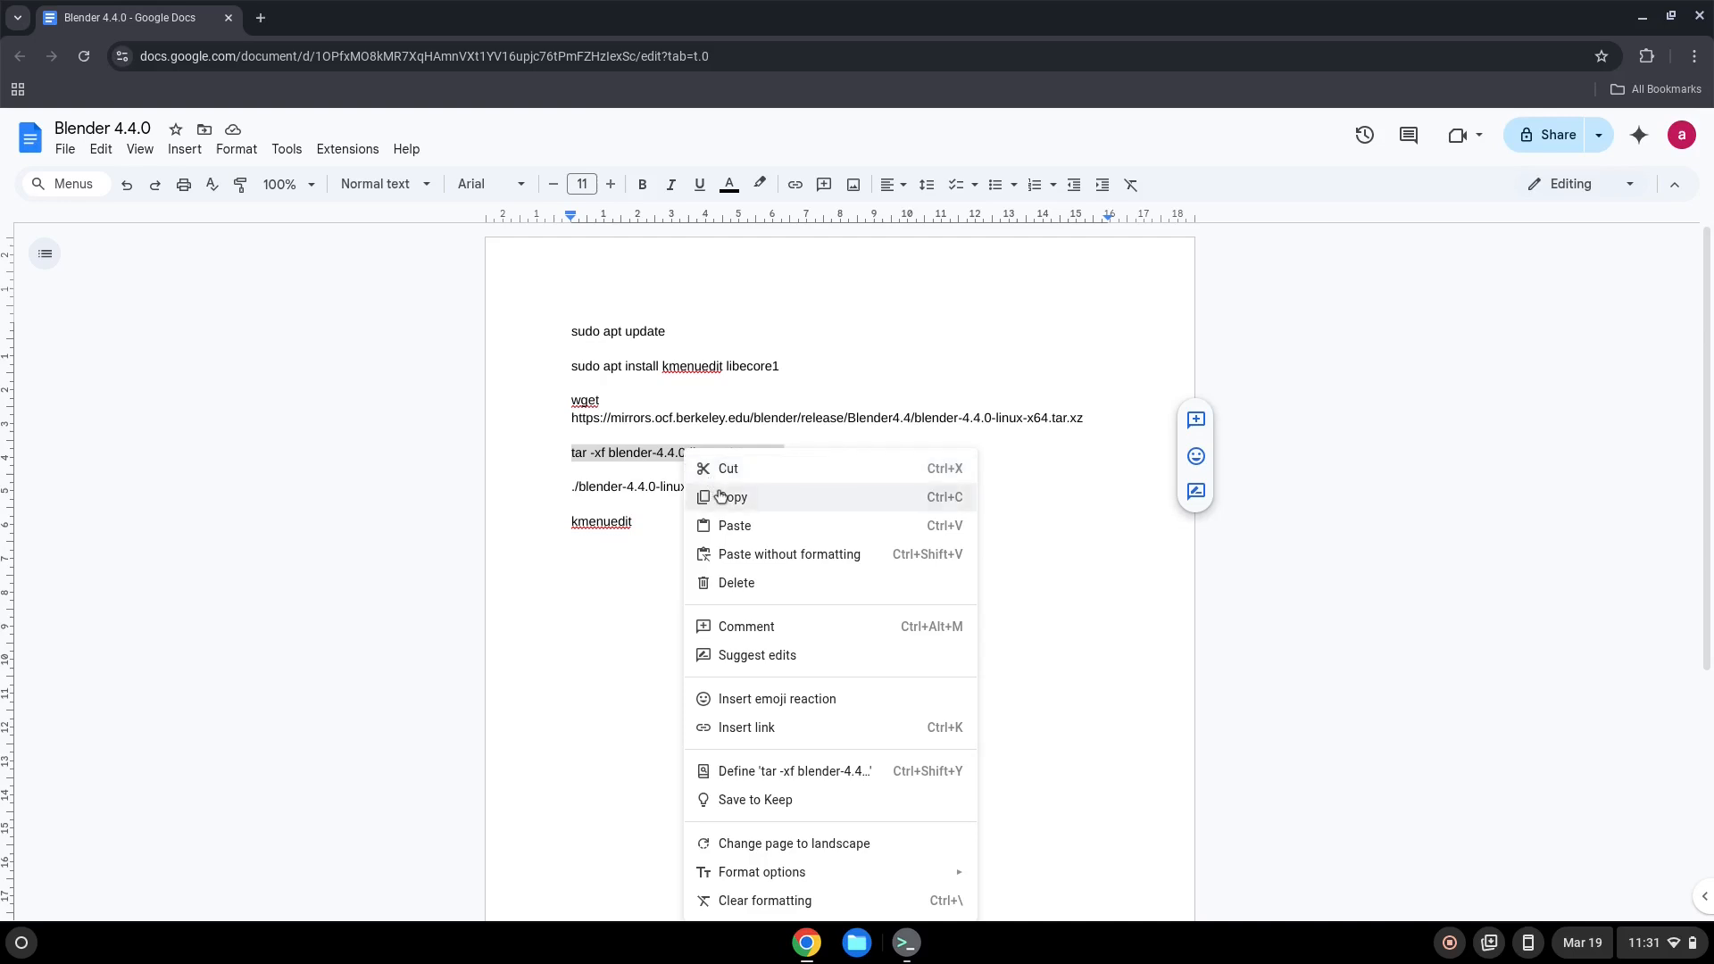
click(905, 947)
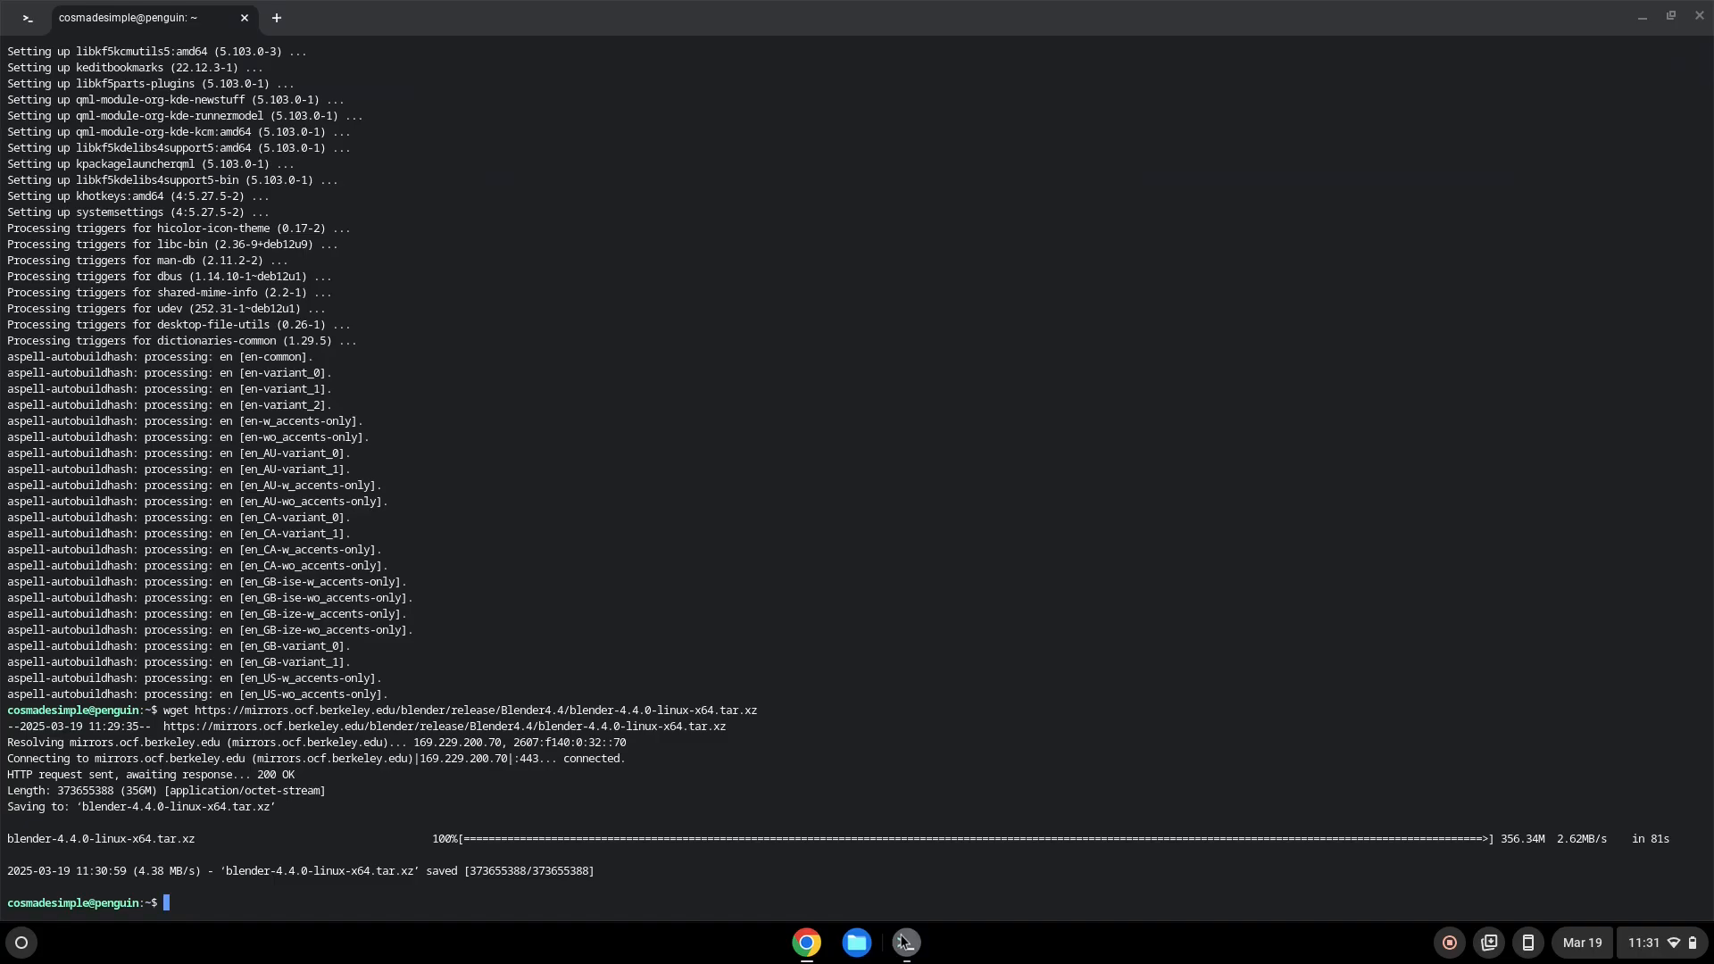
text(tar -xf blender-4.4.0-linux-x64.tar.xz)
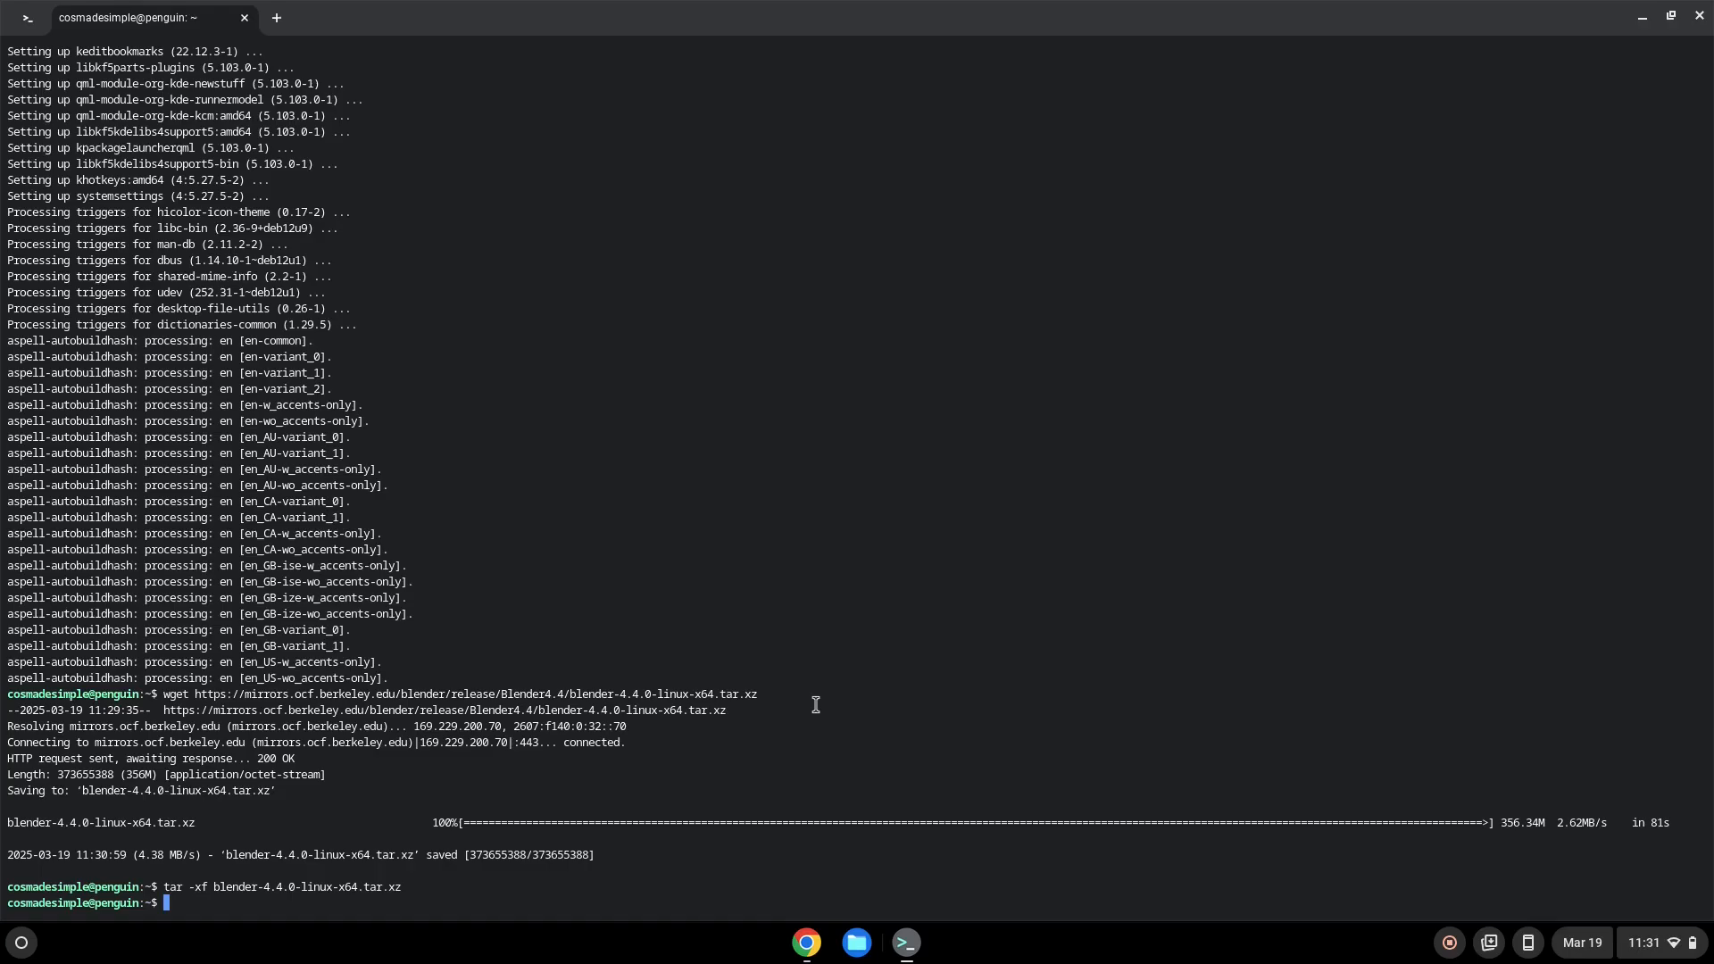
mouse_move(807, 942)
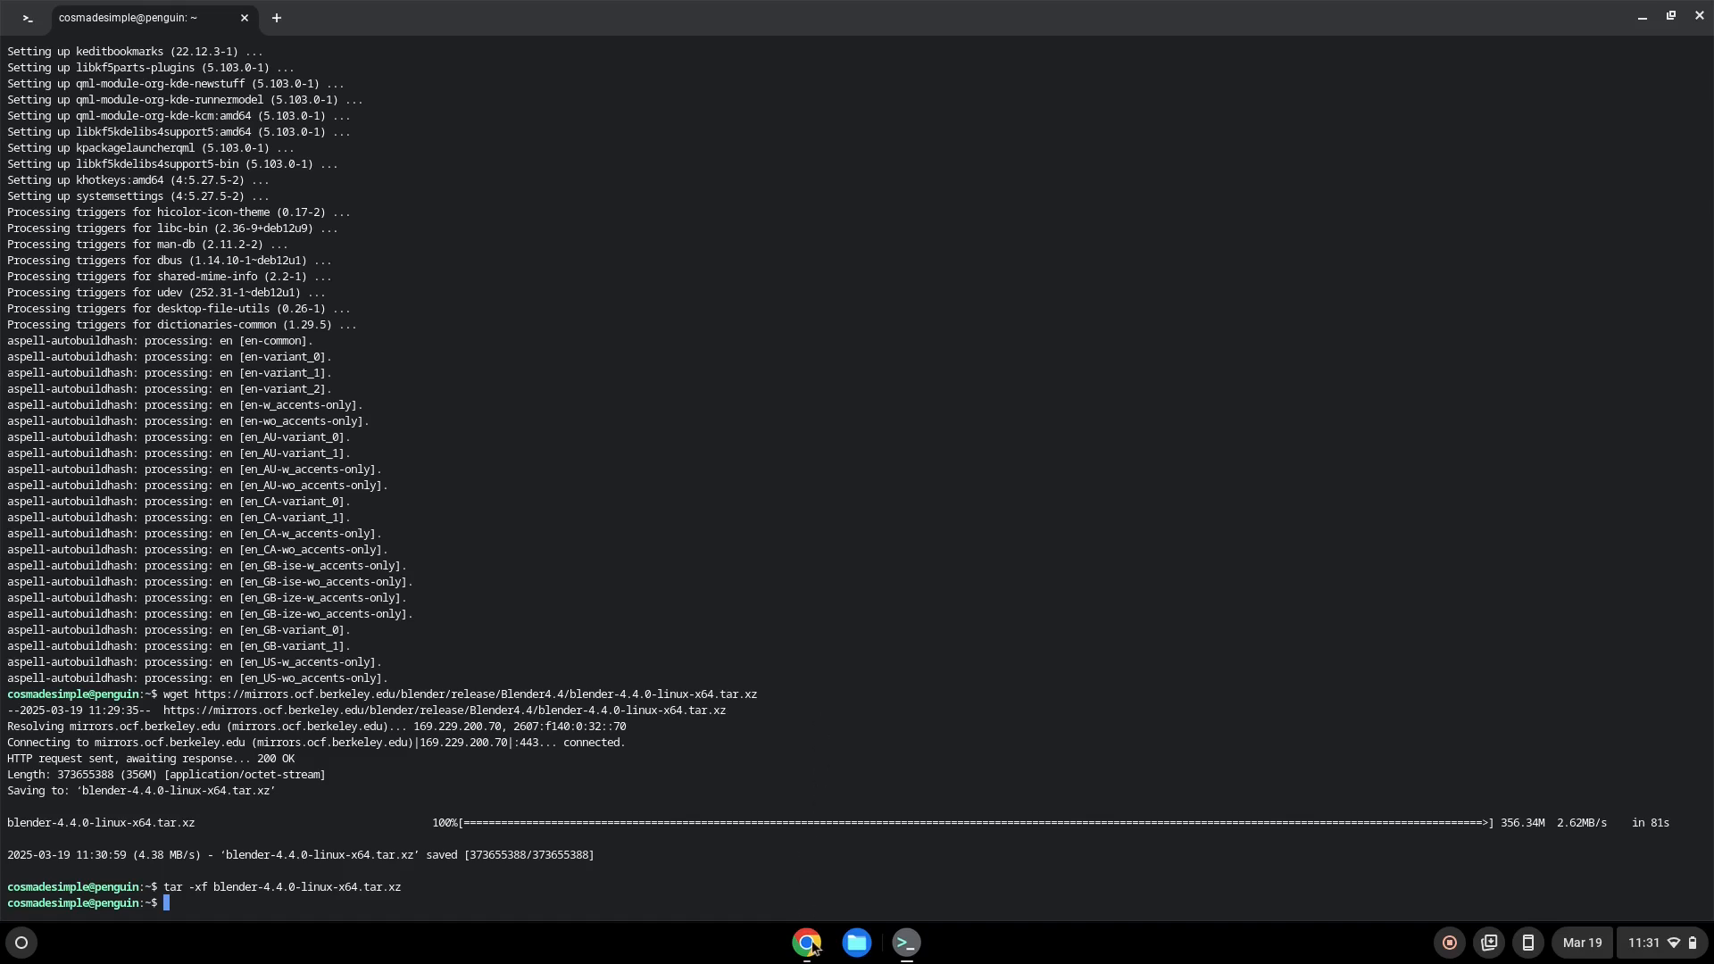
Step: Copy the ./blender-4.4.0-linux-x64/blender line and run it in Terminal to launch Blender
click(805, 941)
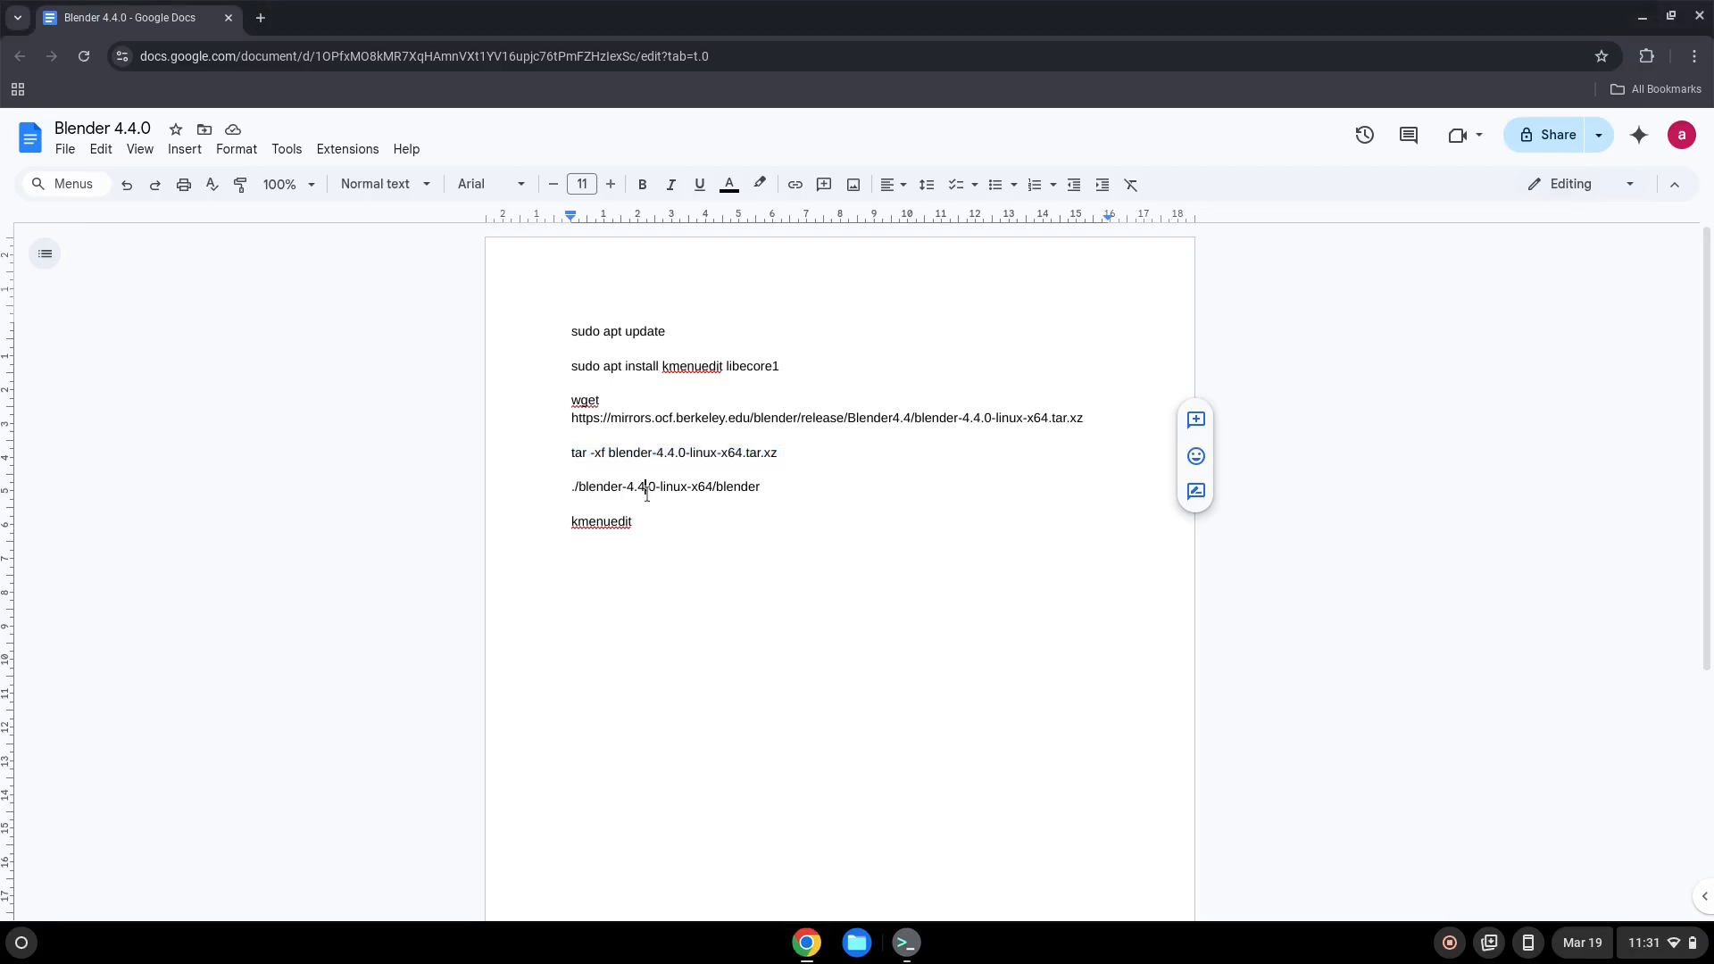
triple_click(664, 486)
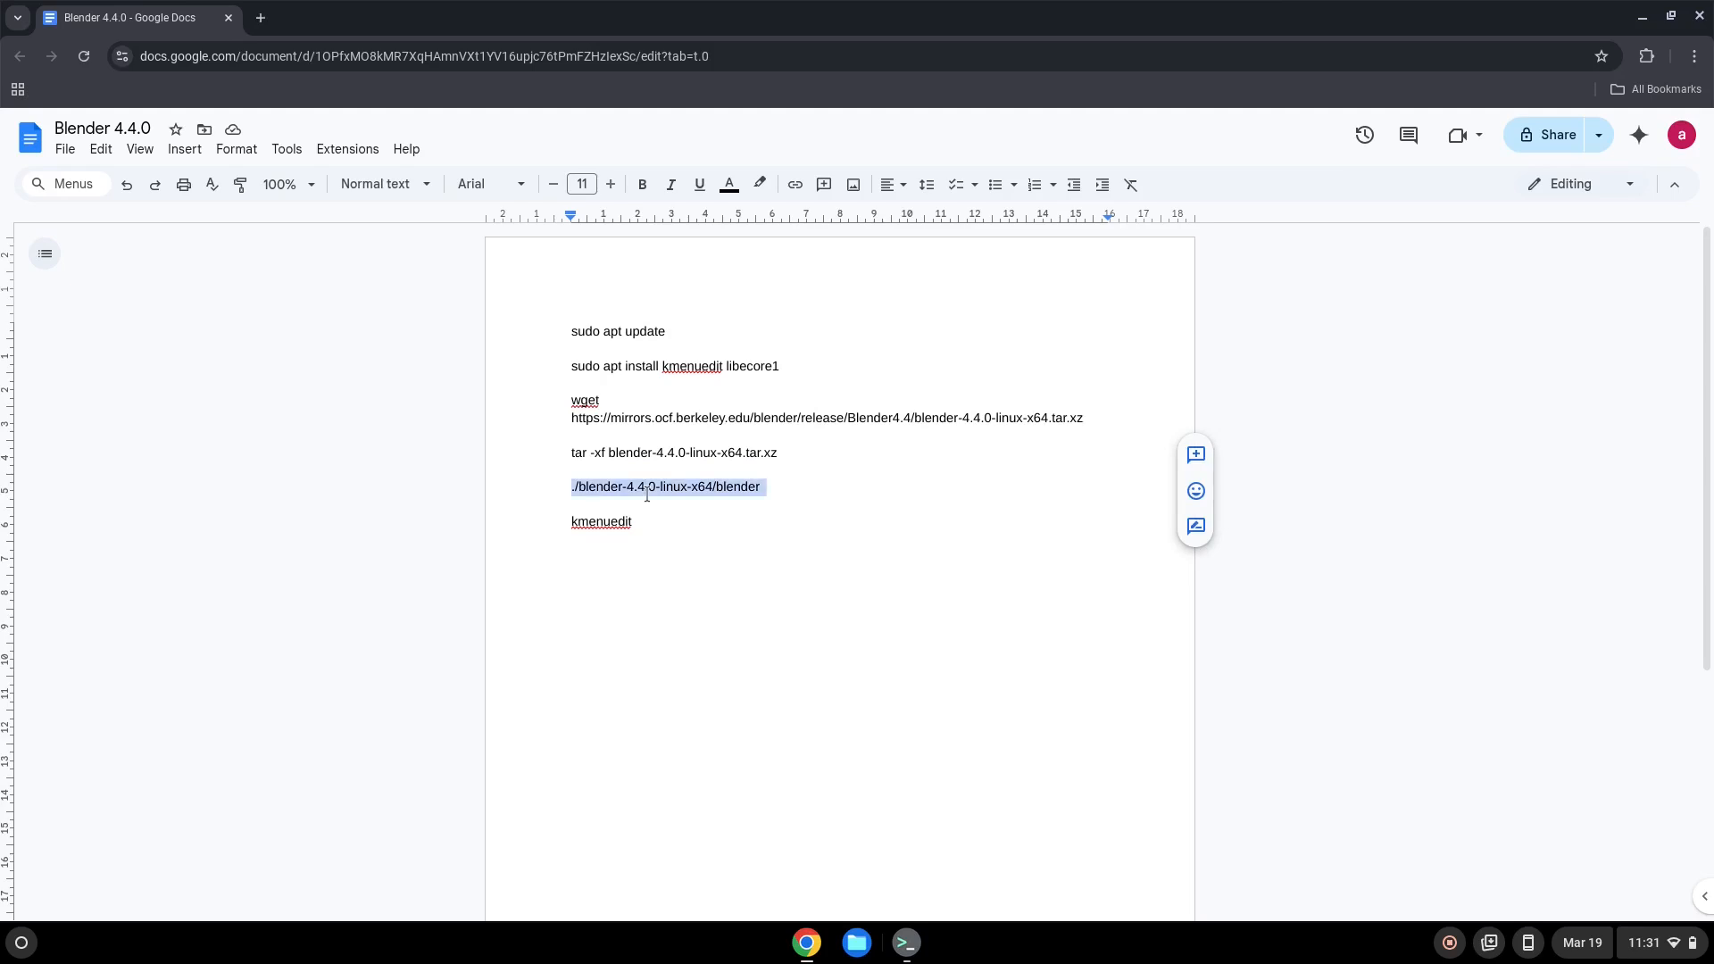
right_click(666, 486)
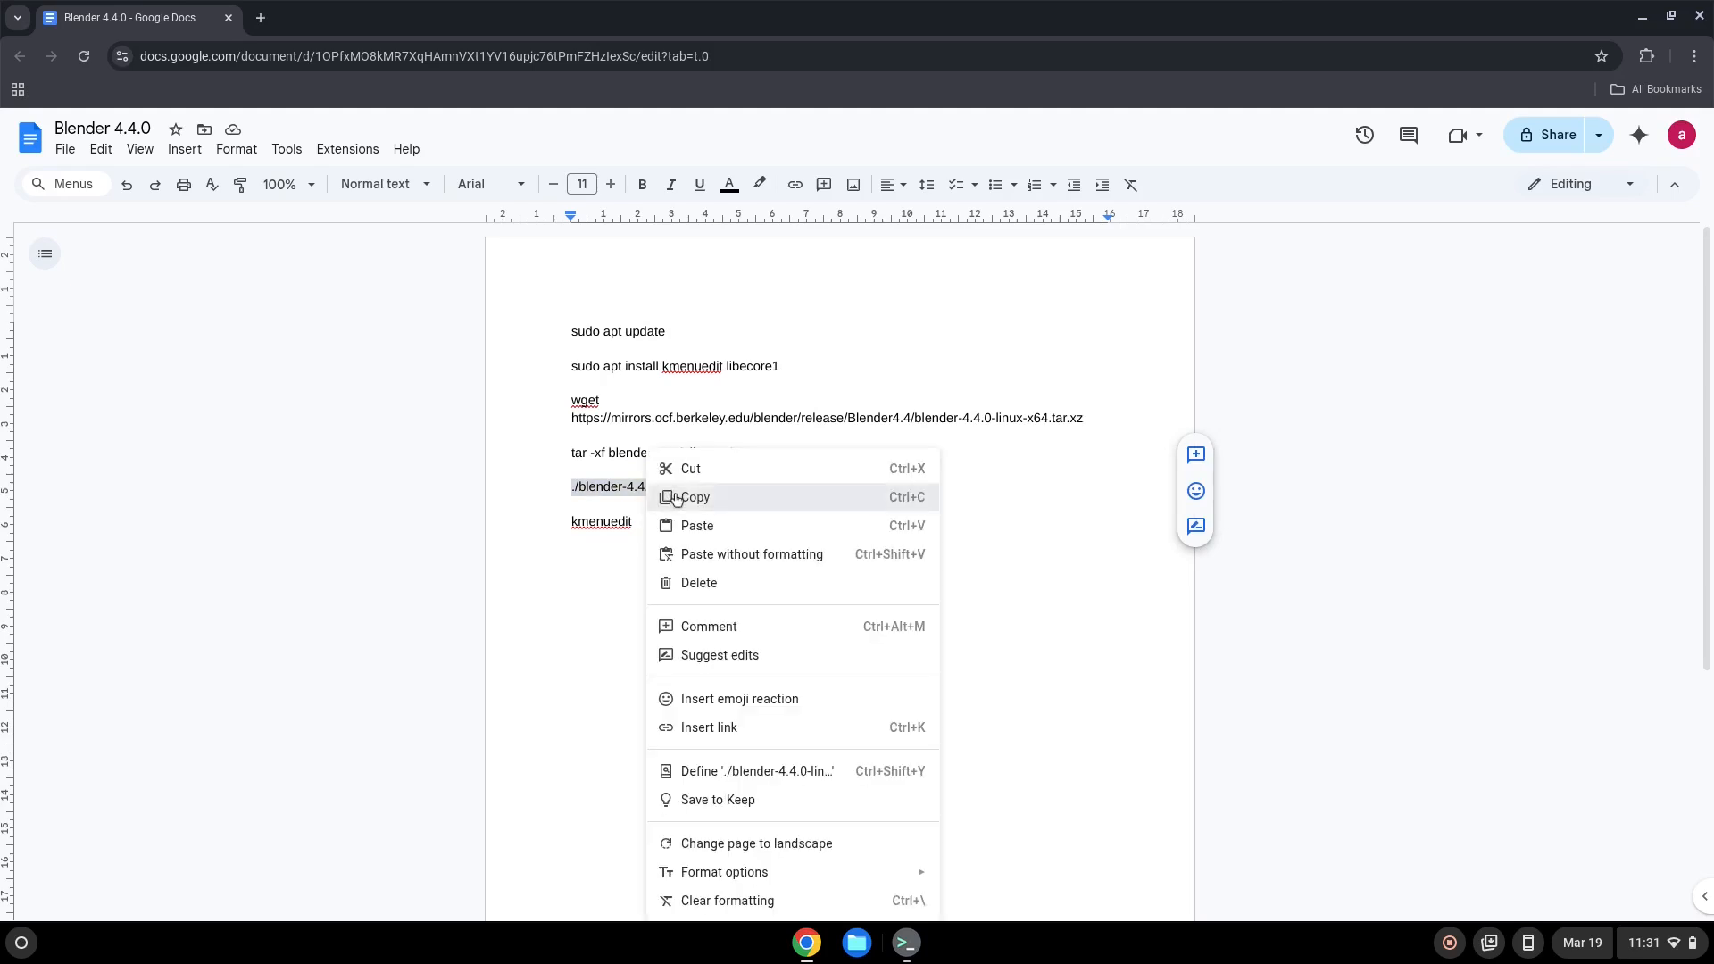
click(697, 497)
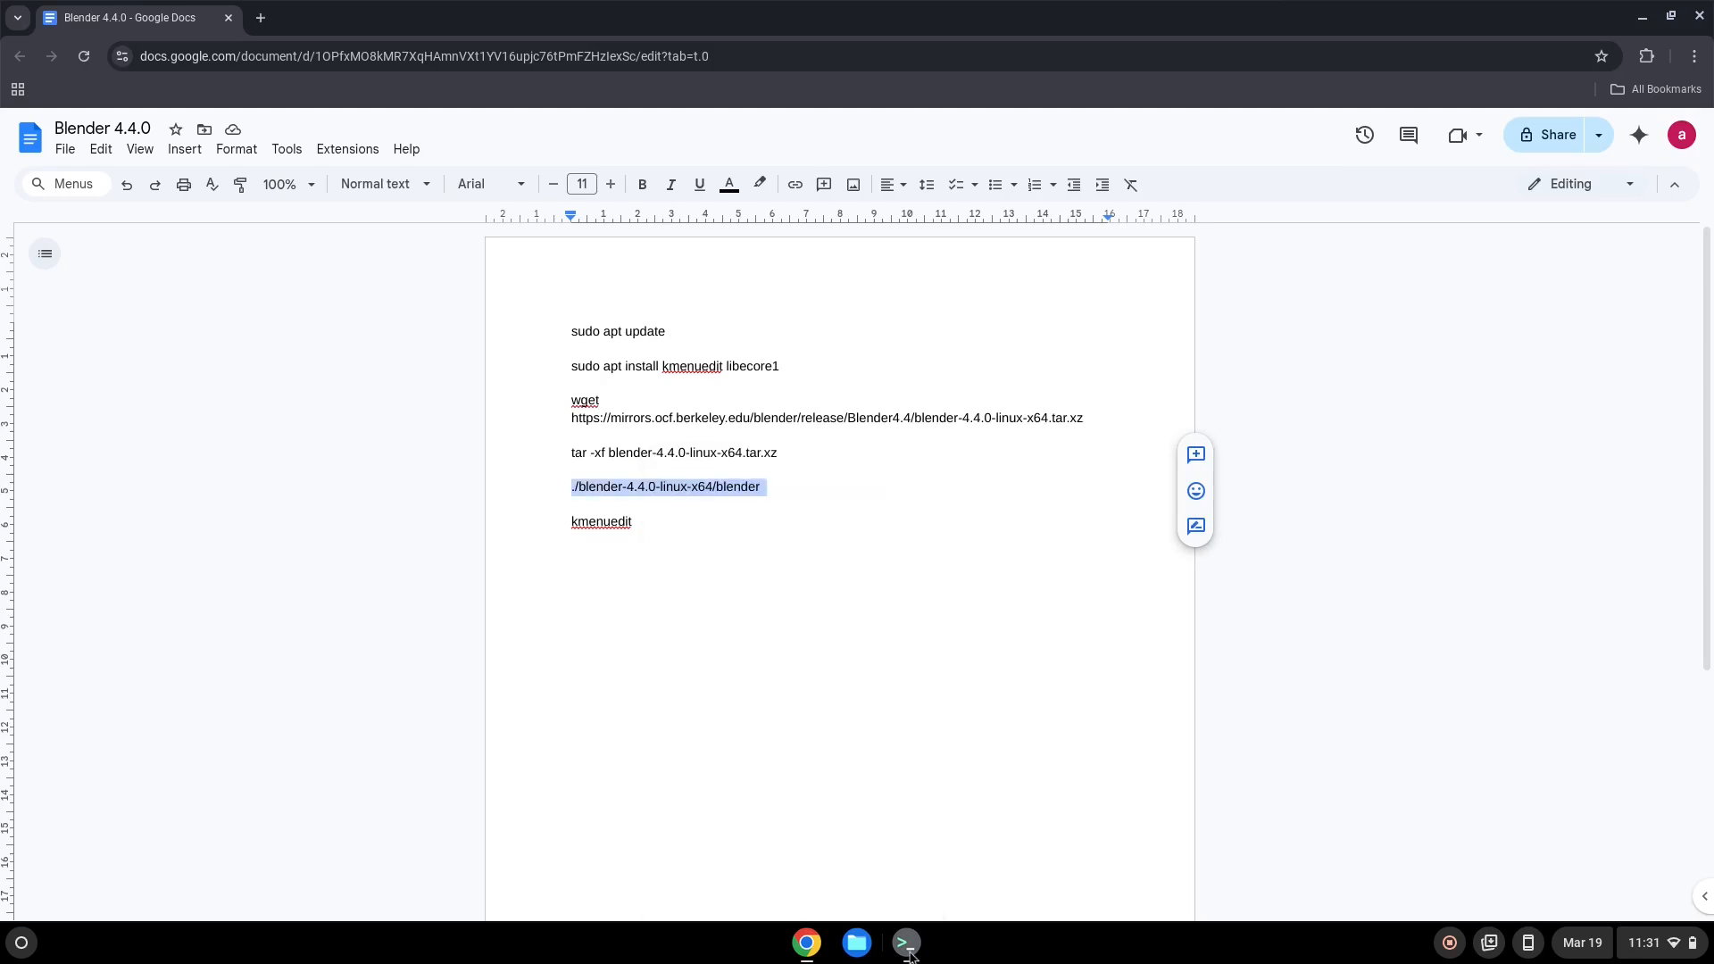
click(905, 943)
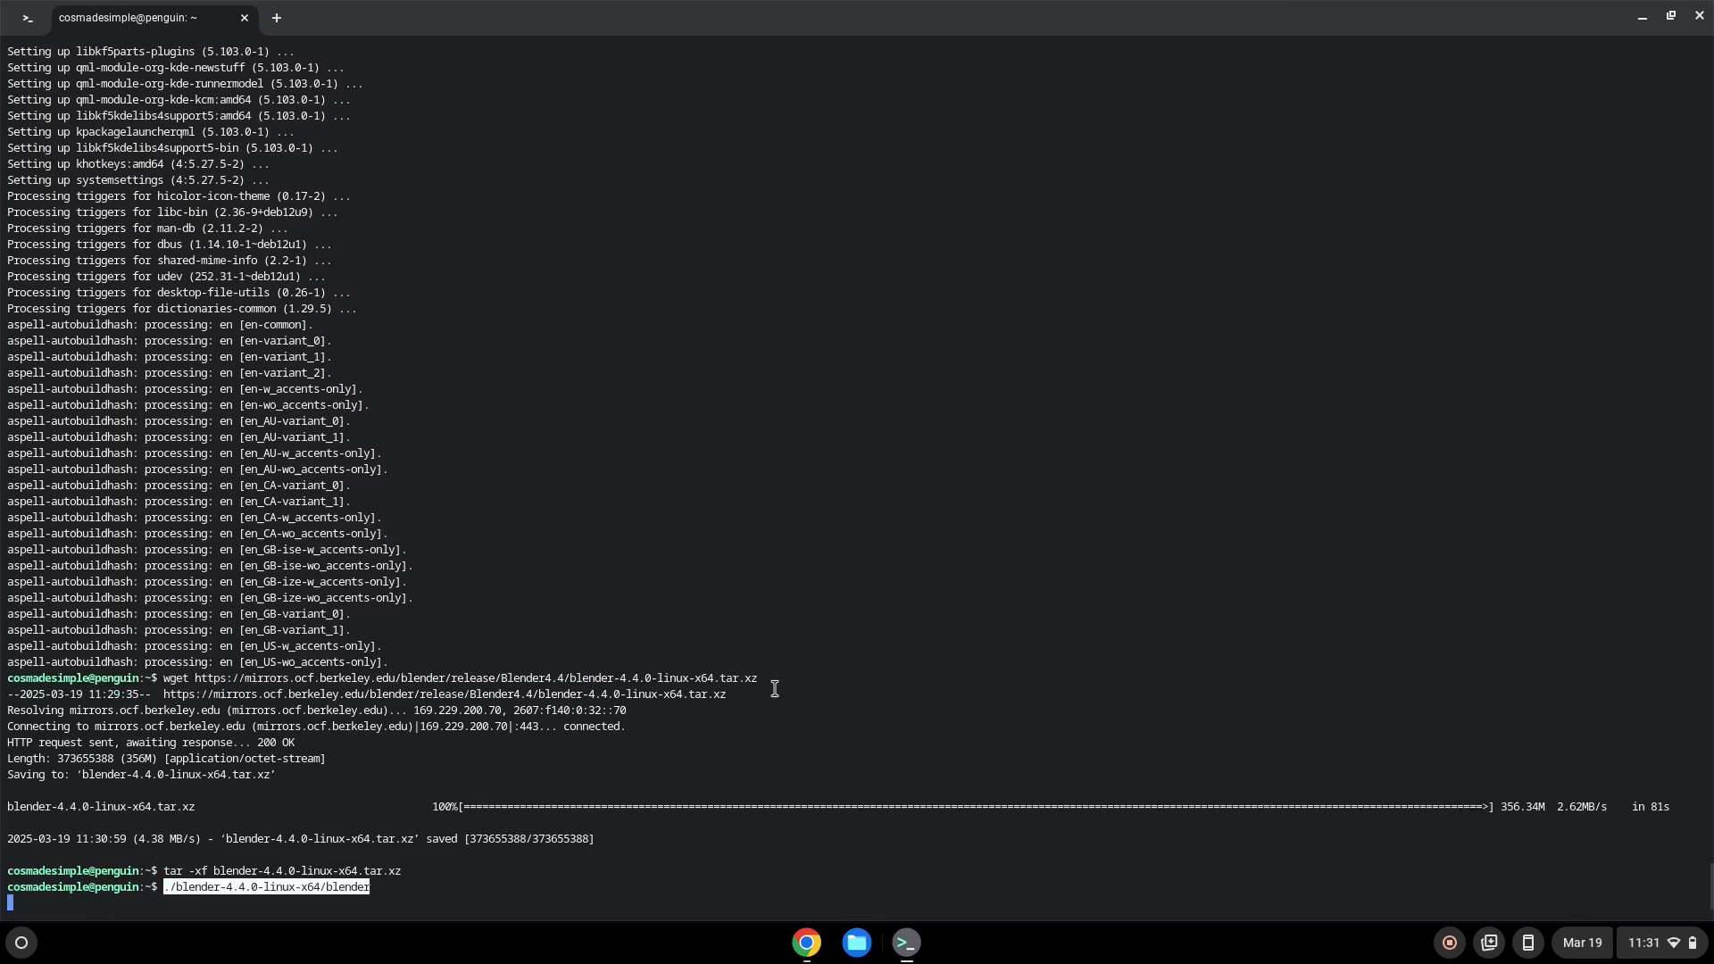
key(Return)
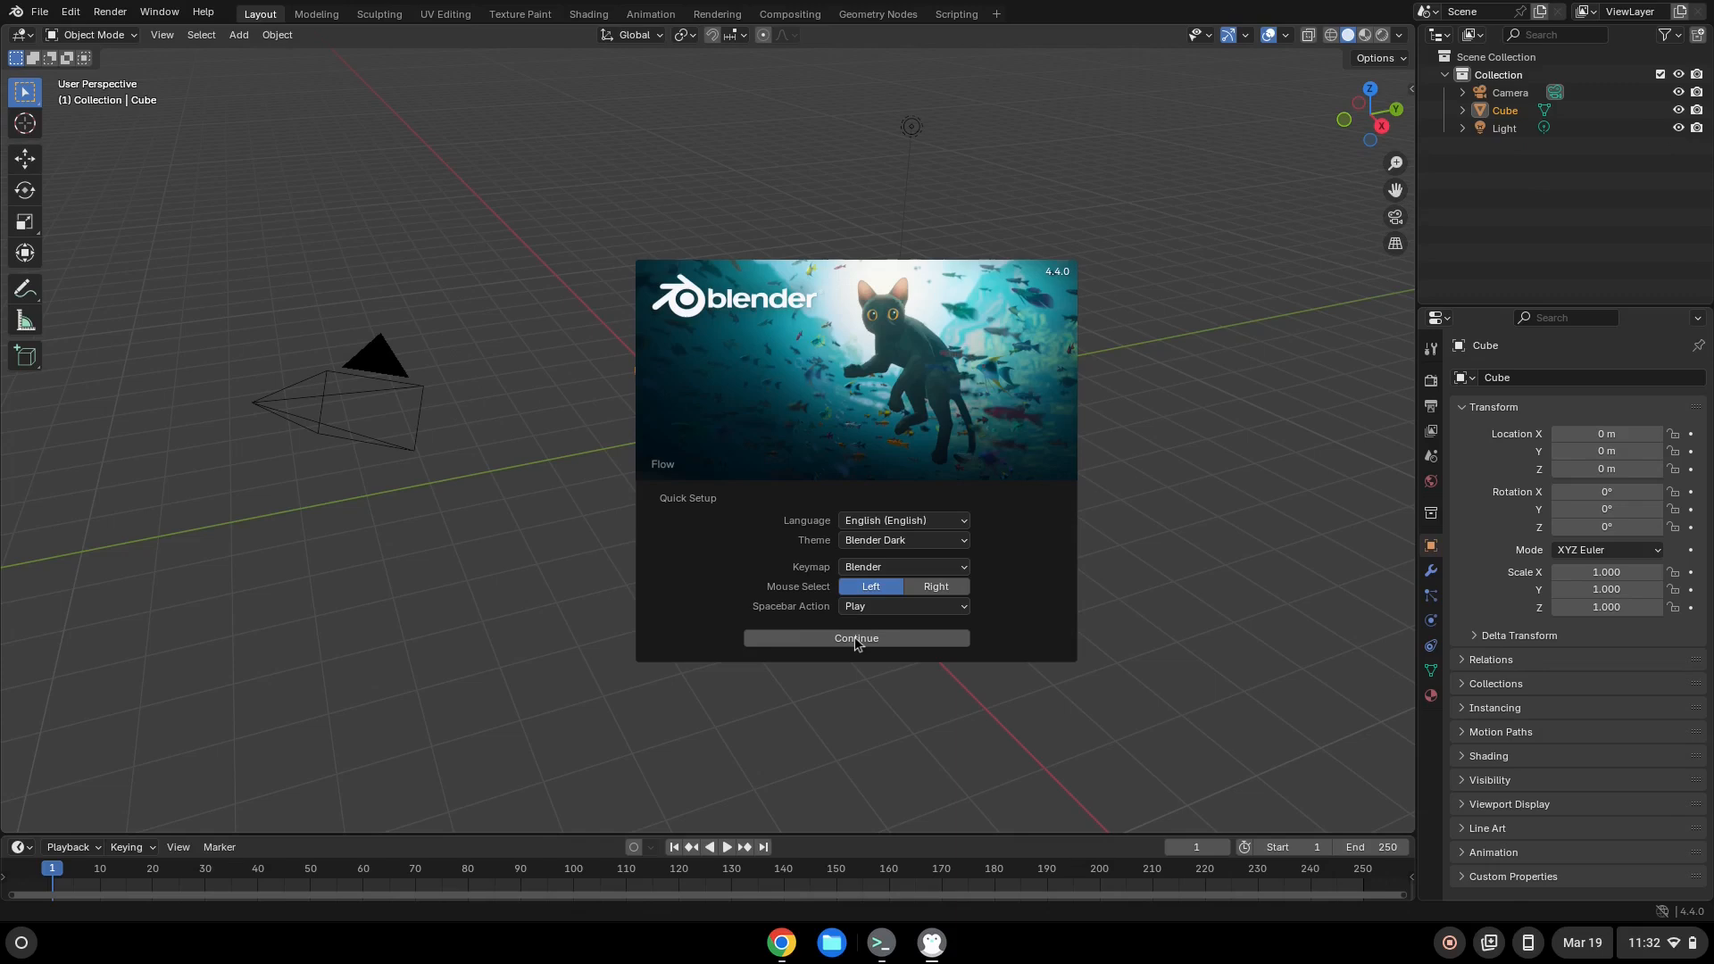
Step: Continue past Blender's quick setup and start a General new file
click(856, 639)
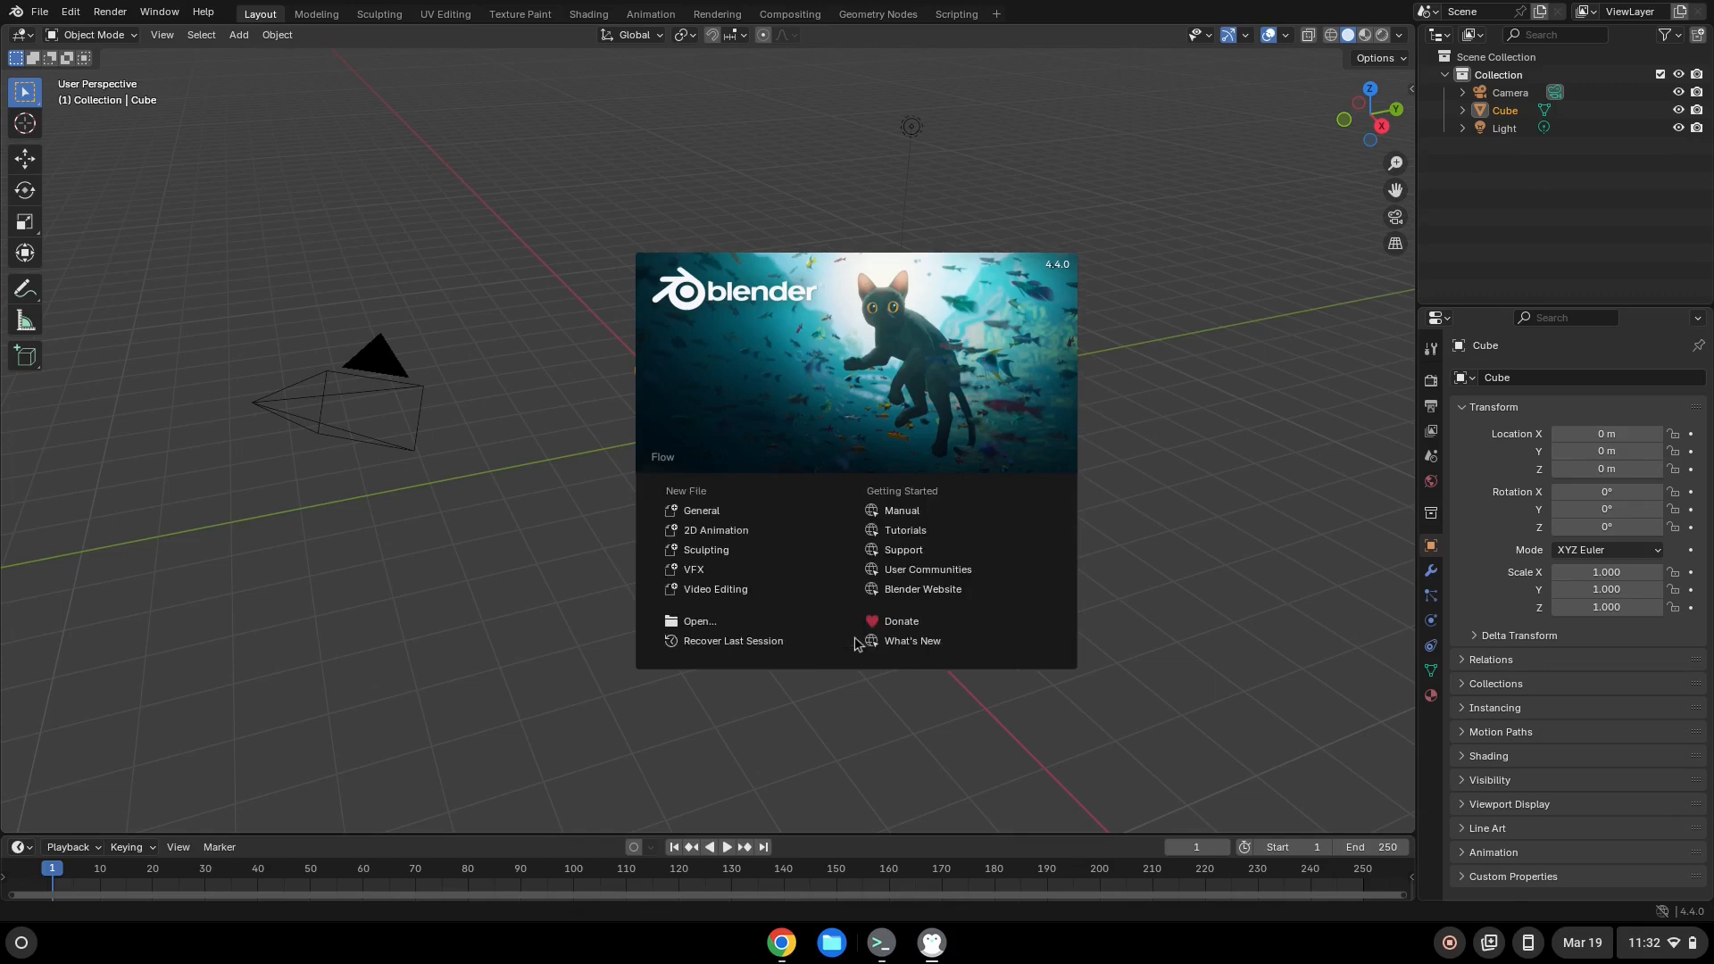
mouse_move(744, 534)
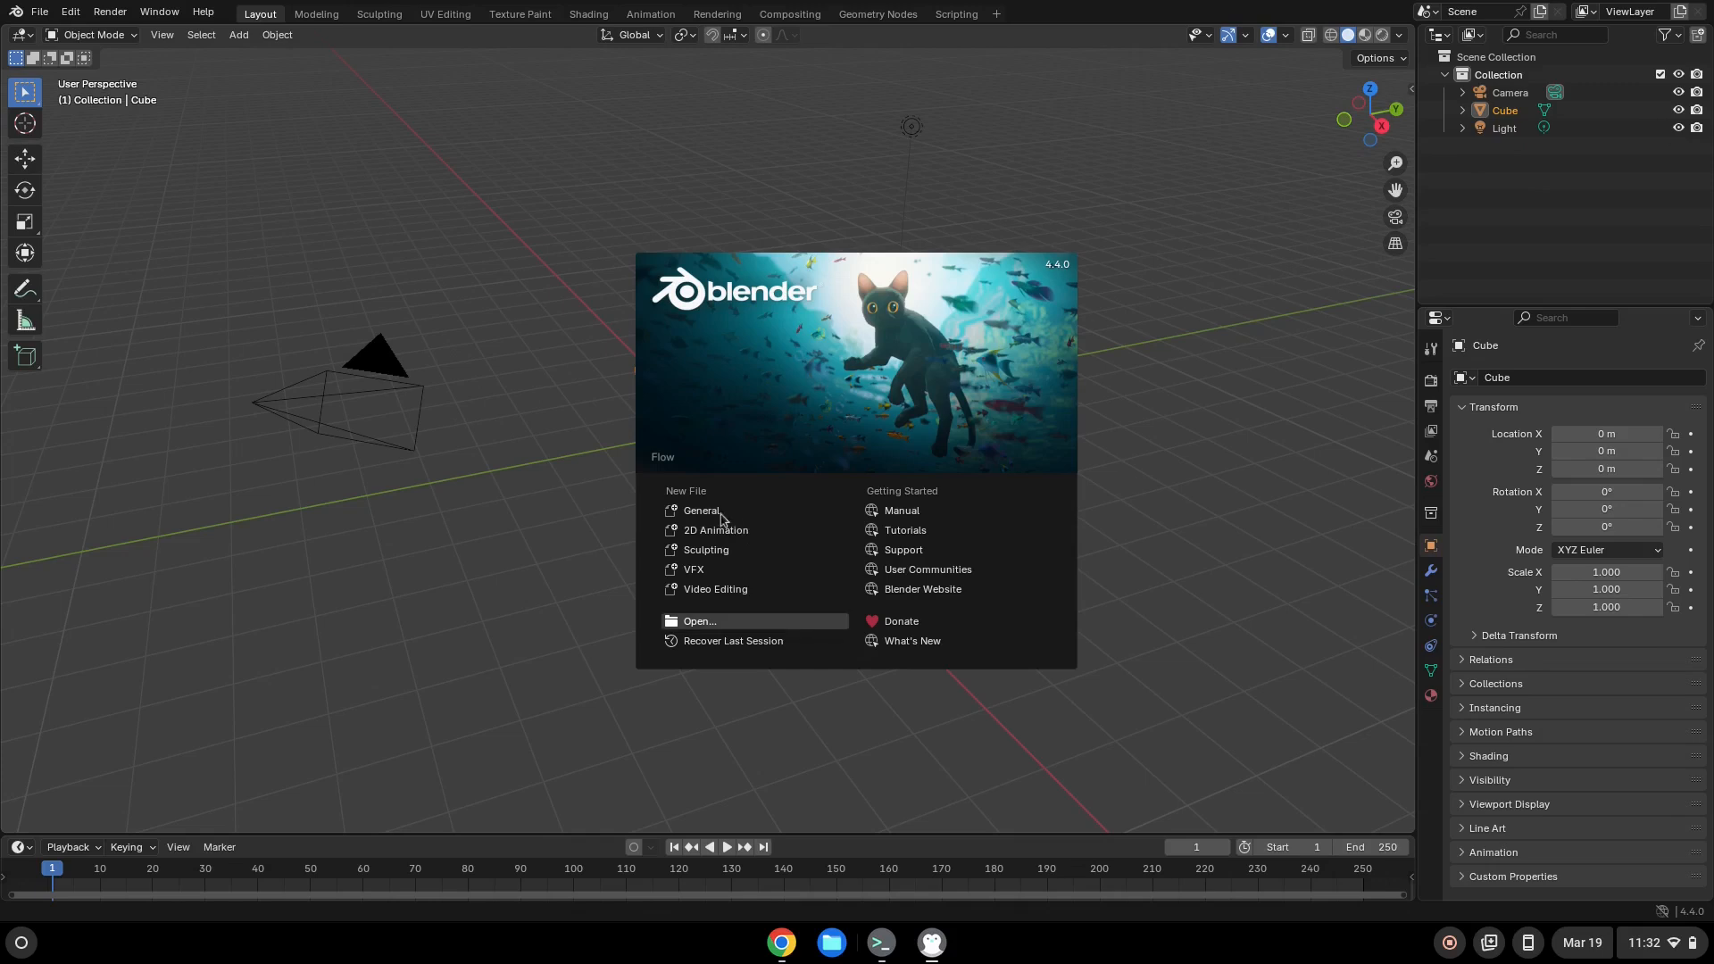
mouse_move(716, 514)
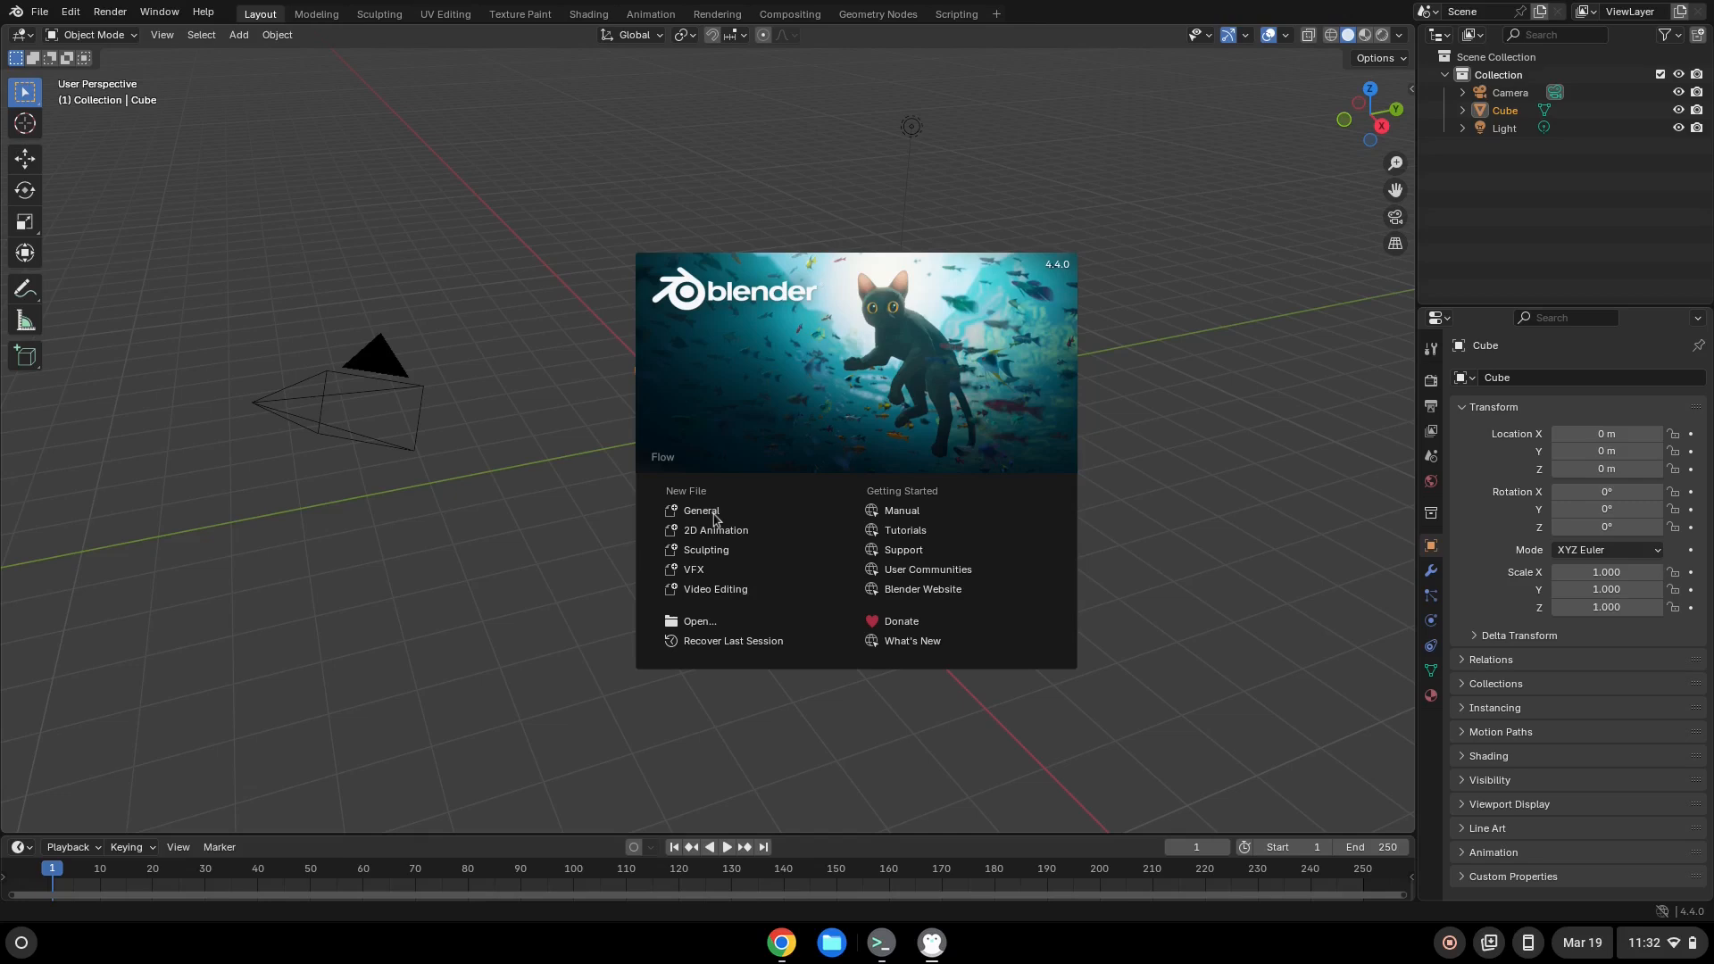
click(701, 511)
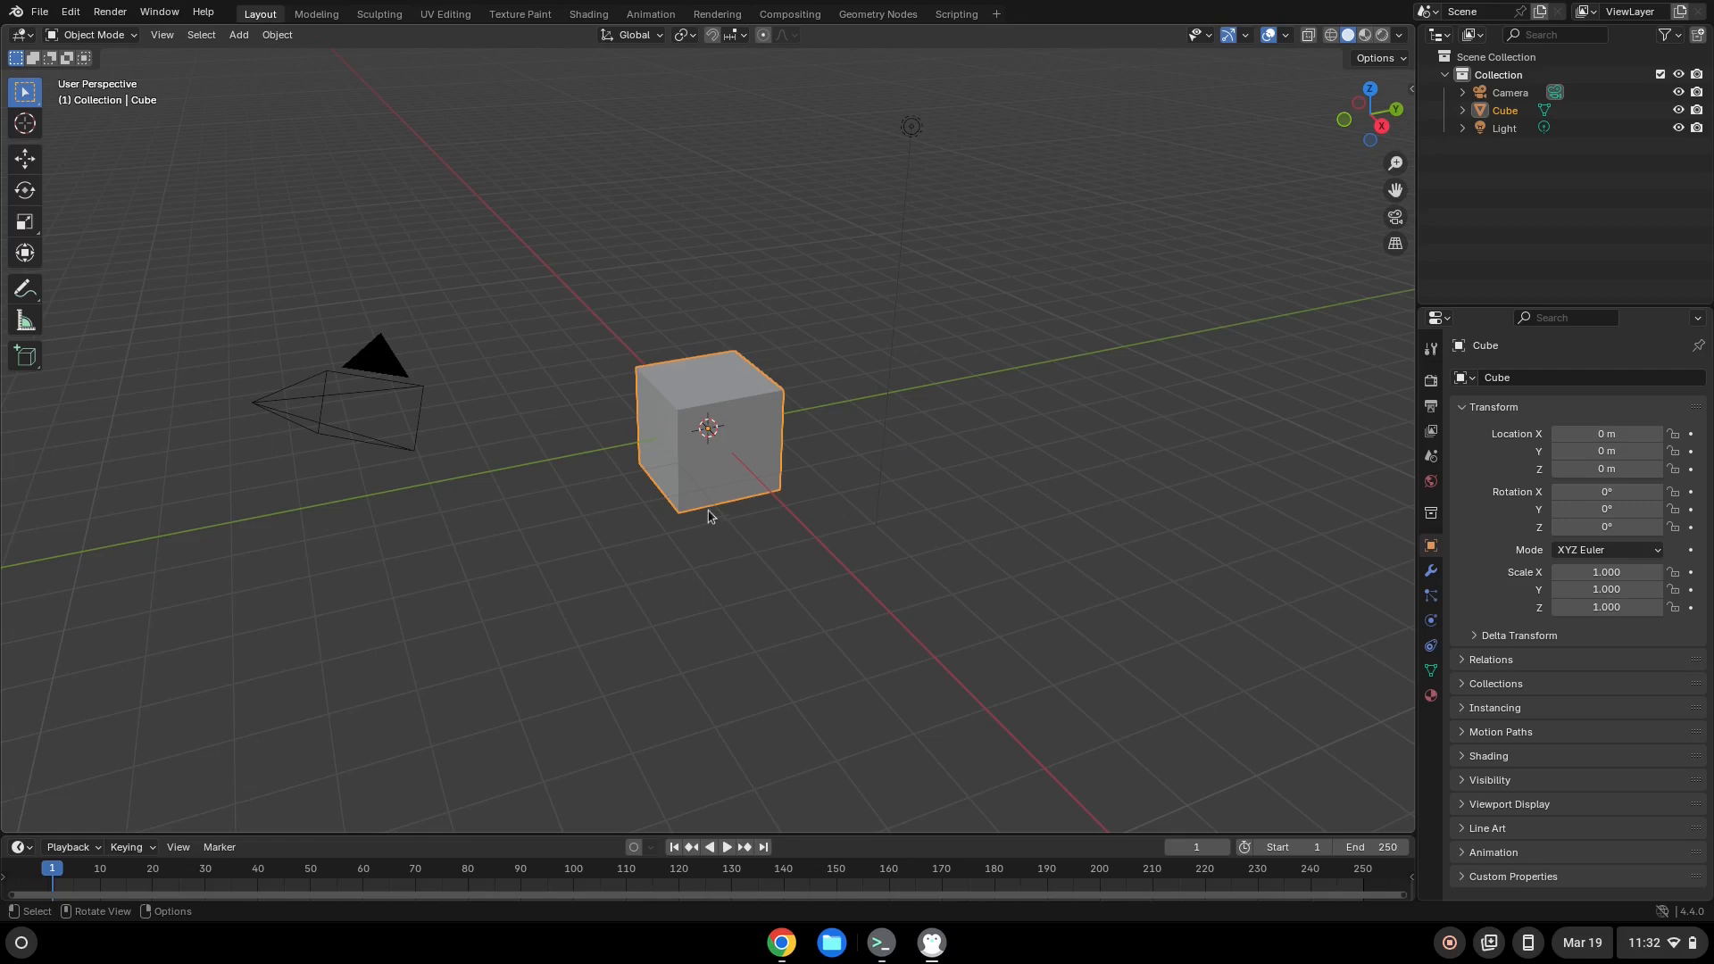
mouse_move(216, 125)
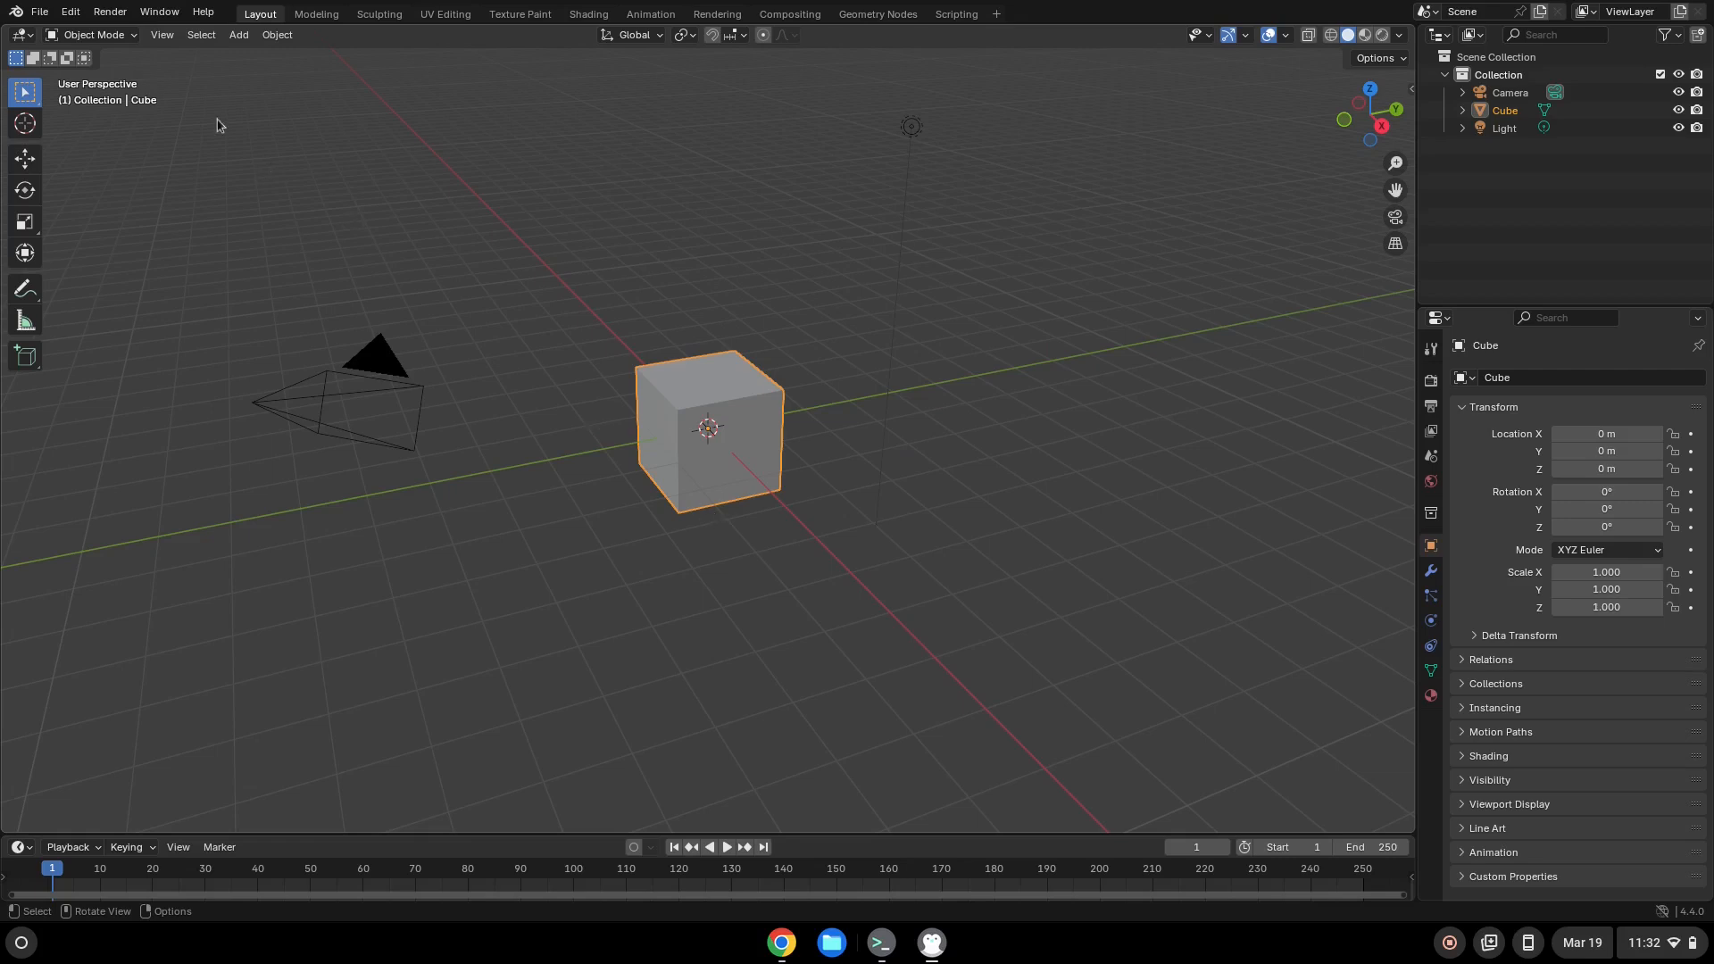
Step: Quit Blender via File > Quit, choosing Don't Save for the untitled scene
click(1504, 108)
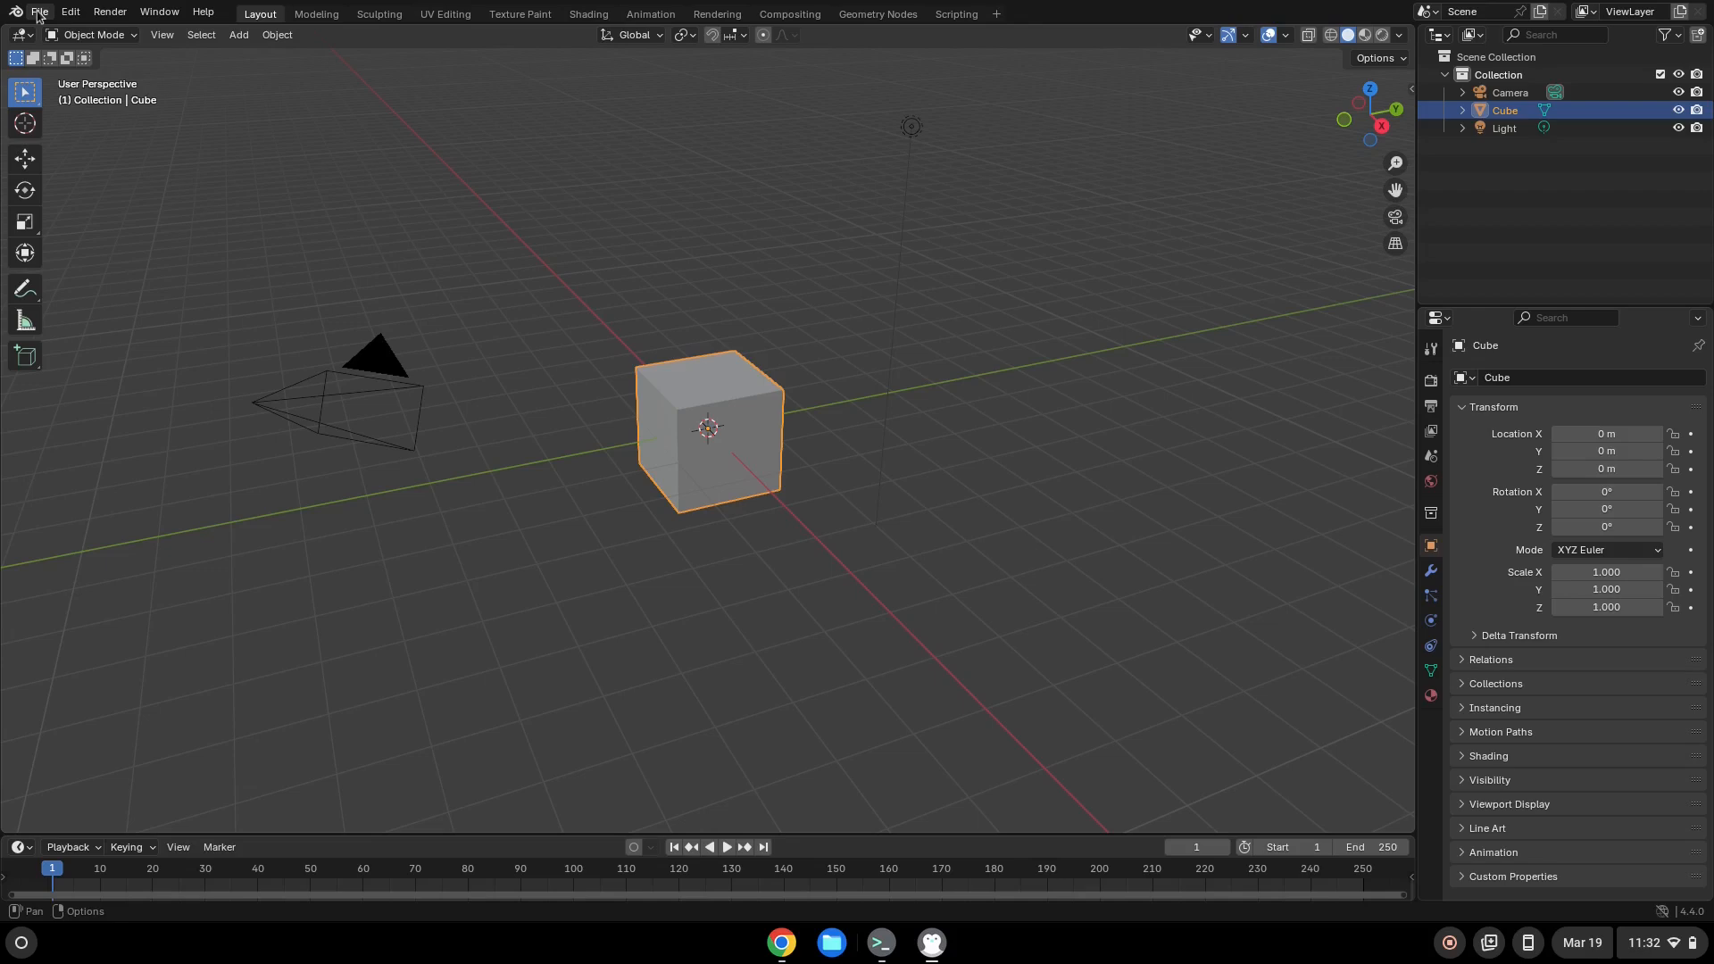
click(39, 12)
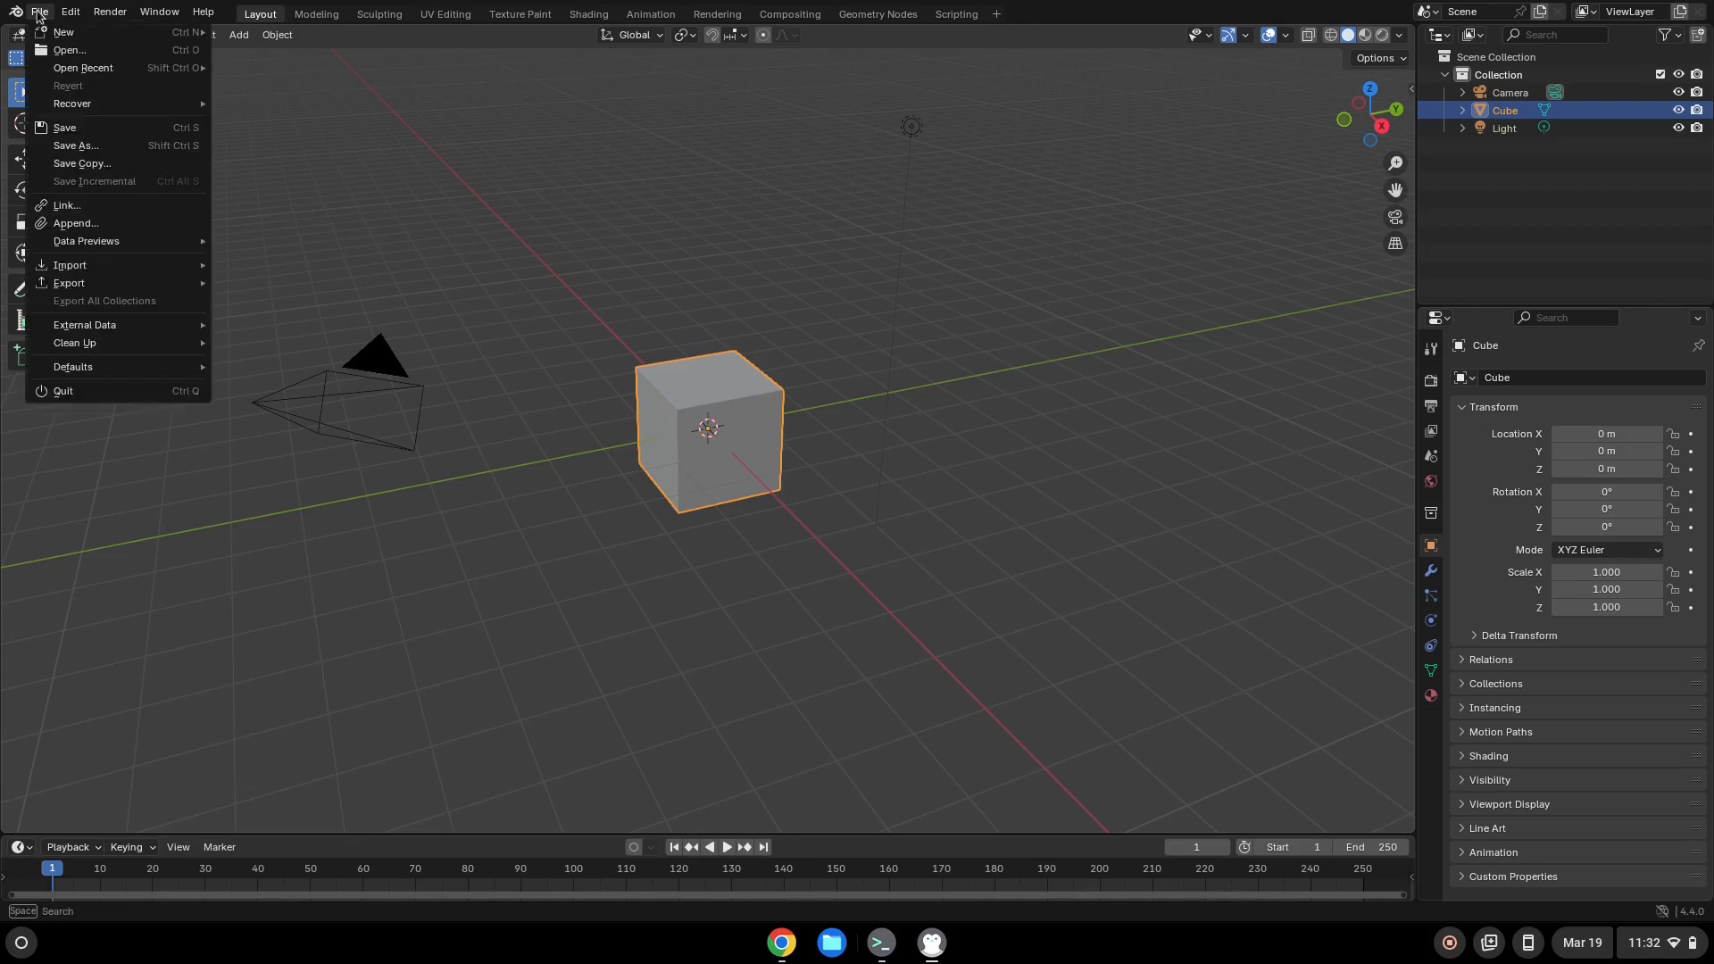
mouse_move(77, 395)
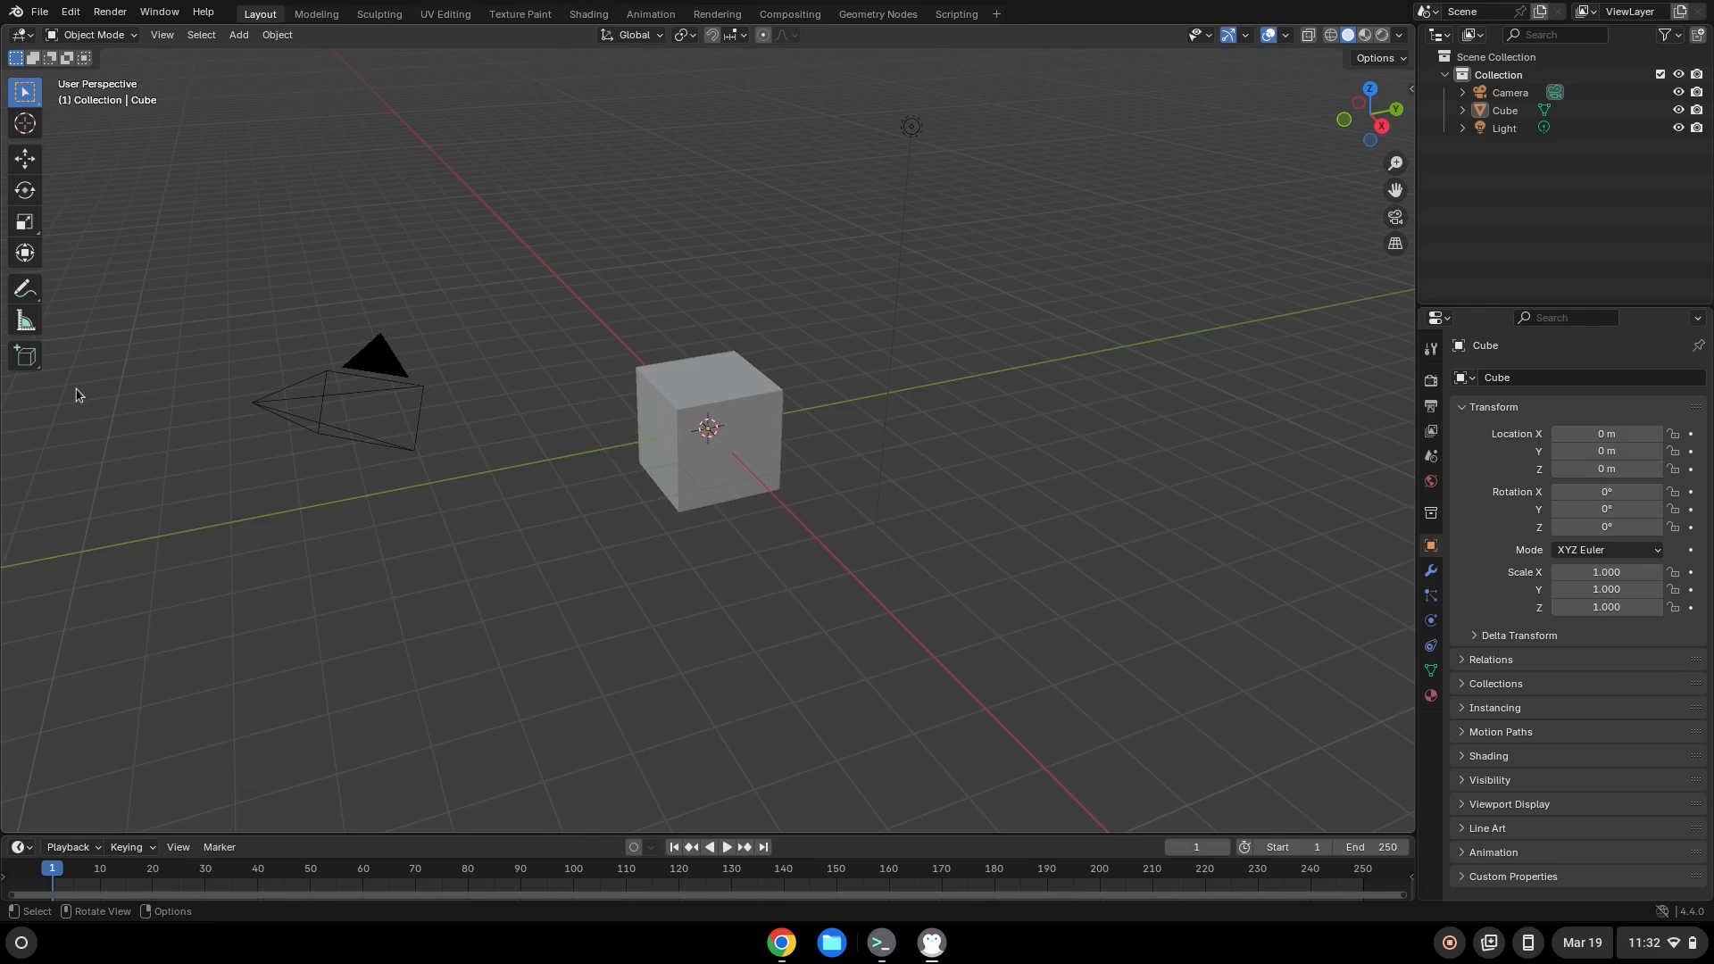
mouse_move(44, 26)
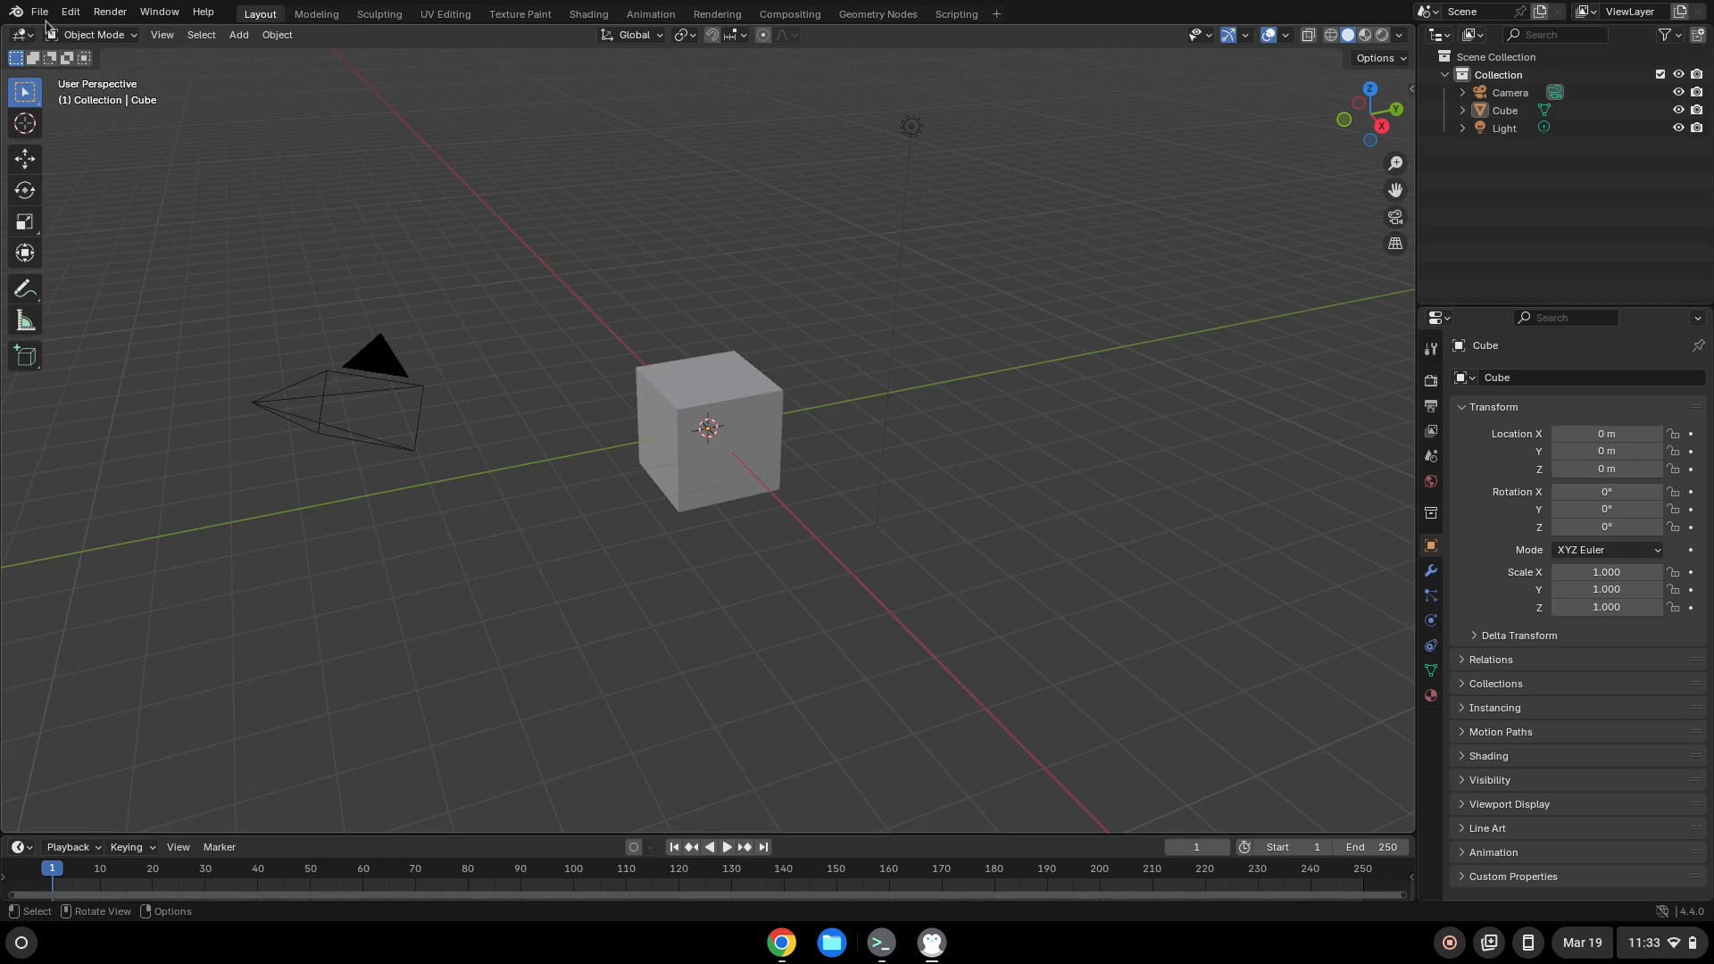
mouse_move(40, 20)
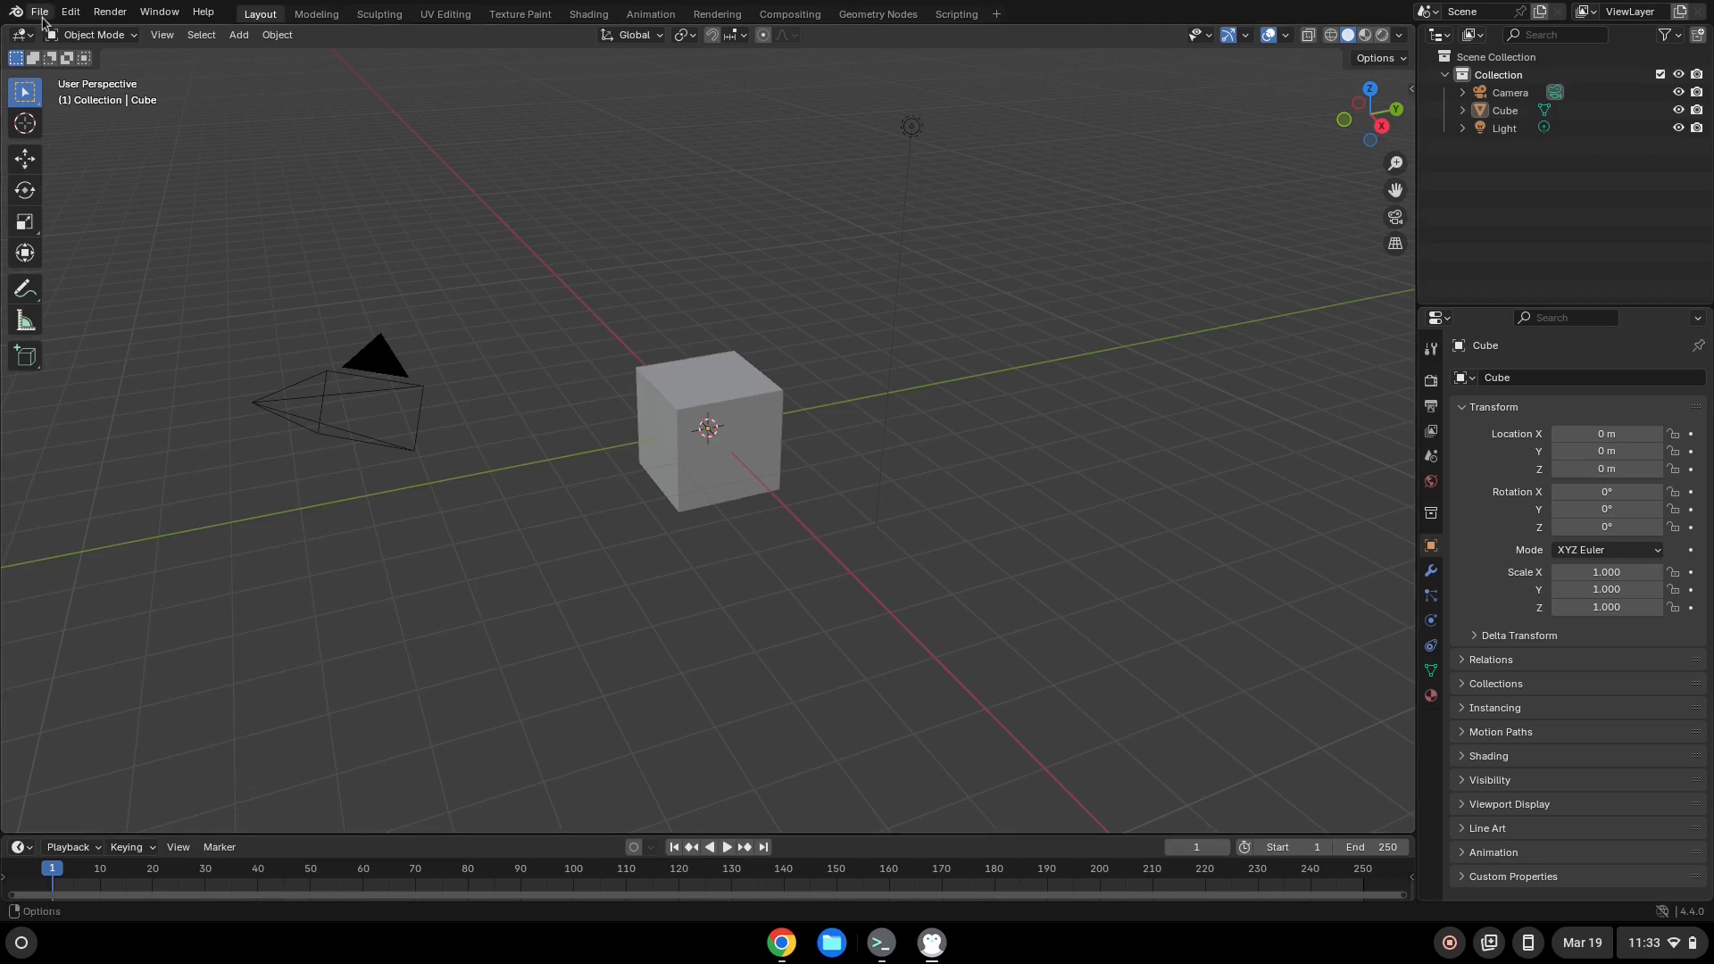
click(38, 12)
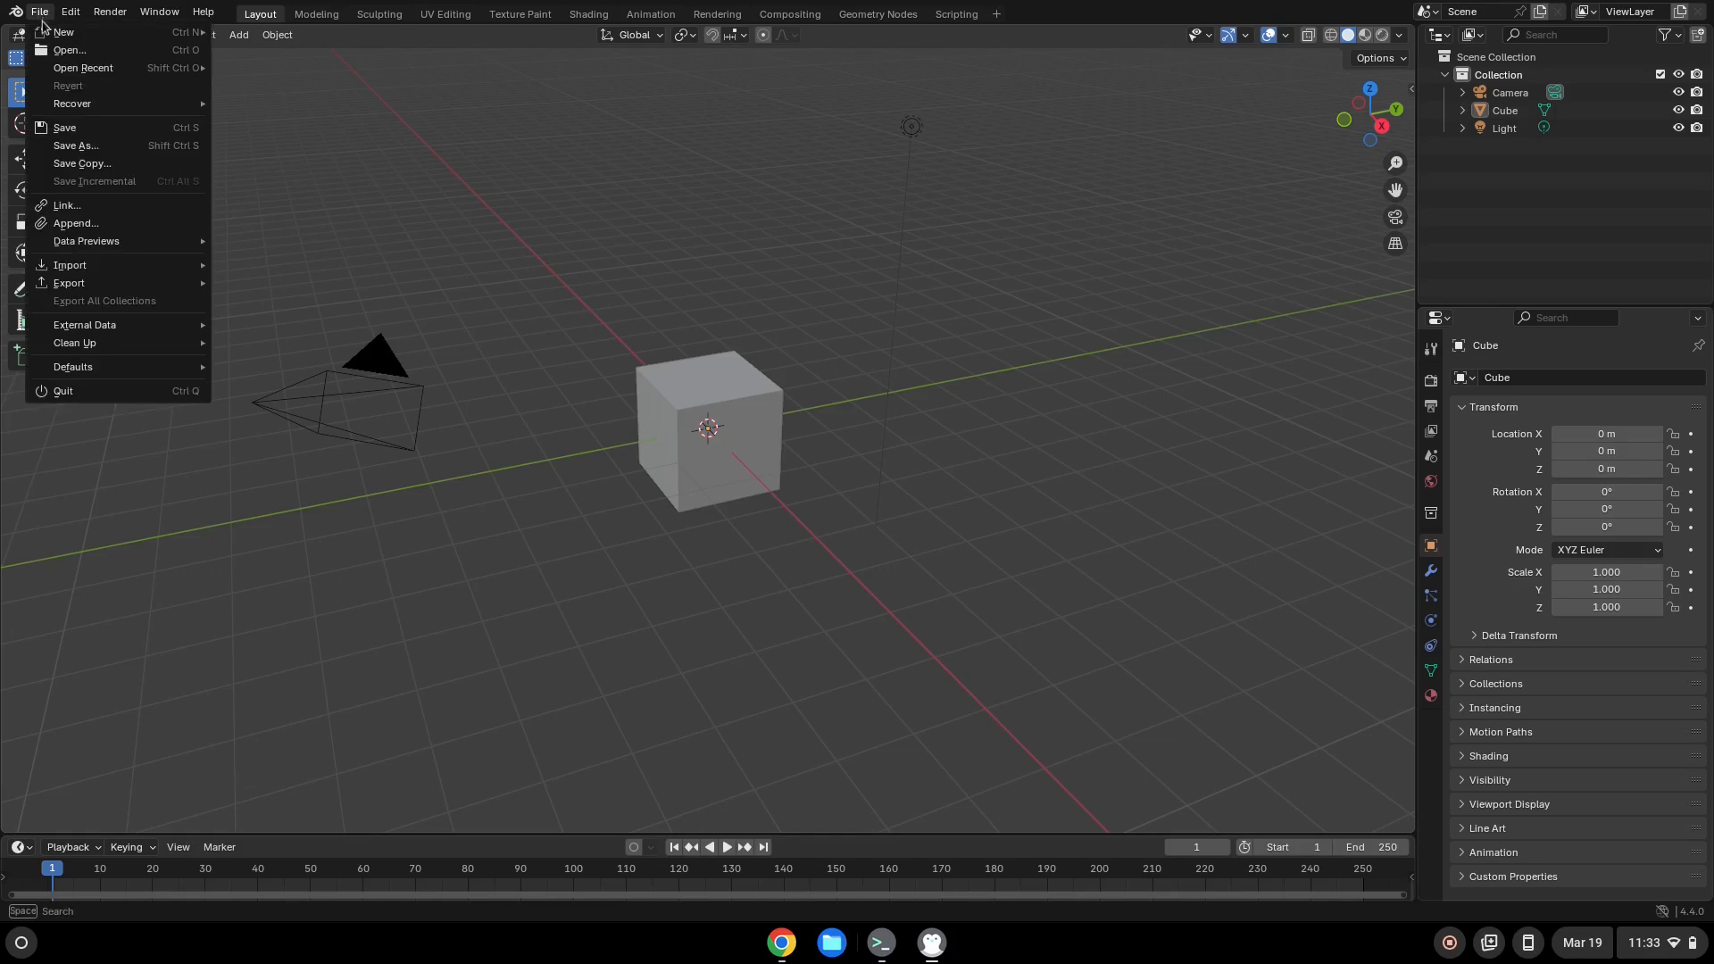
mouse_move(78, 393)
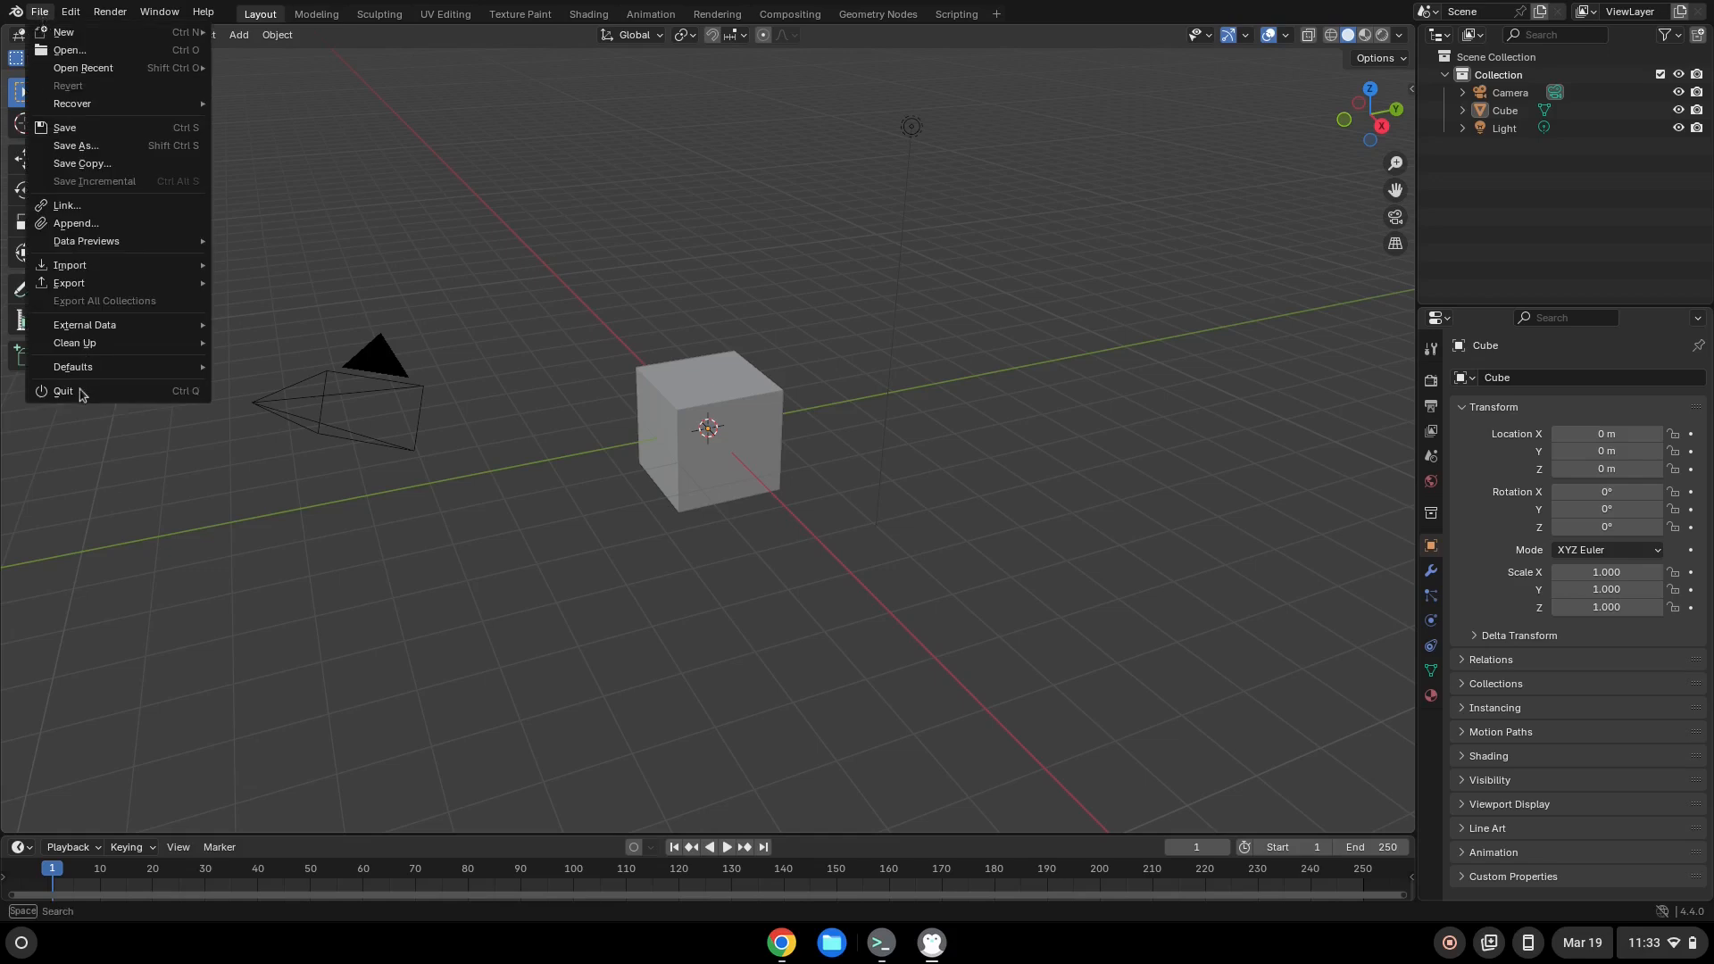
mouse_move(65, 393)
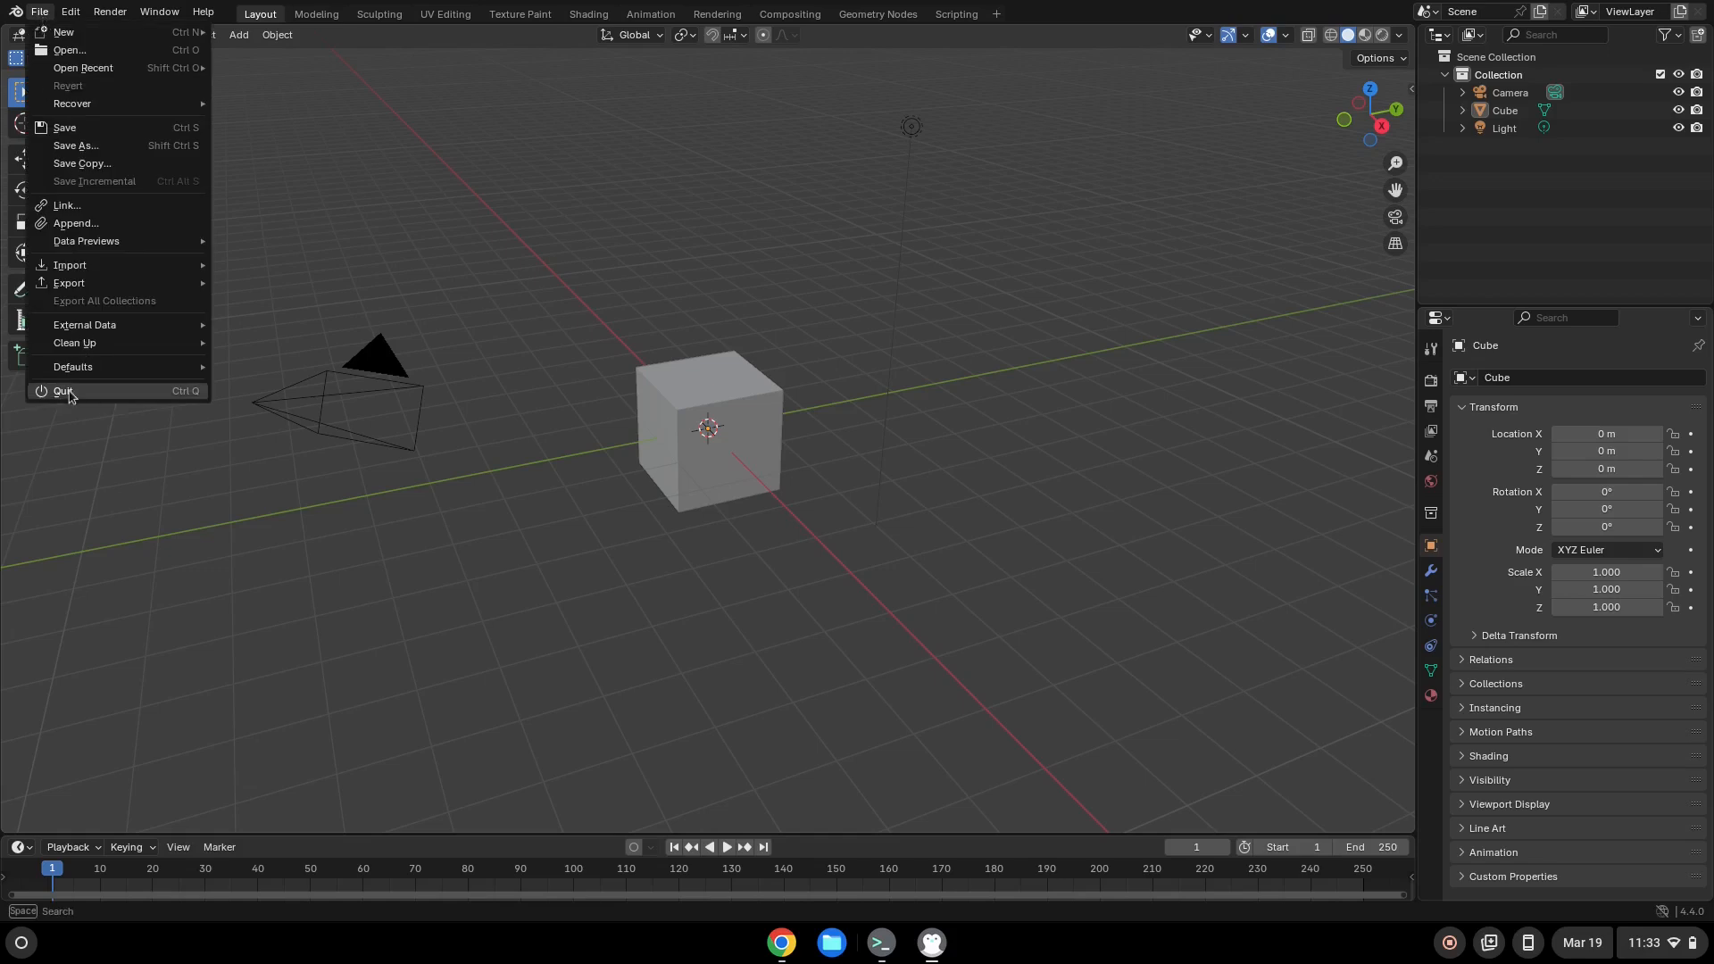
click(64, 391)
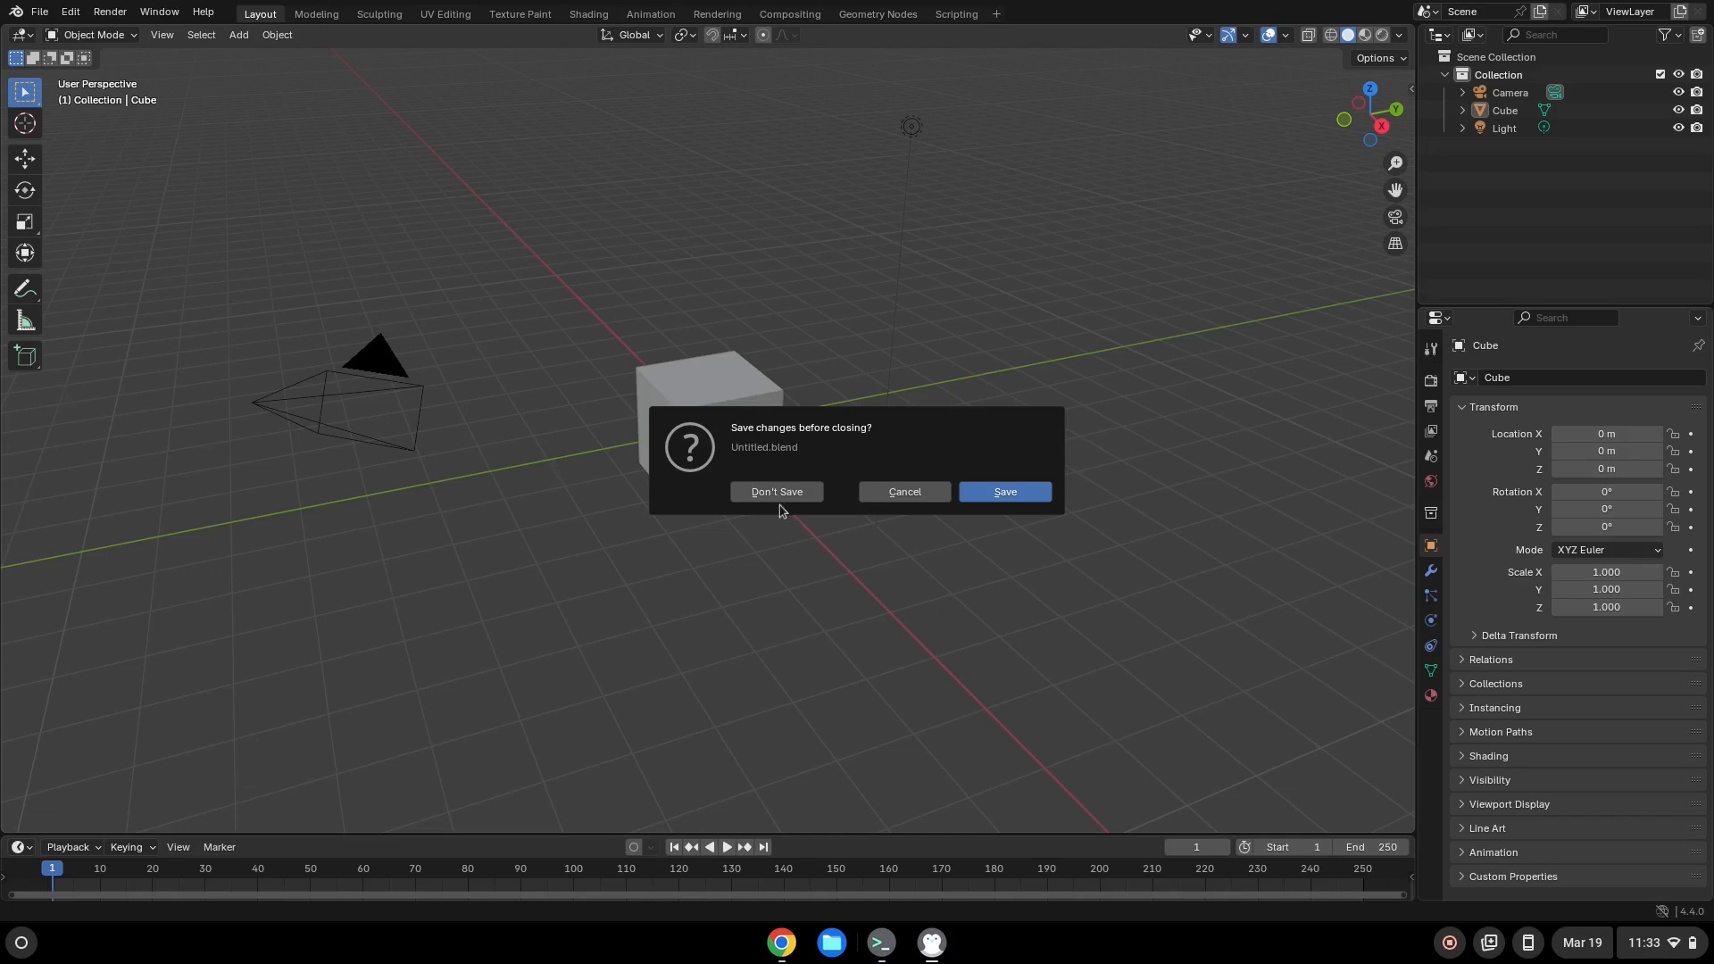
click(775, 491)
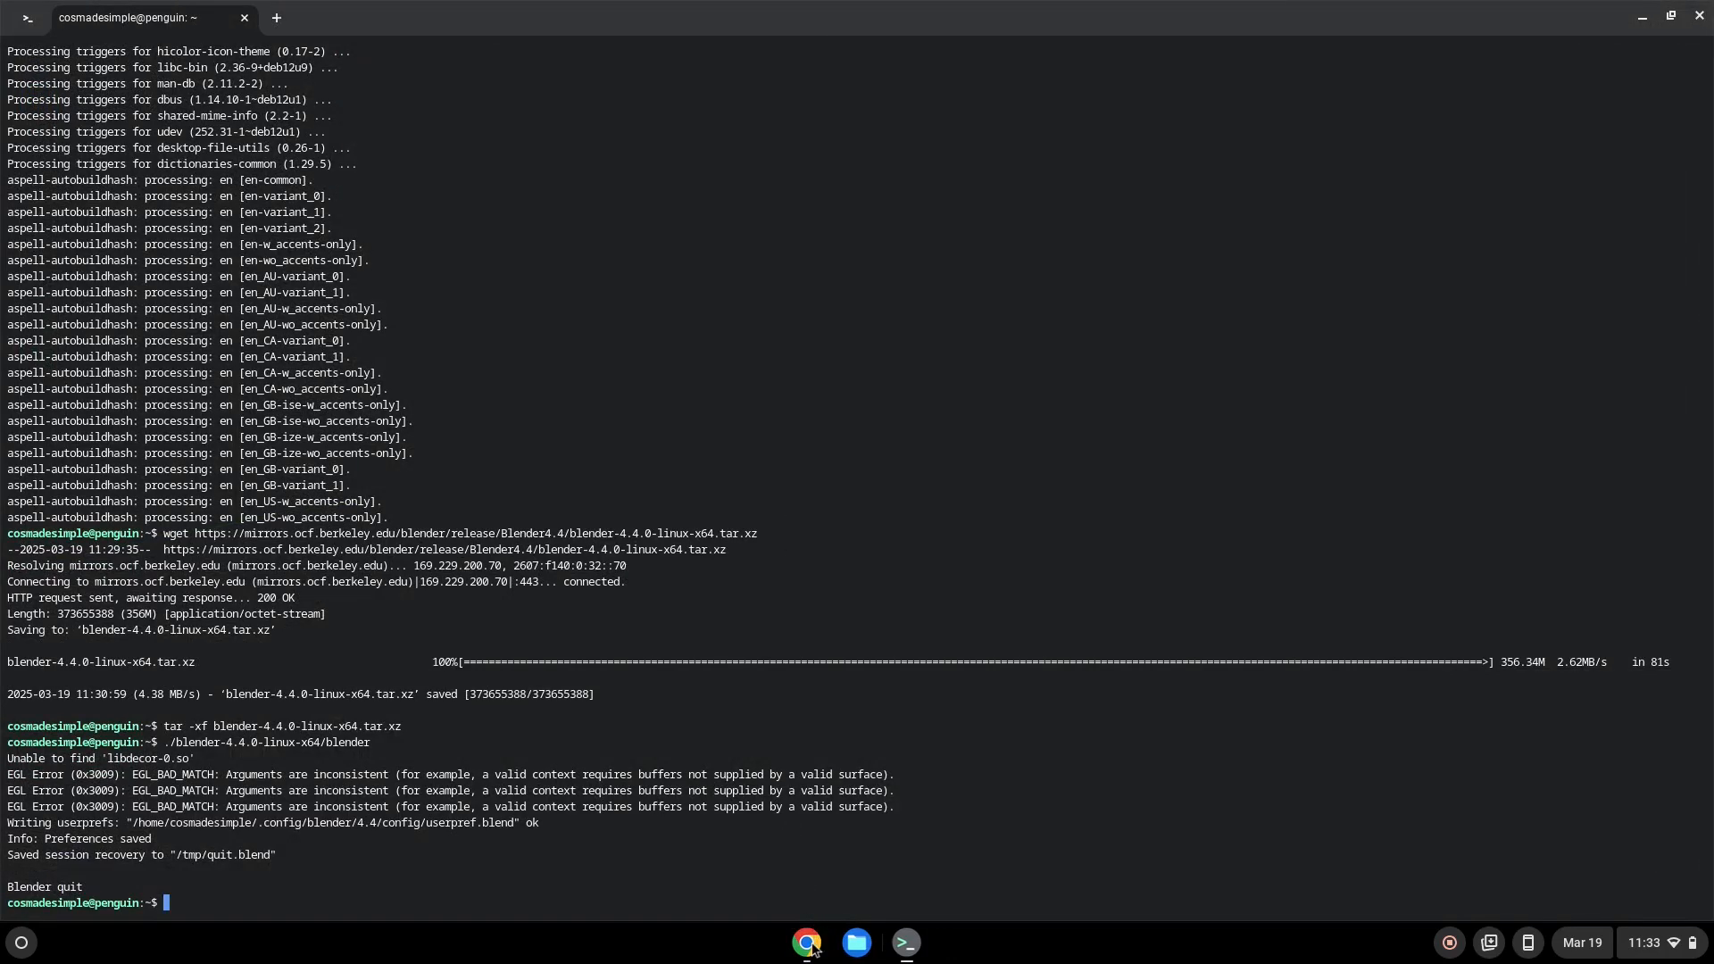
Step: Copy kmenuedit from the notes document and run it in the terminal
click(804, 941)
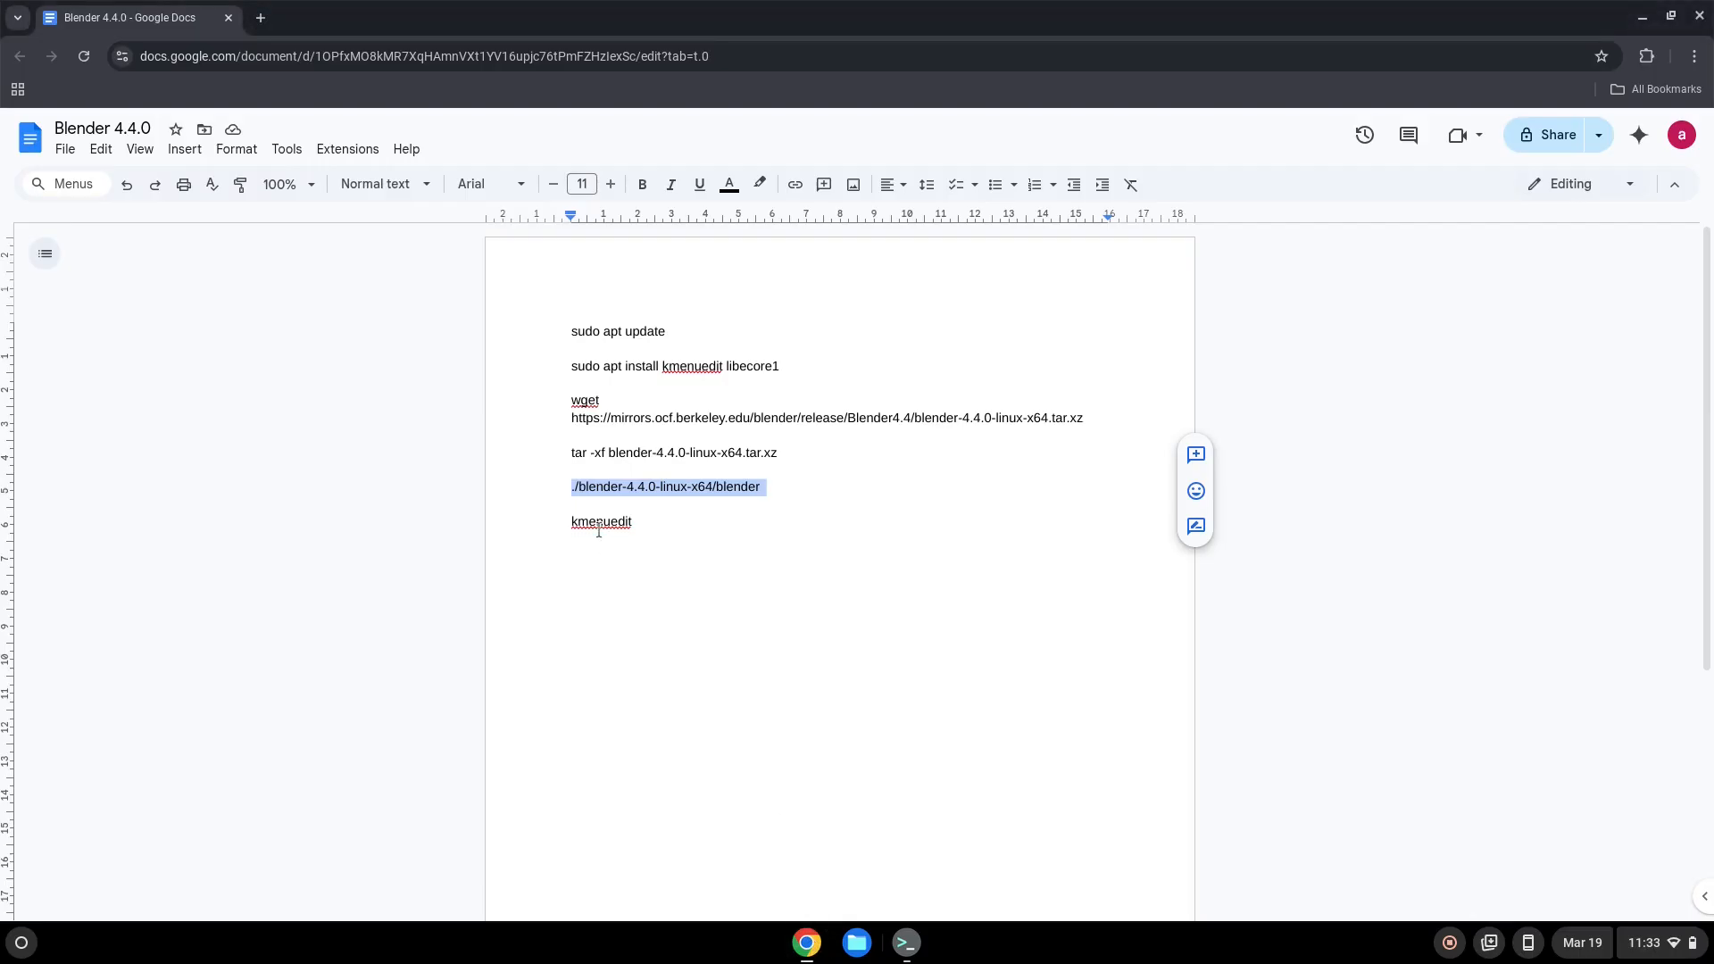
right_click(600, 521)
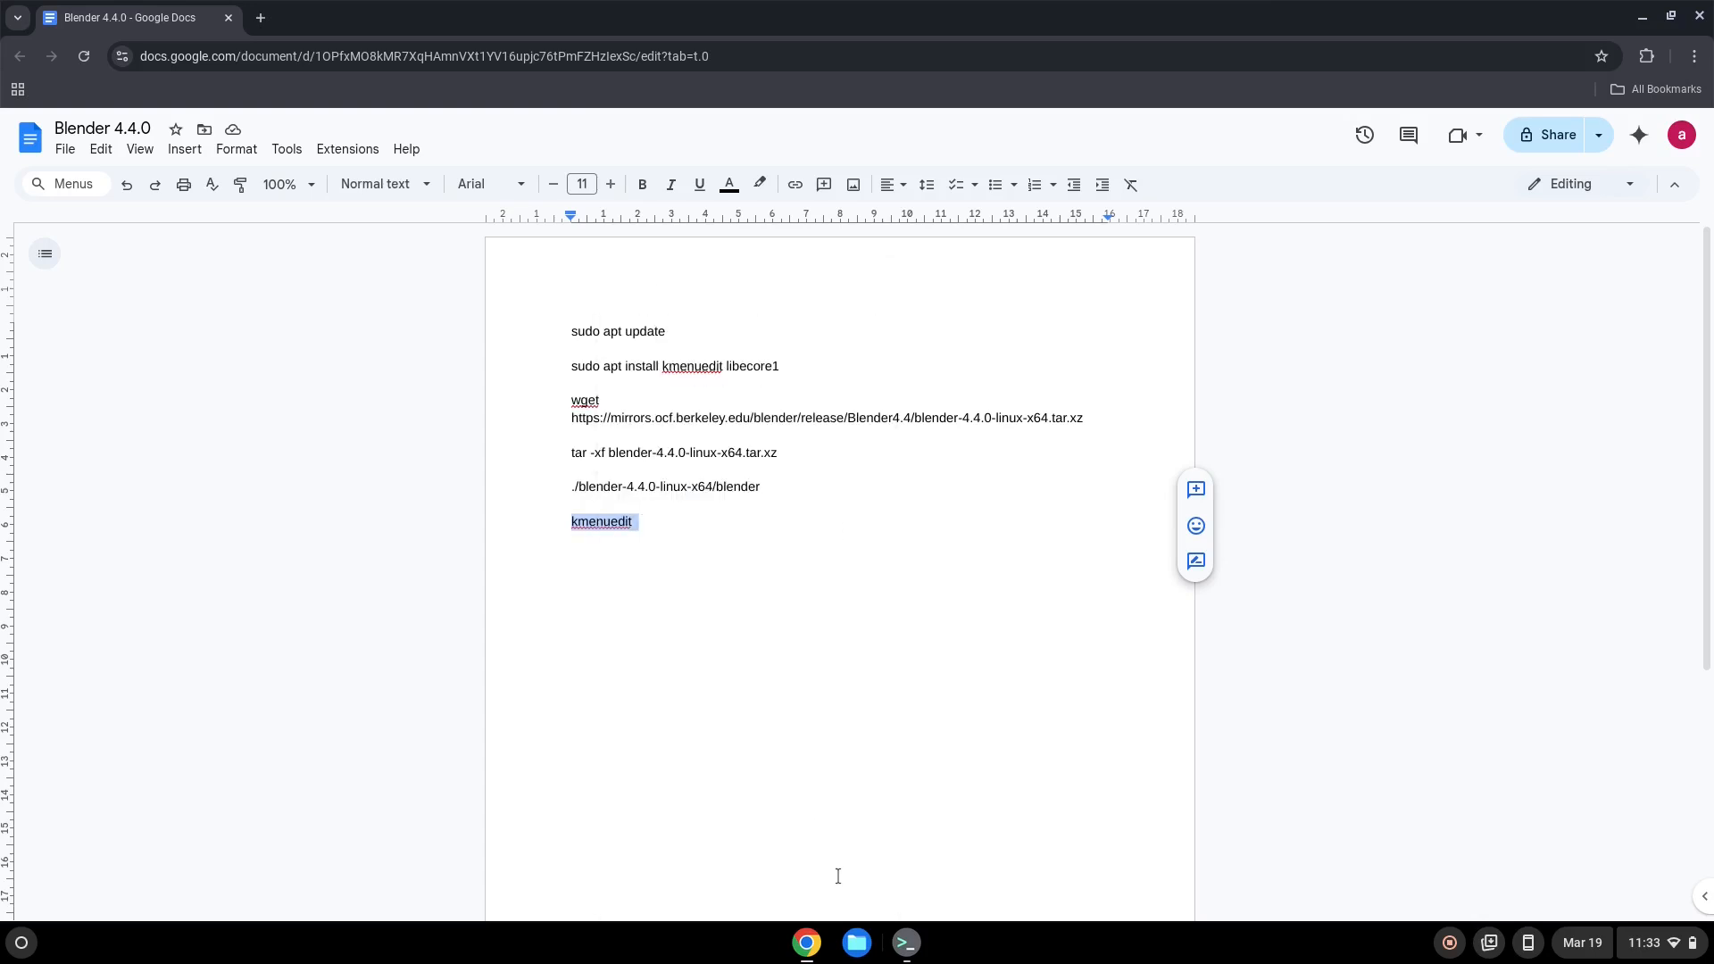
click(905, 941)
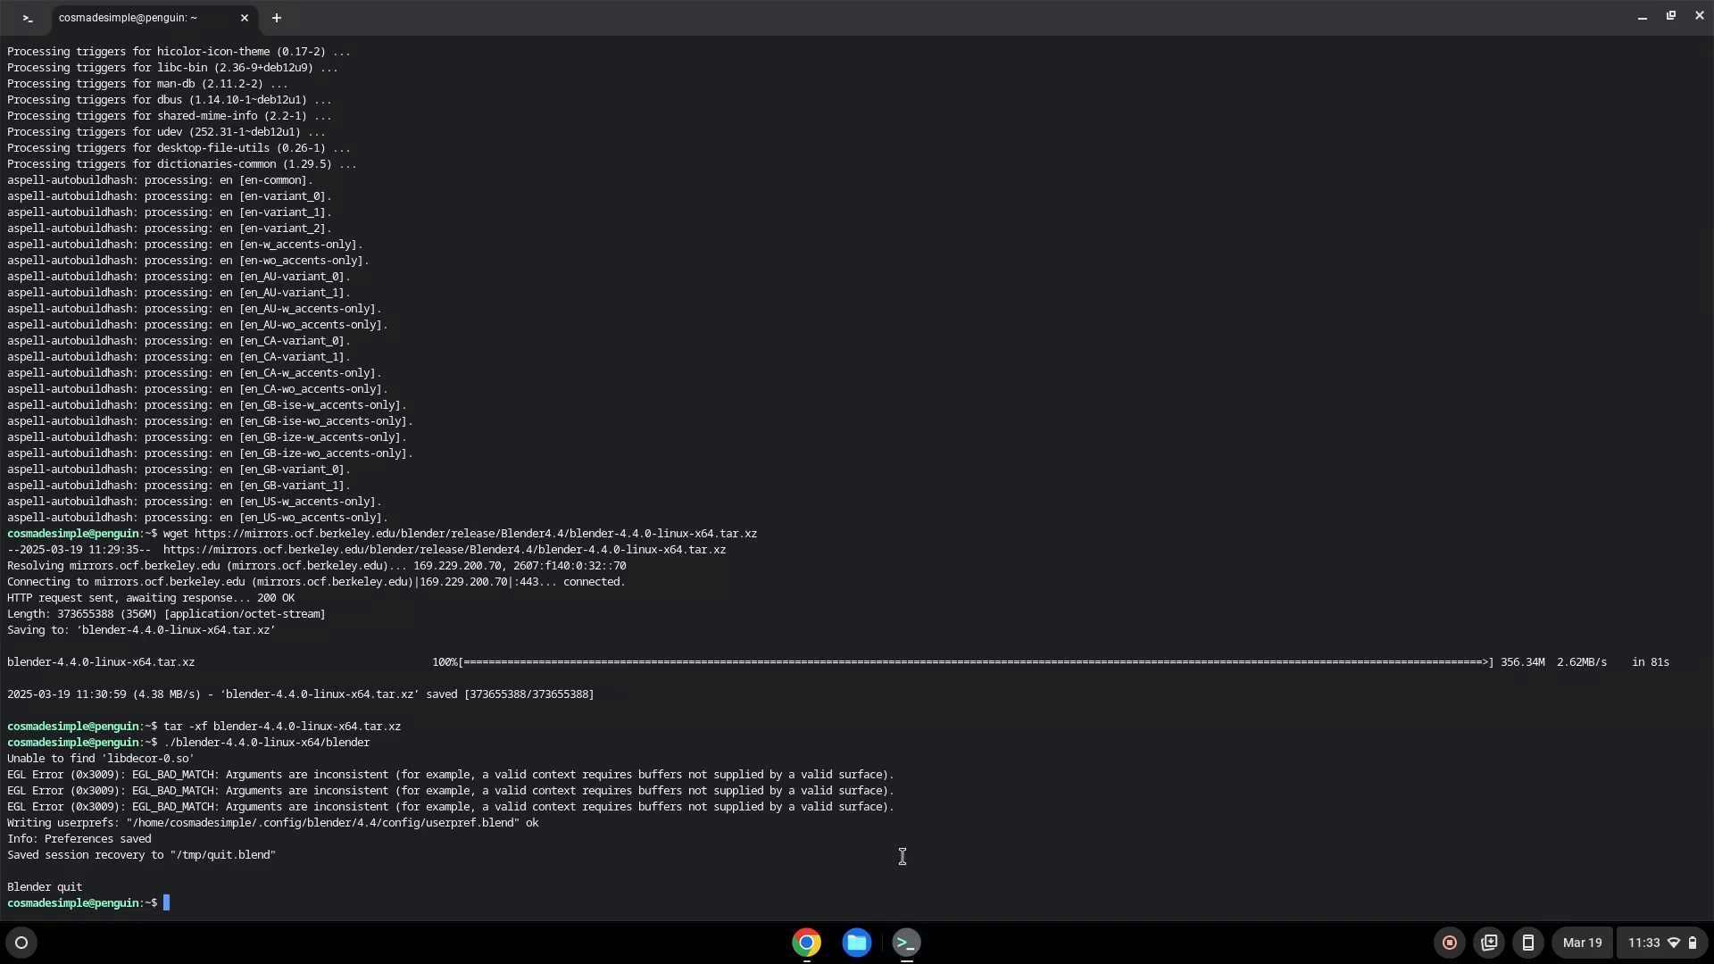
text(kmenuedit)
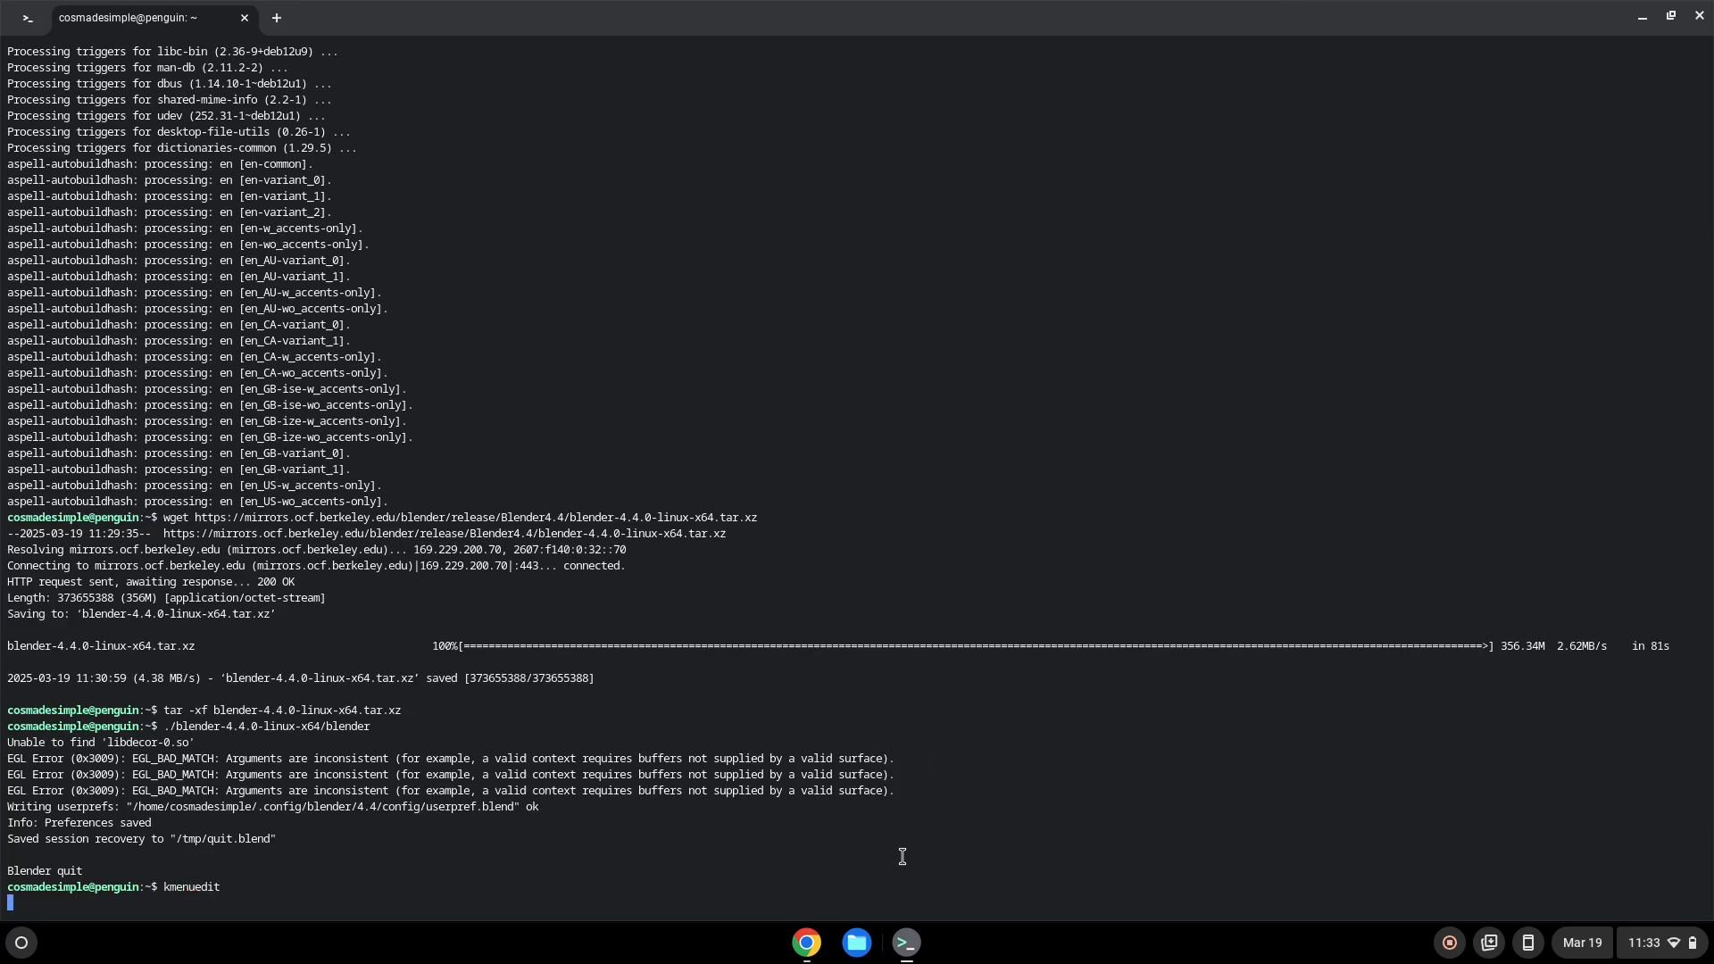
key(Return)
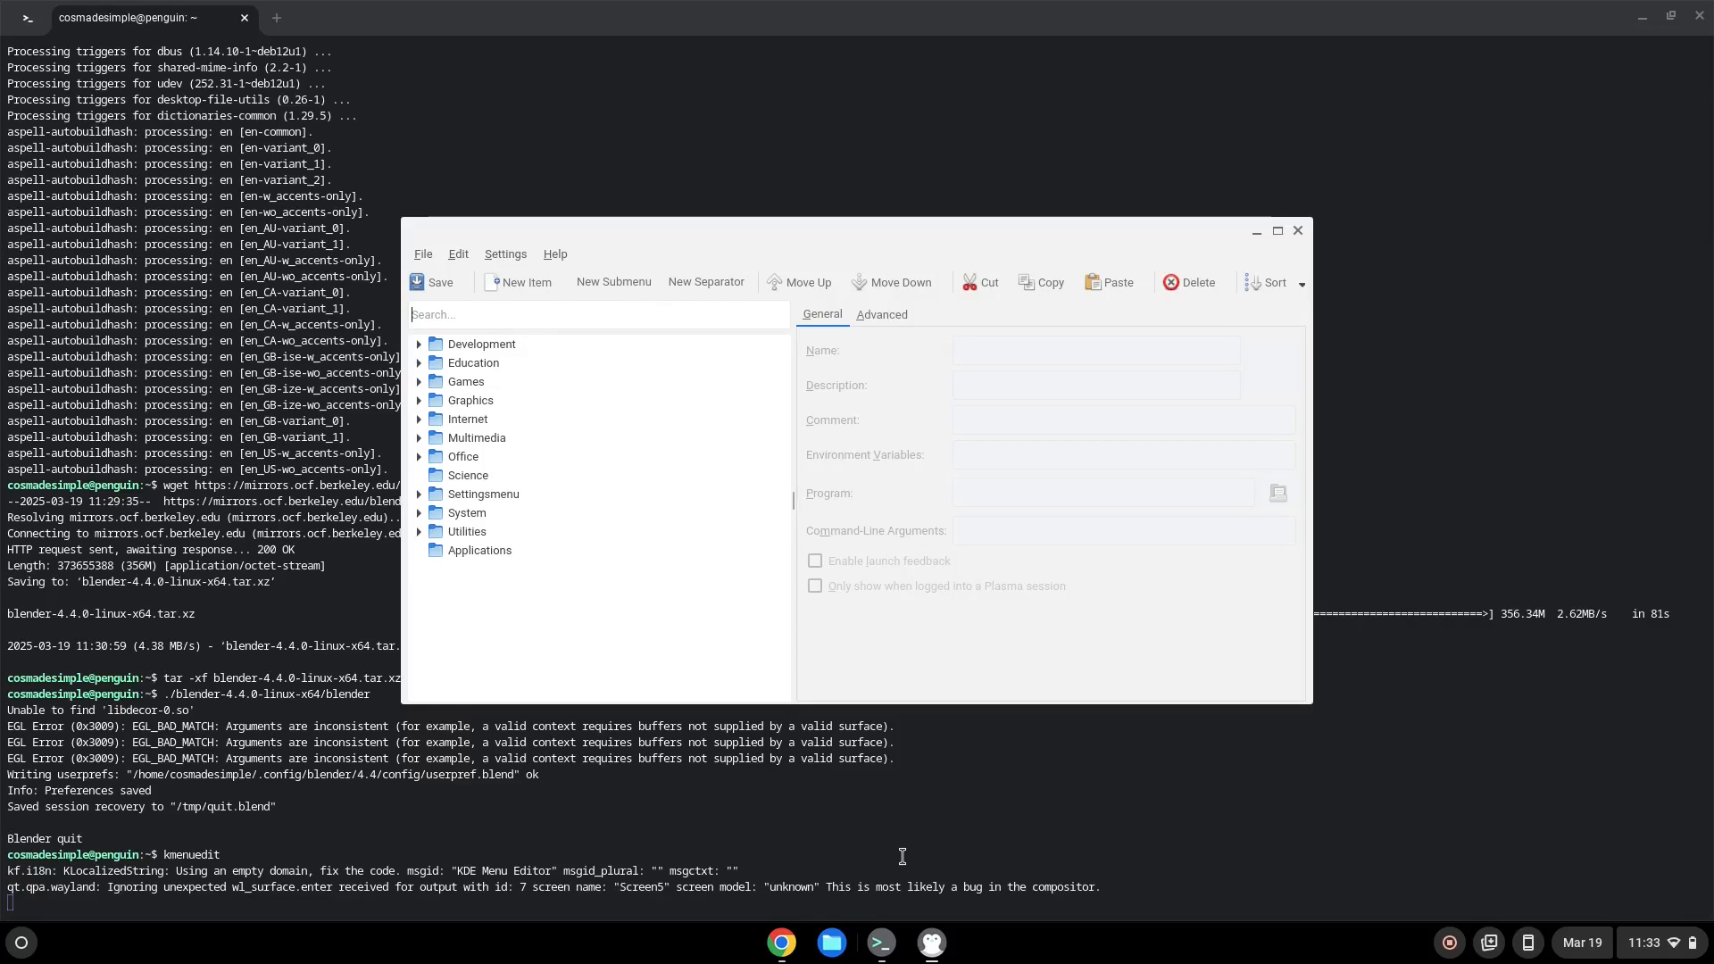
mouse_move(504, 454)
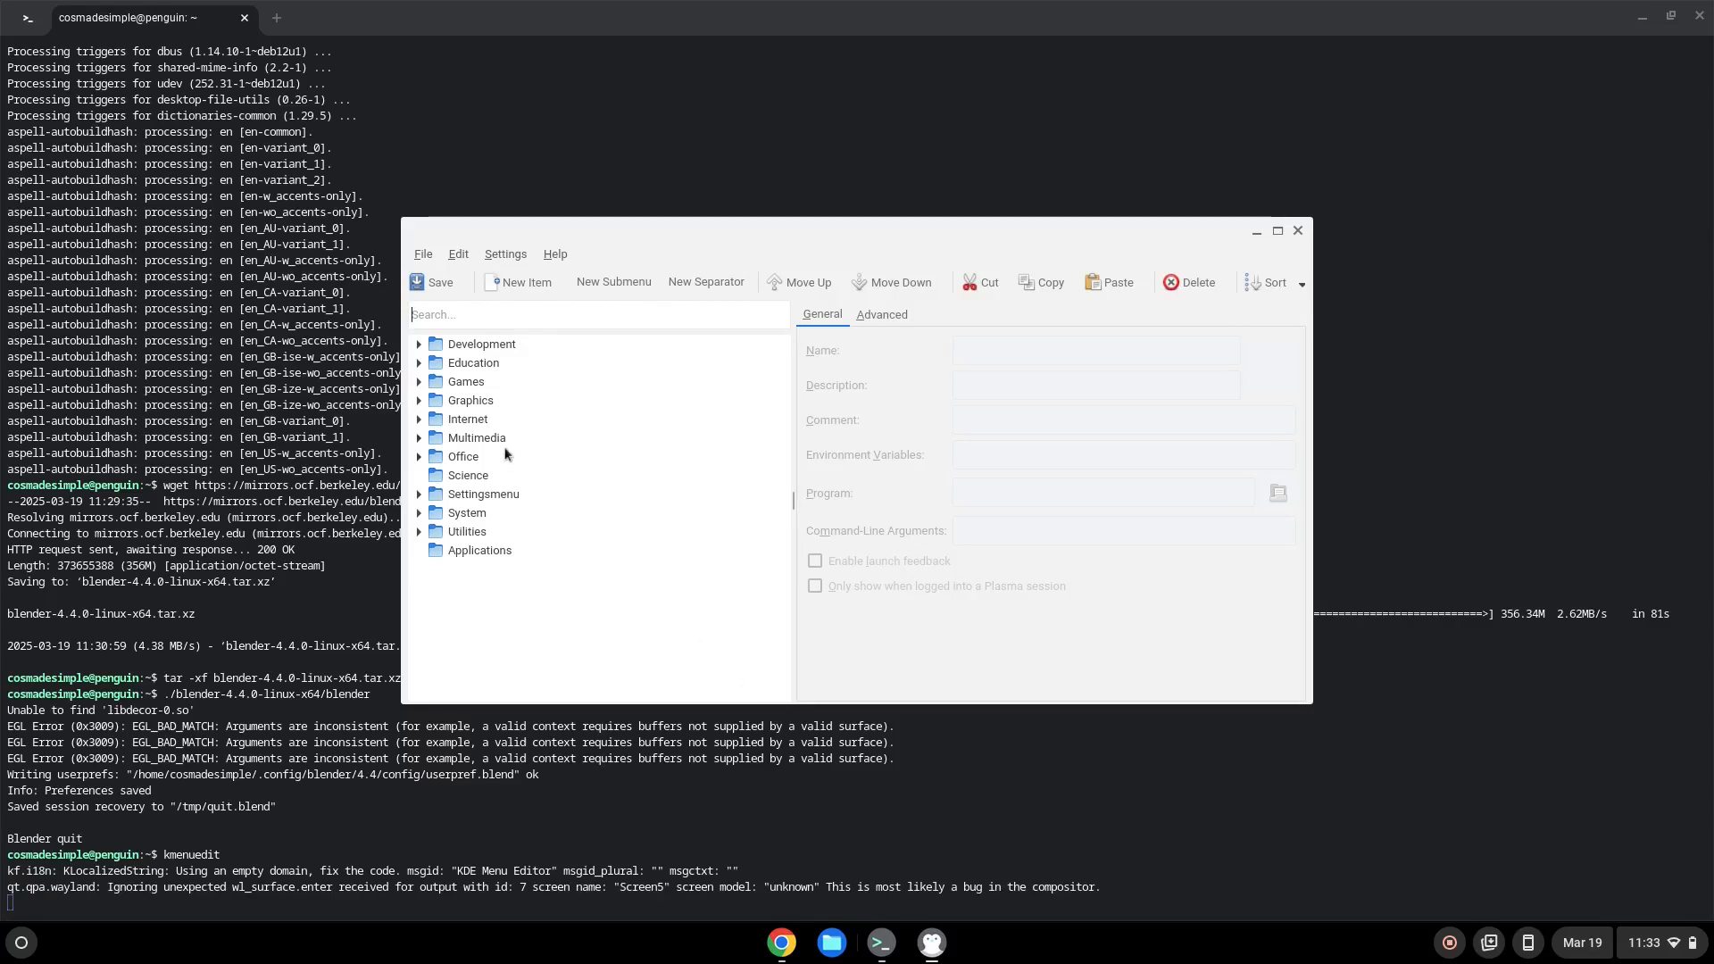
Step: Create a new item named 'Blender 4.4.0' under the Multimedia category
click(477, 437)
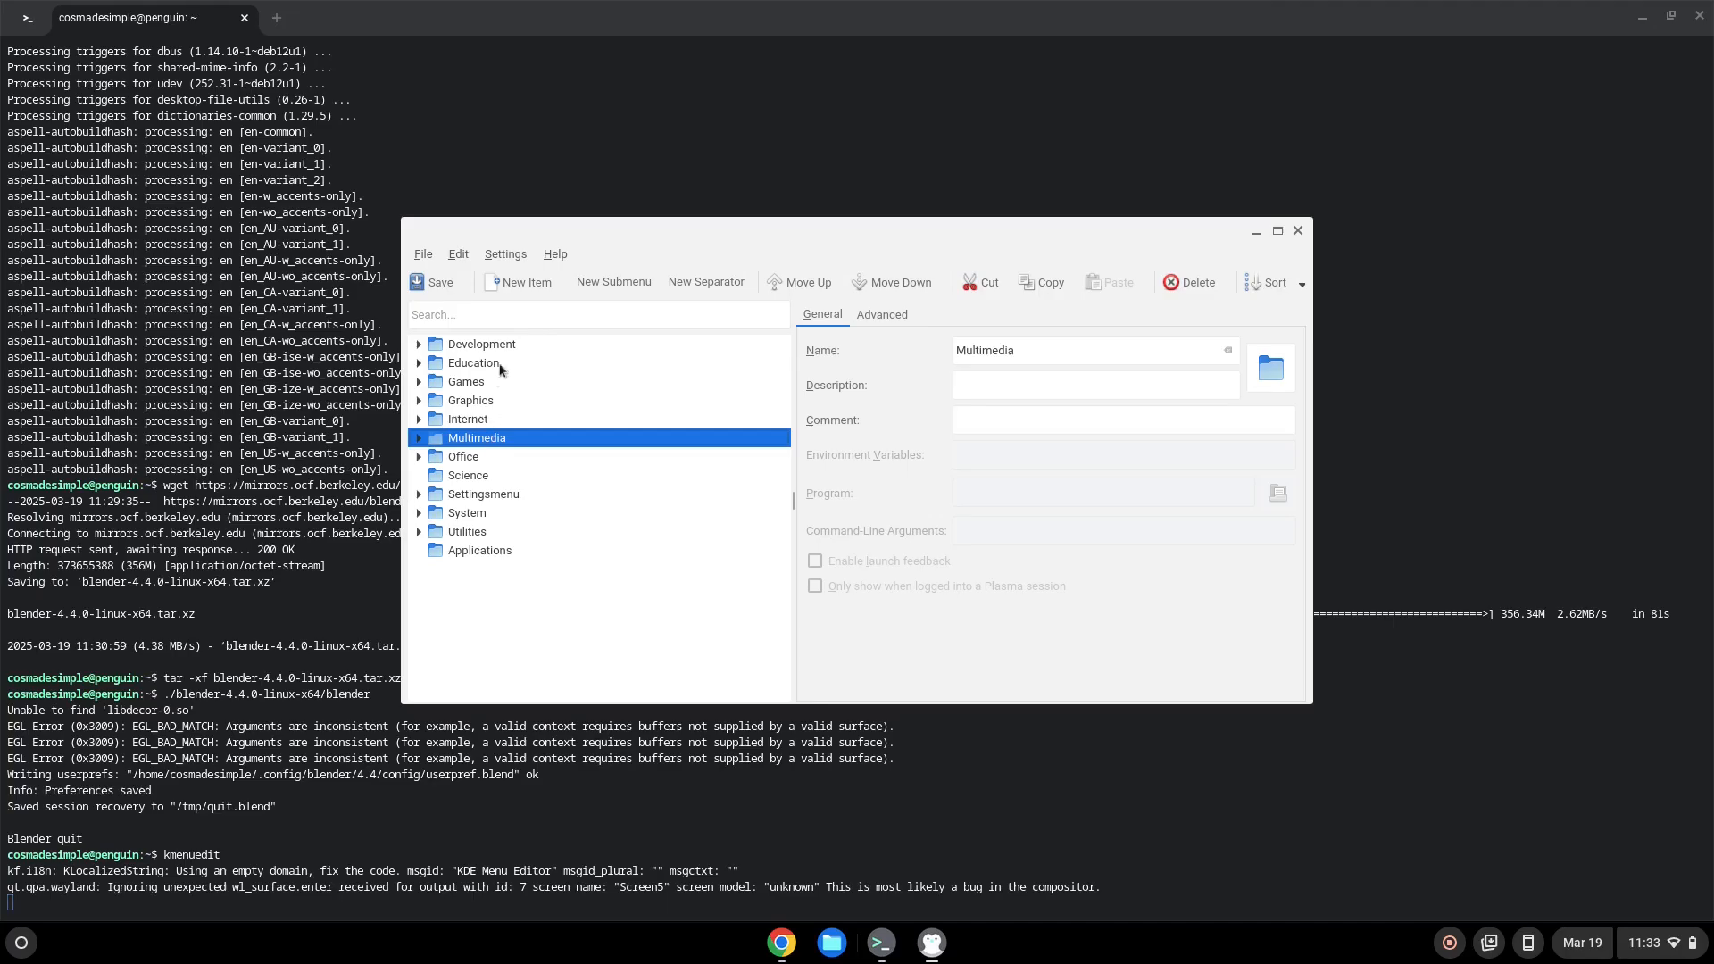
click(526, 282)
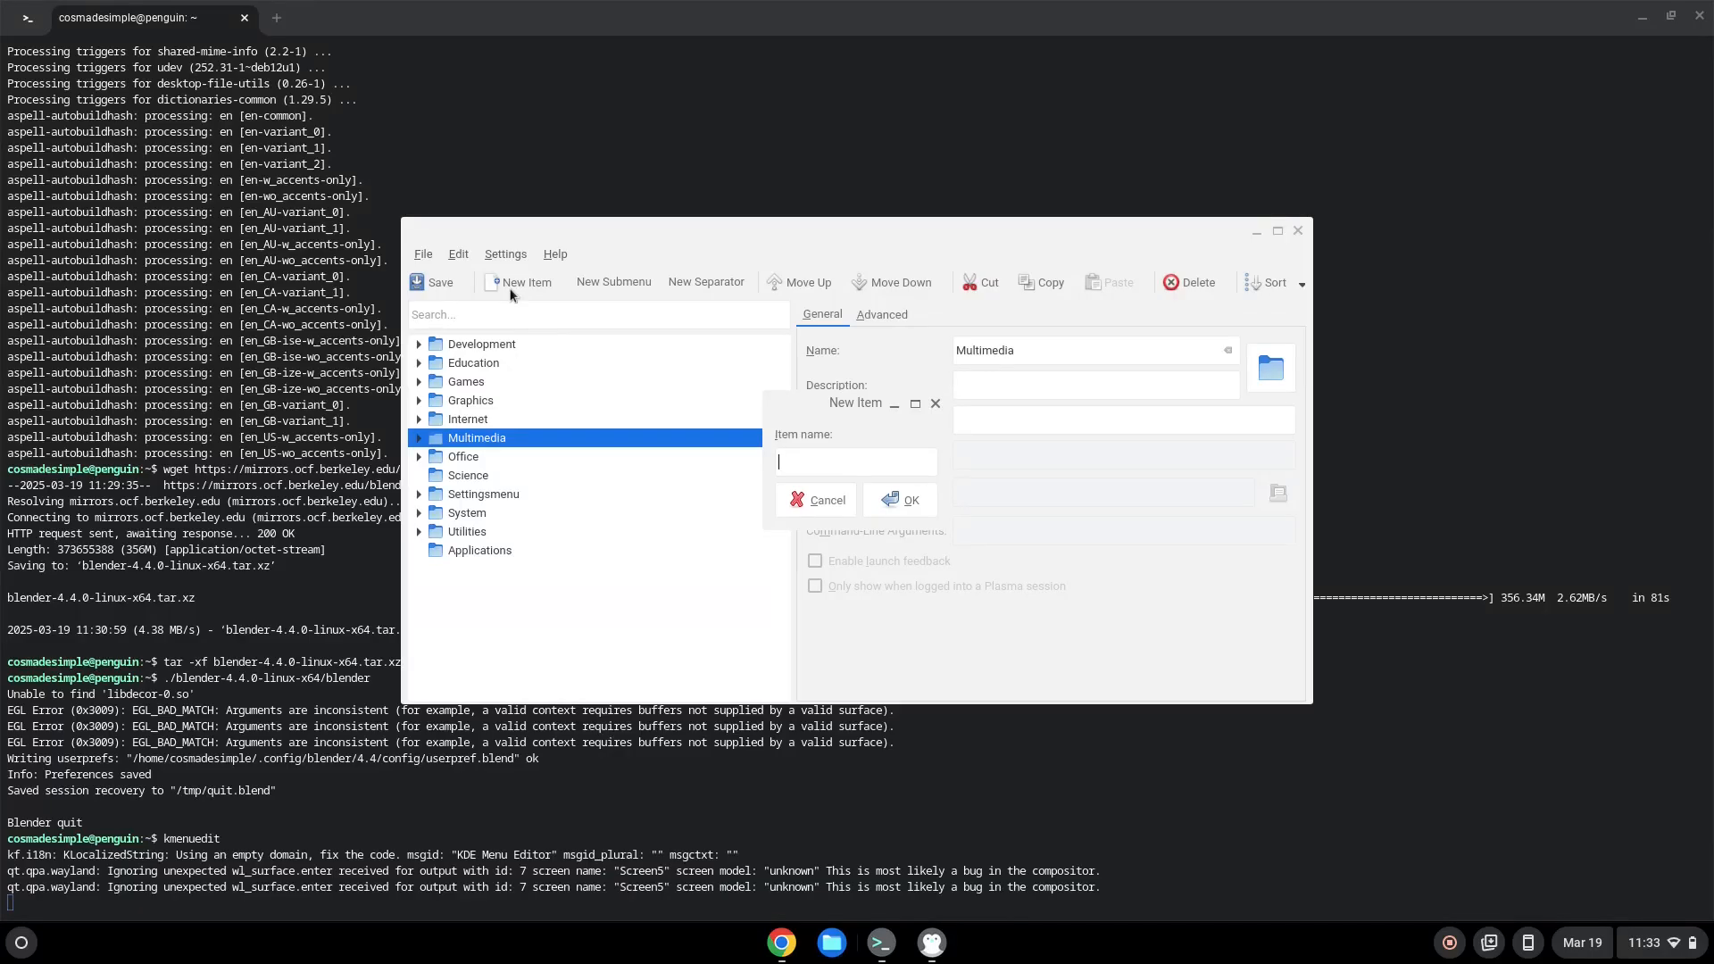
text(Blen)
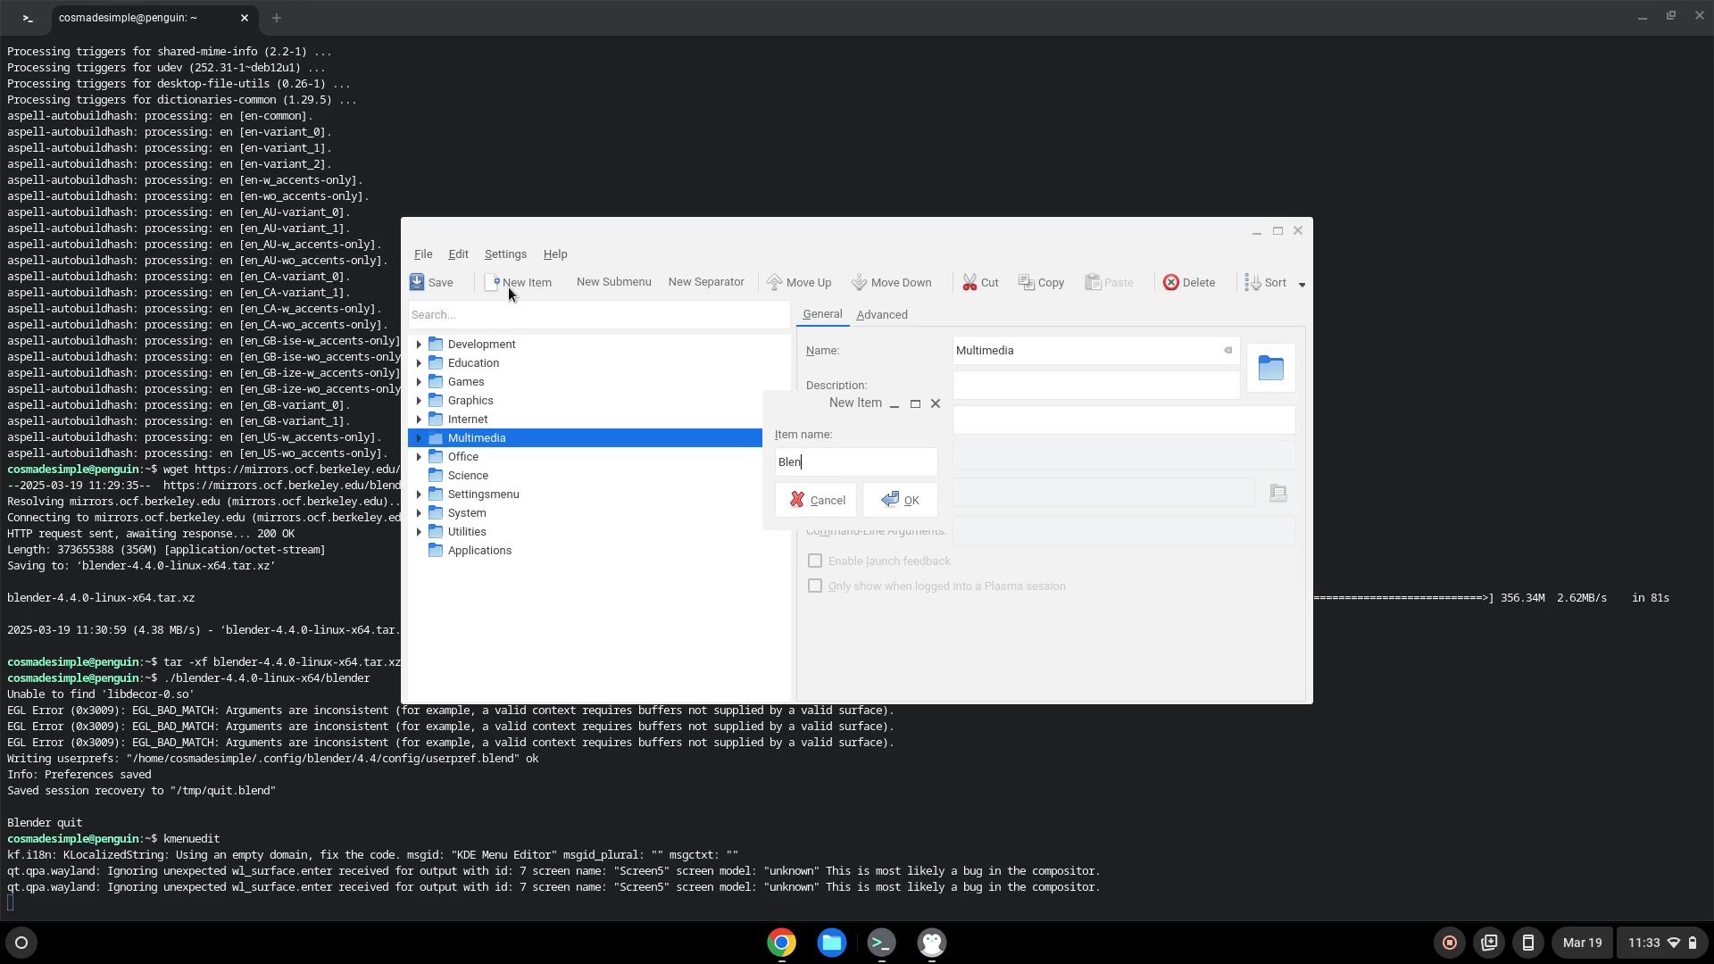
text(der 4.)
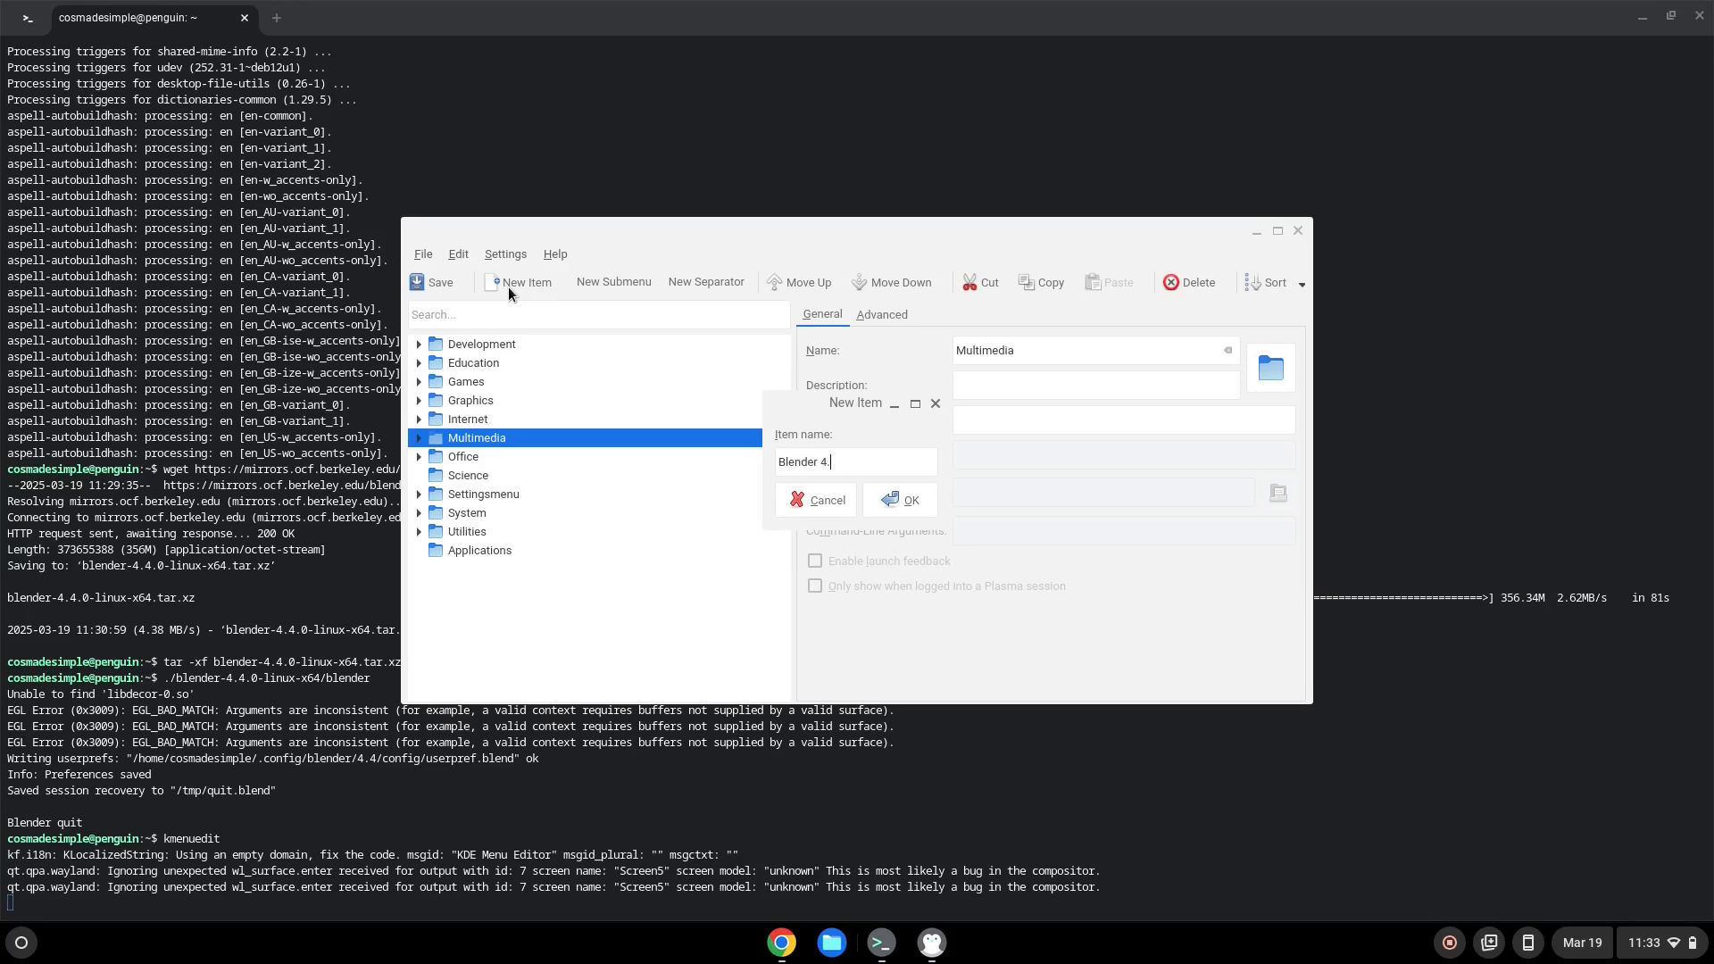
text(4.)
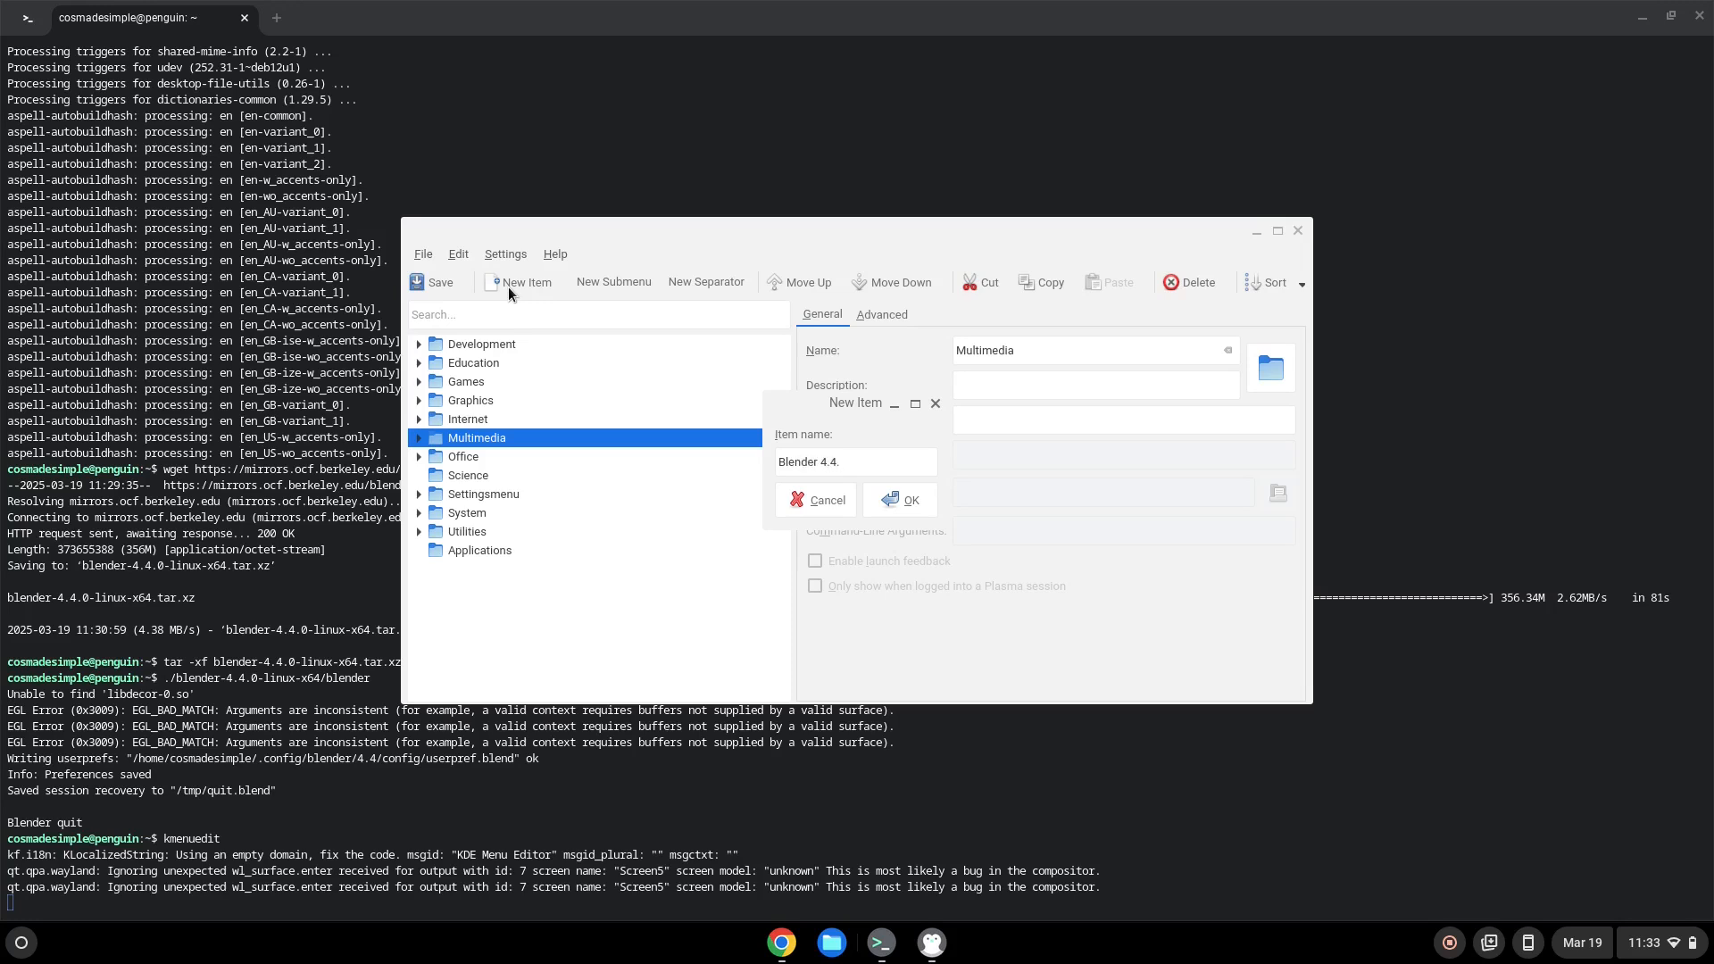
text(0)
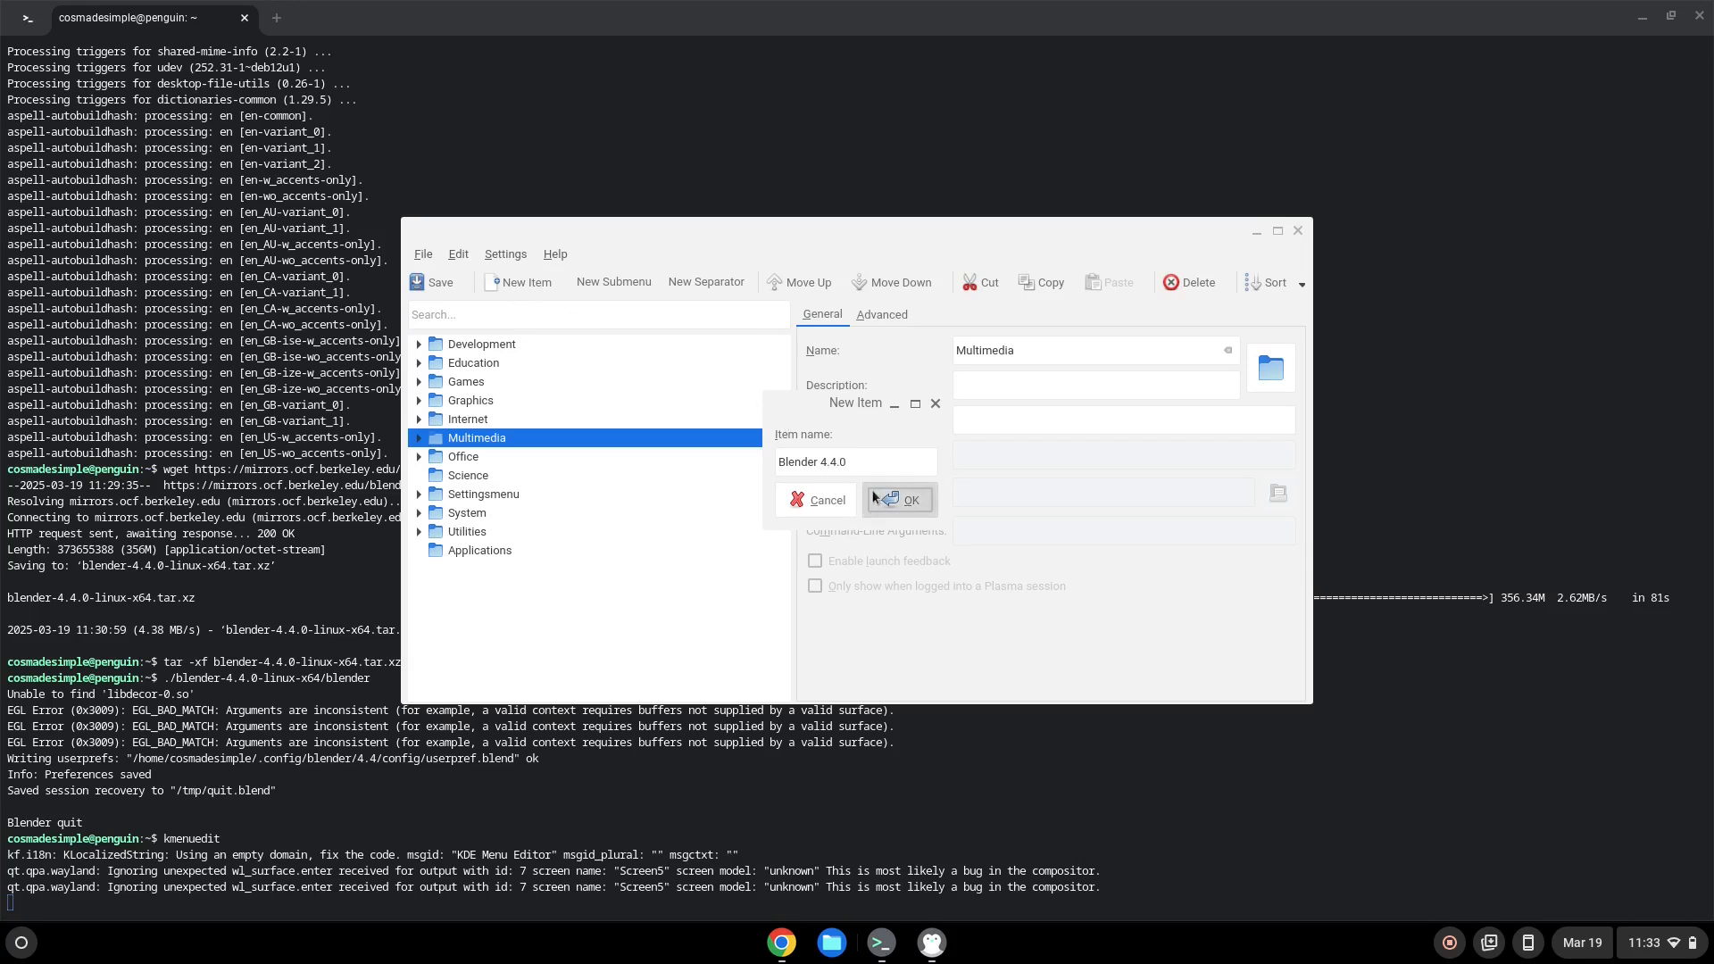
click(898, 500)
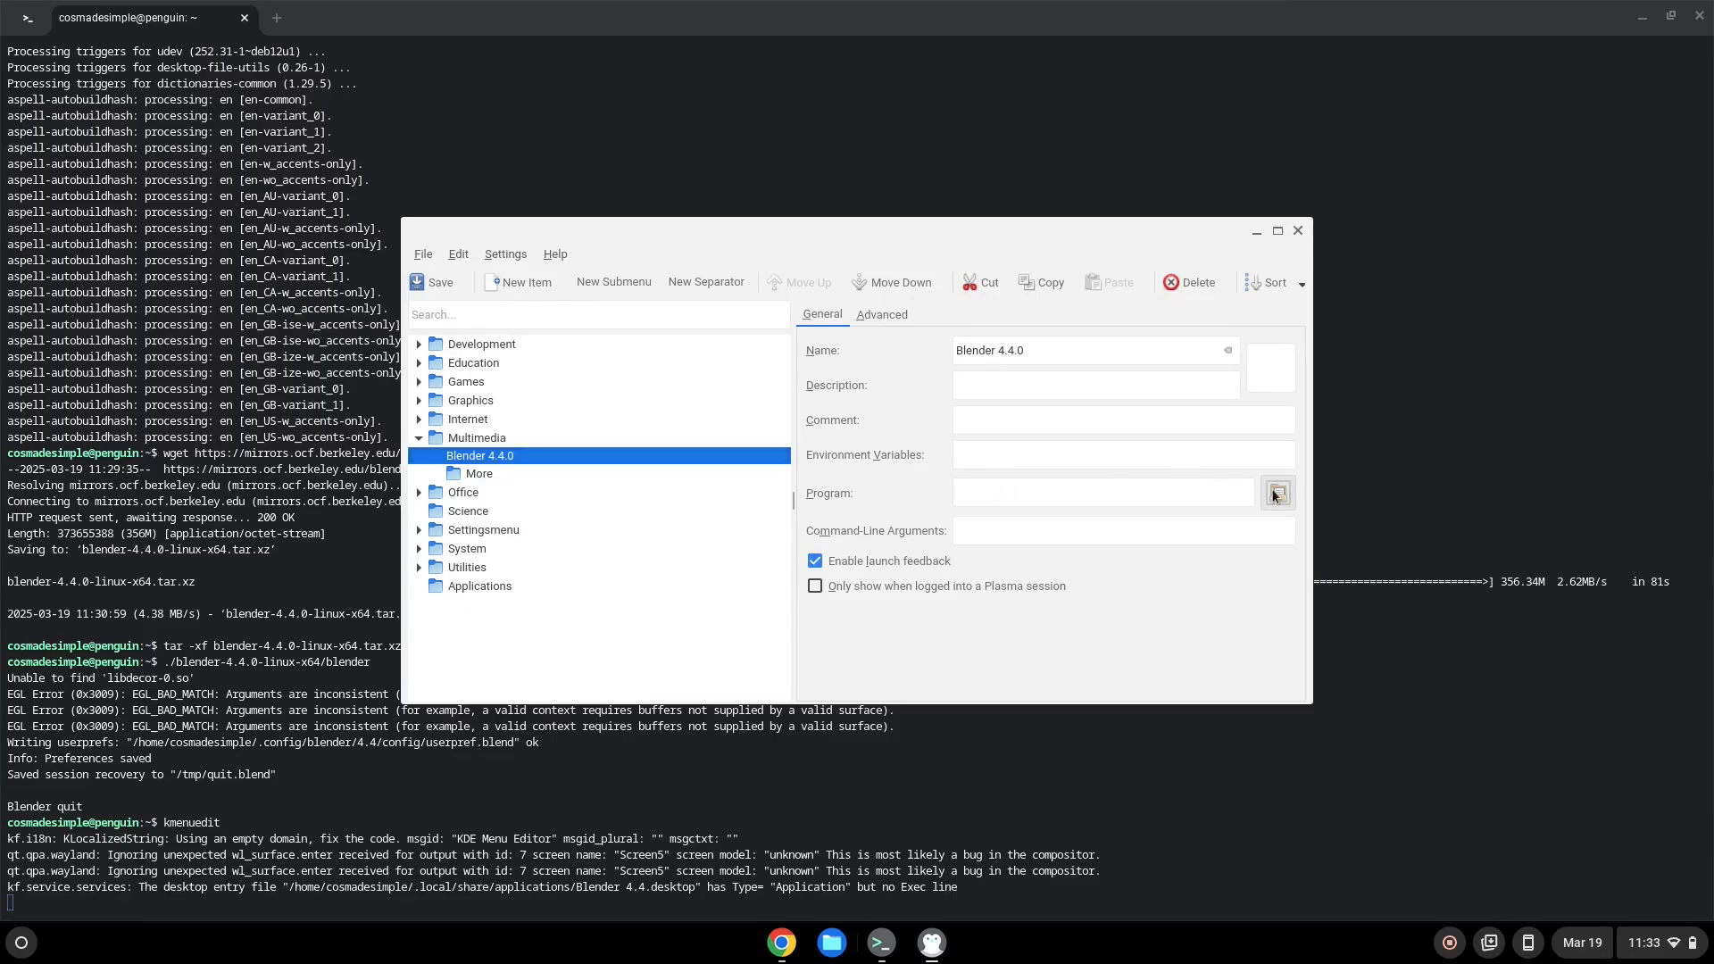
Step: Set the entry's program to the blender executable in blender-4.4.0-linux-x64
click(1275, 493)
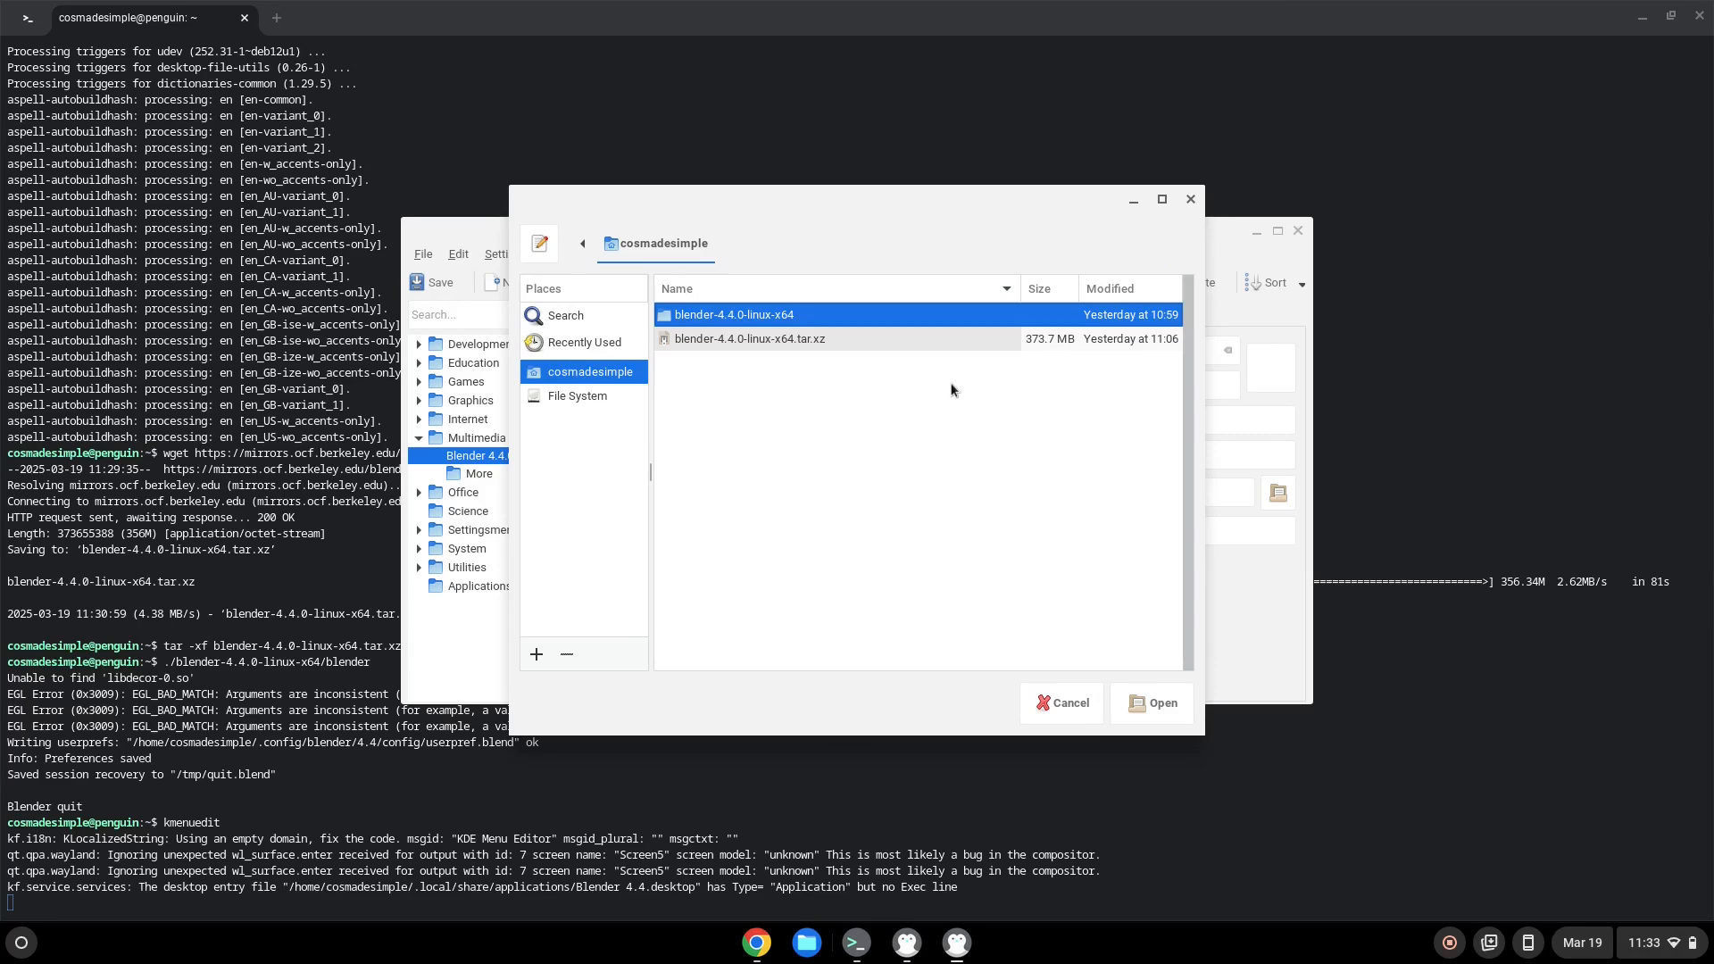
mouse_move(824, 328)
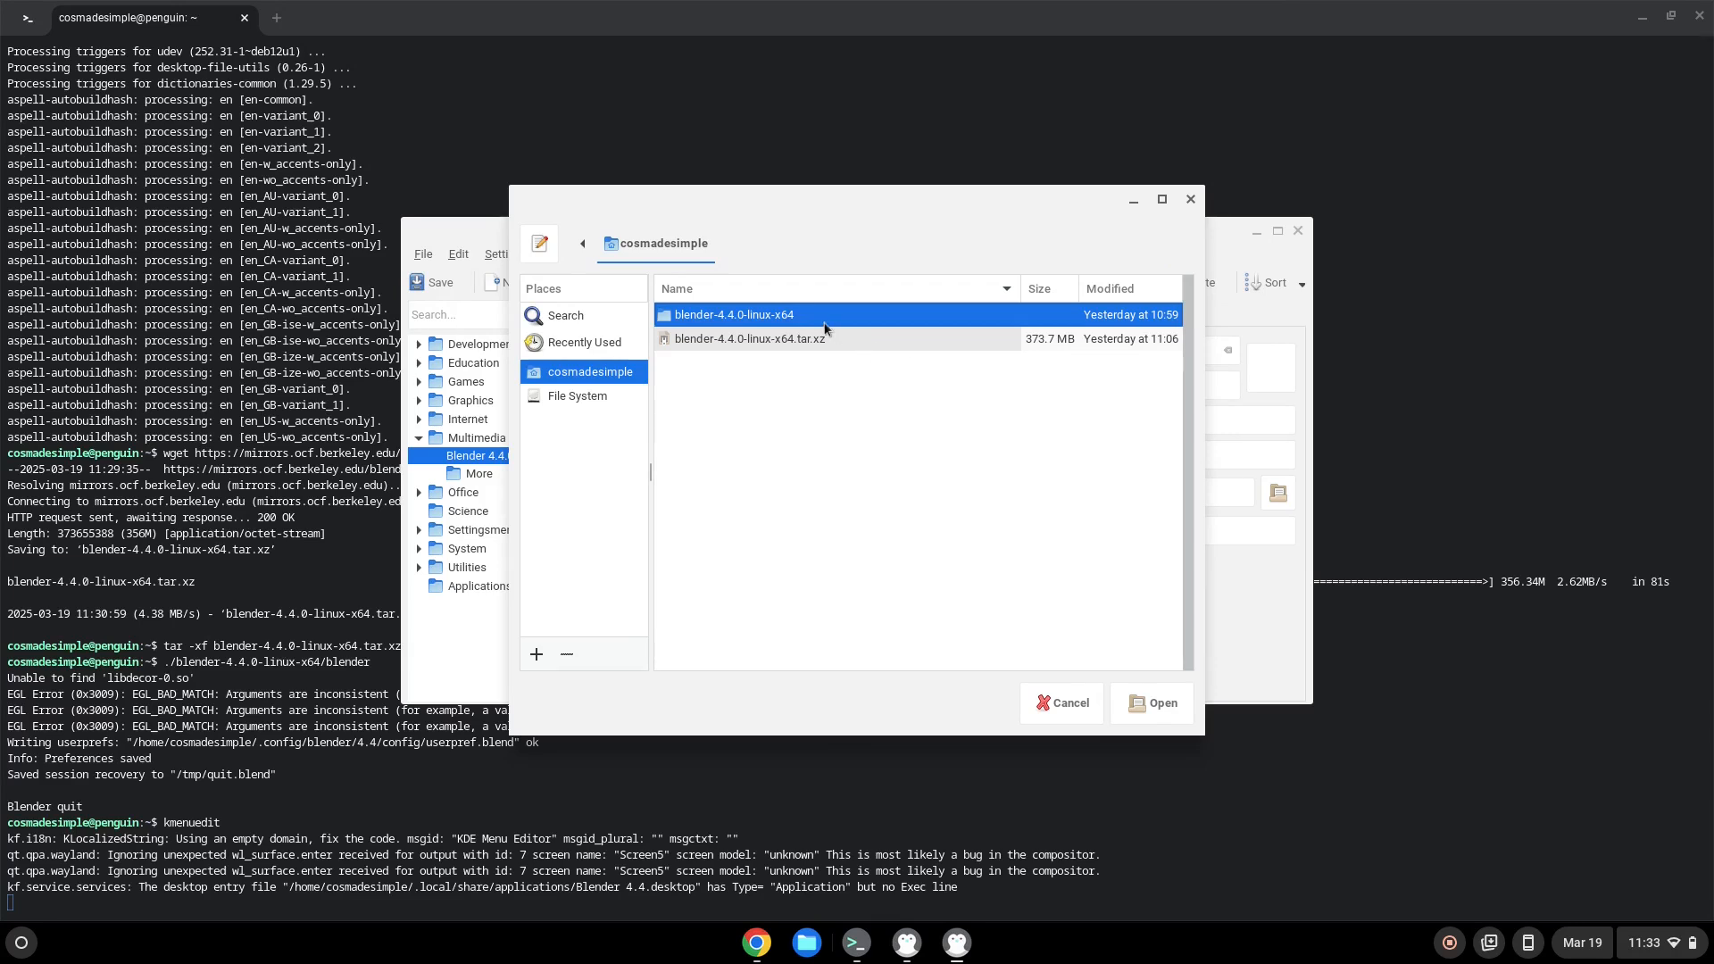
double_click(735, 315)
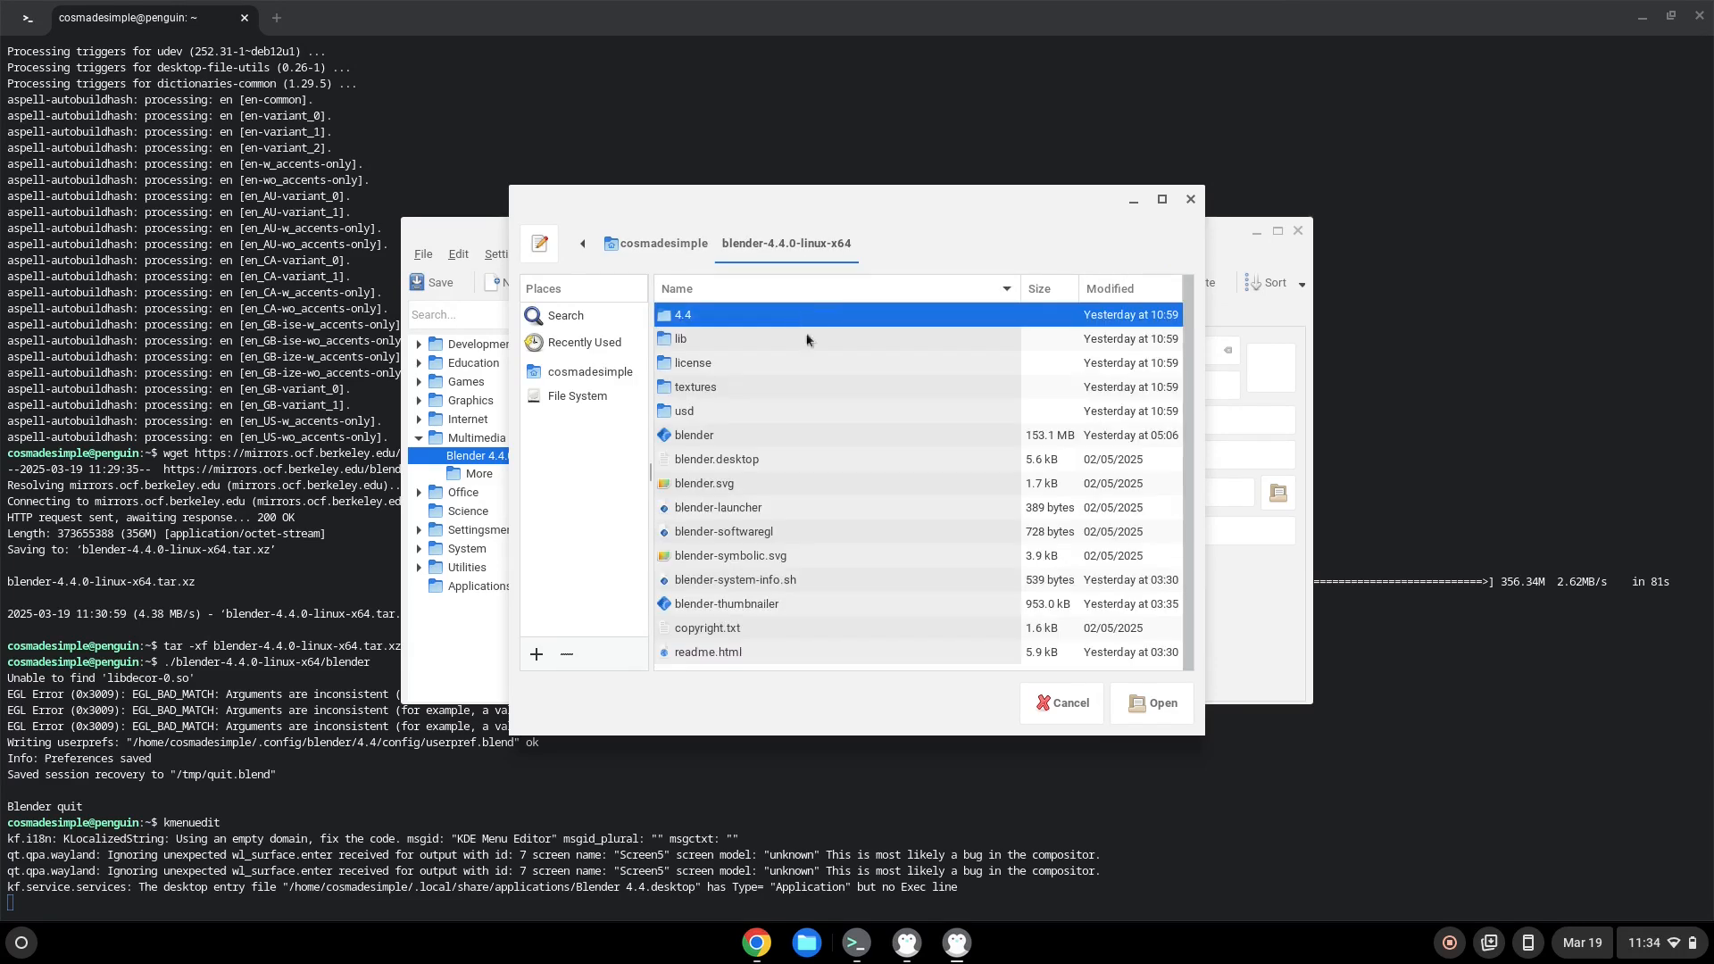
click(693, 433)
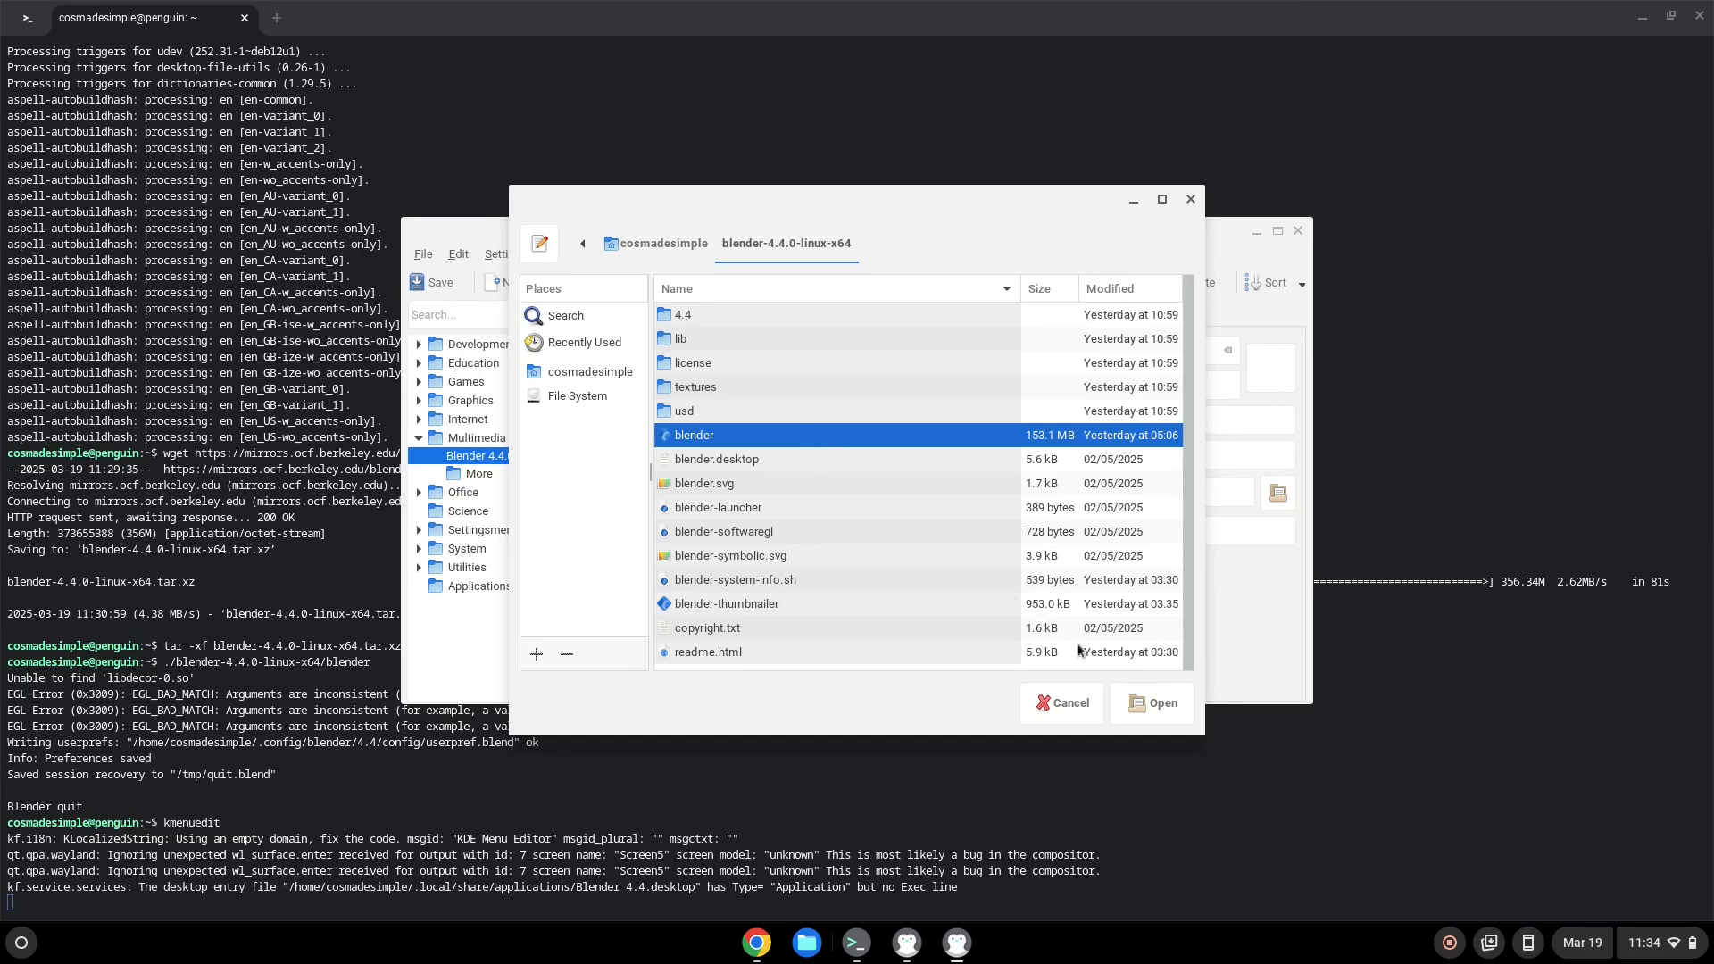
click(1149, 702)
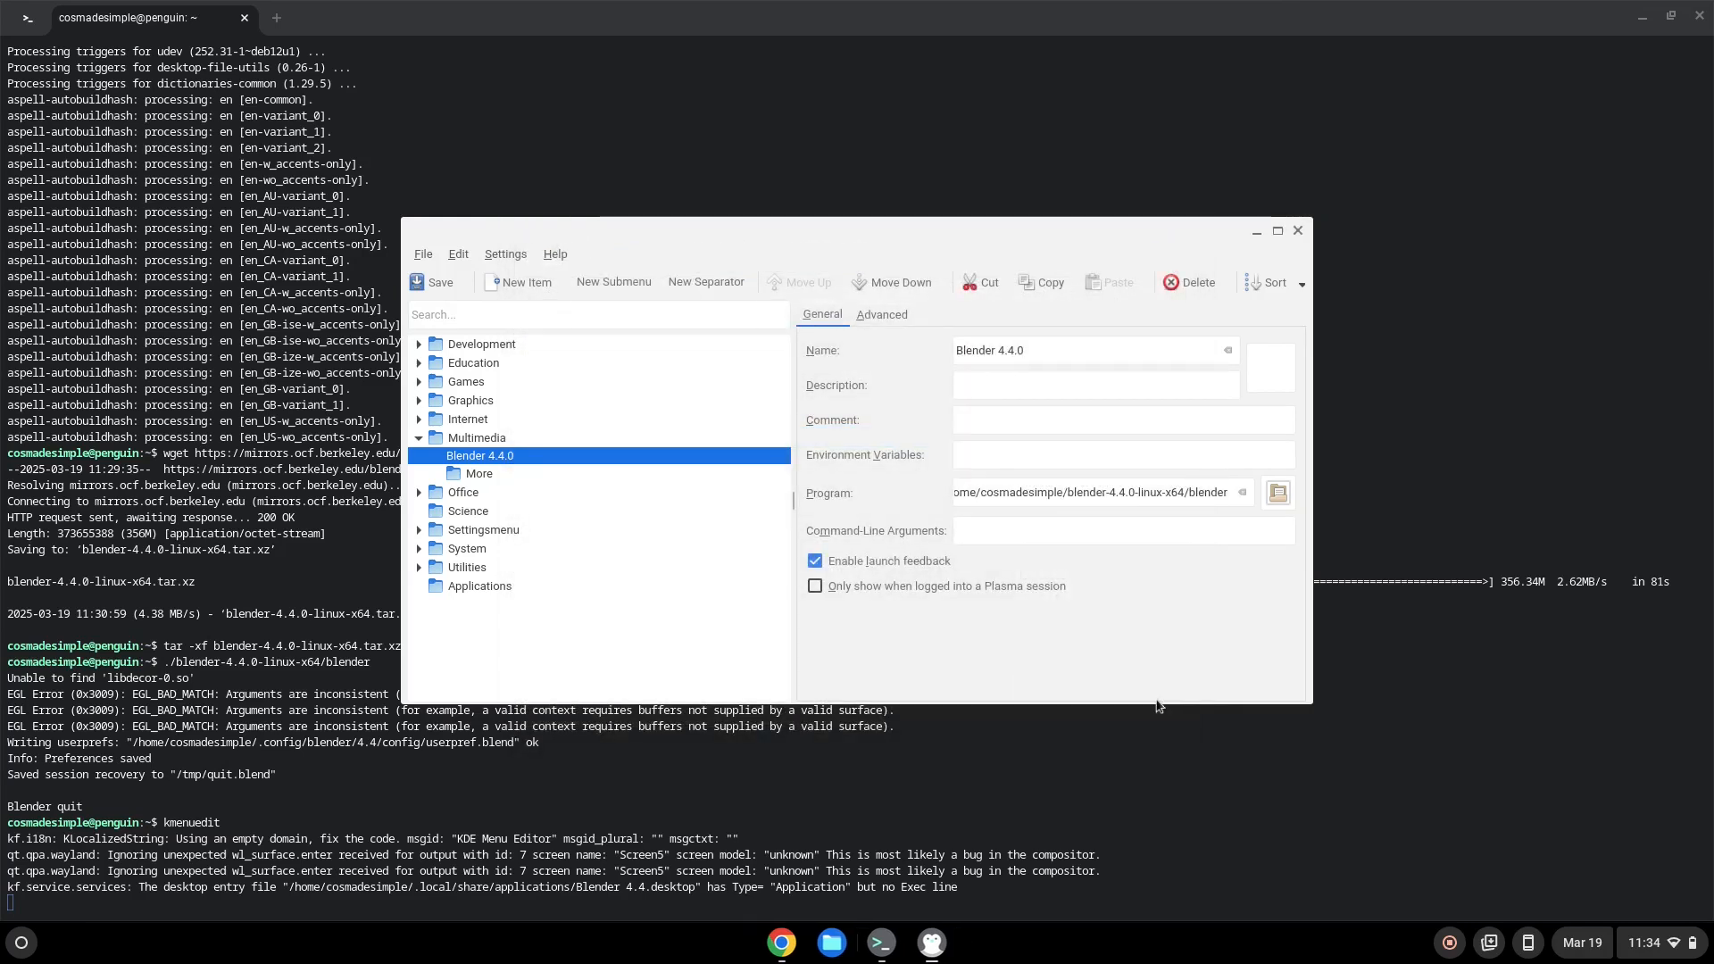